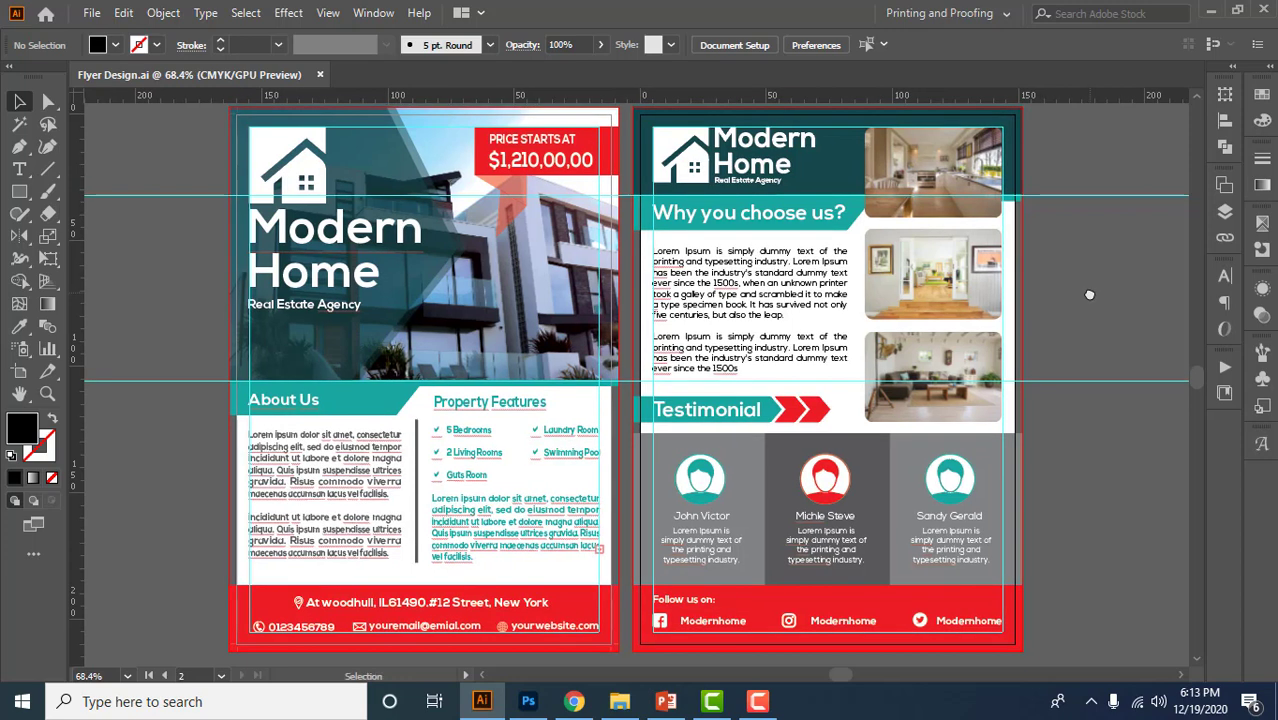
mouse_move(1093, 301)
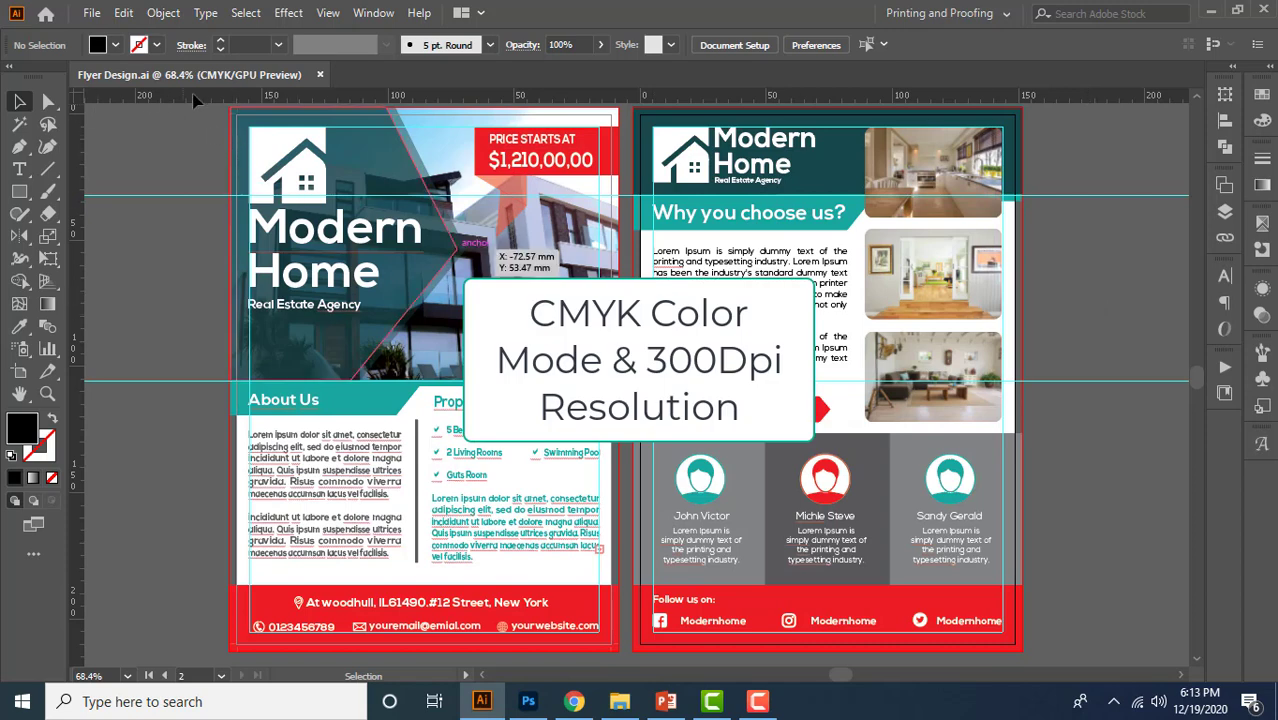
mouse_move(220, 90)
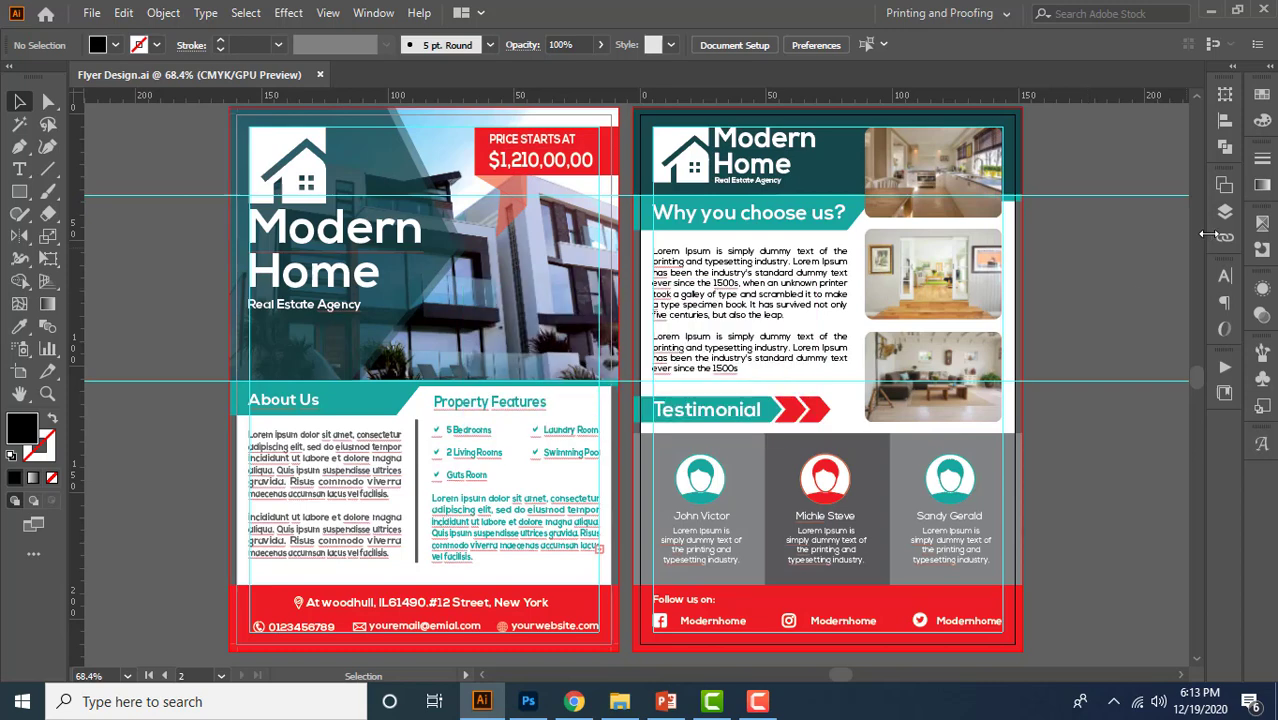
- Make the Dieline layer active, then the Design layer, and close the layers list
left_click(1224, 211)
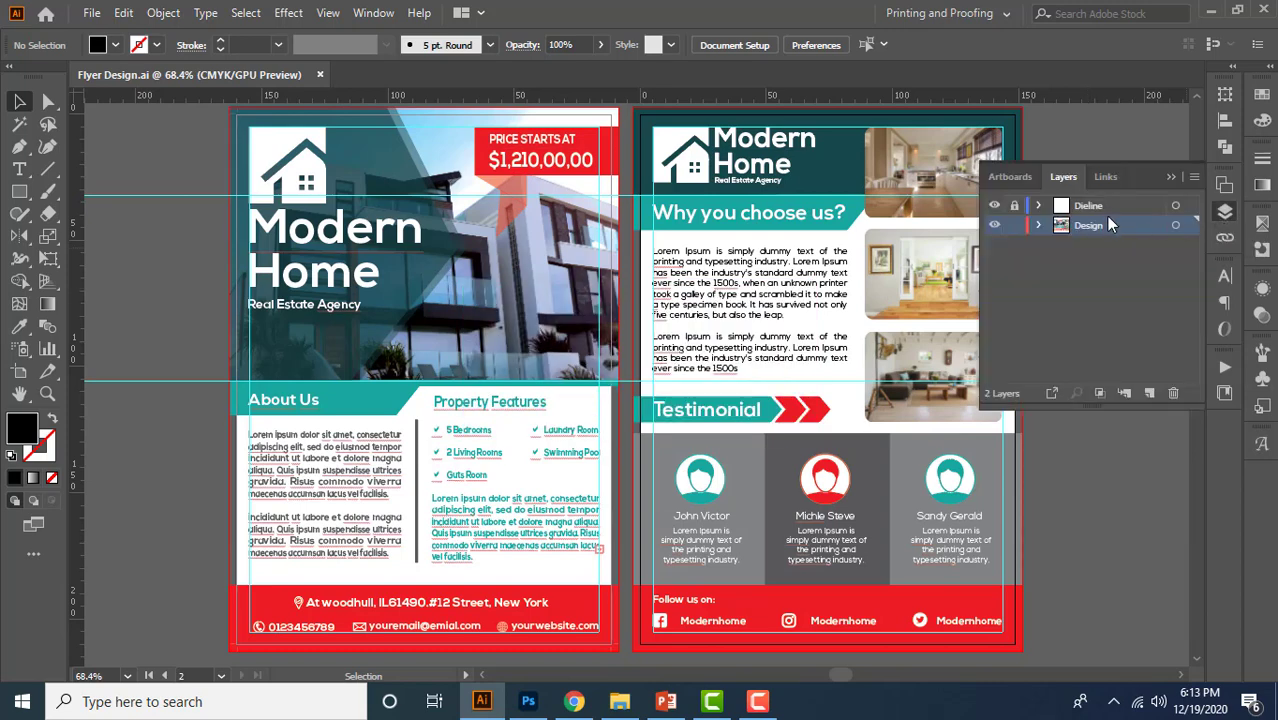
left_click(1089, 205)
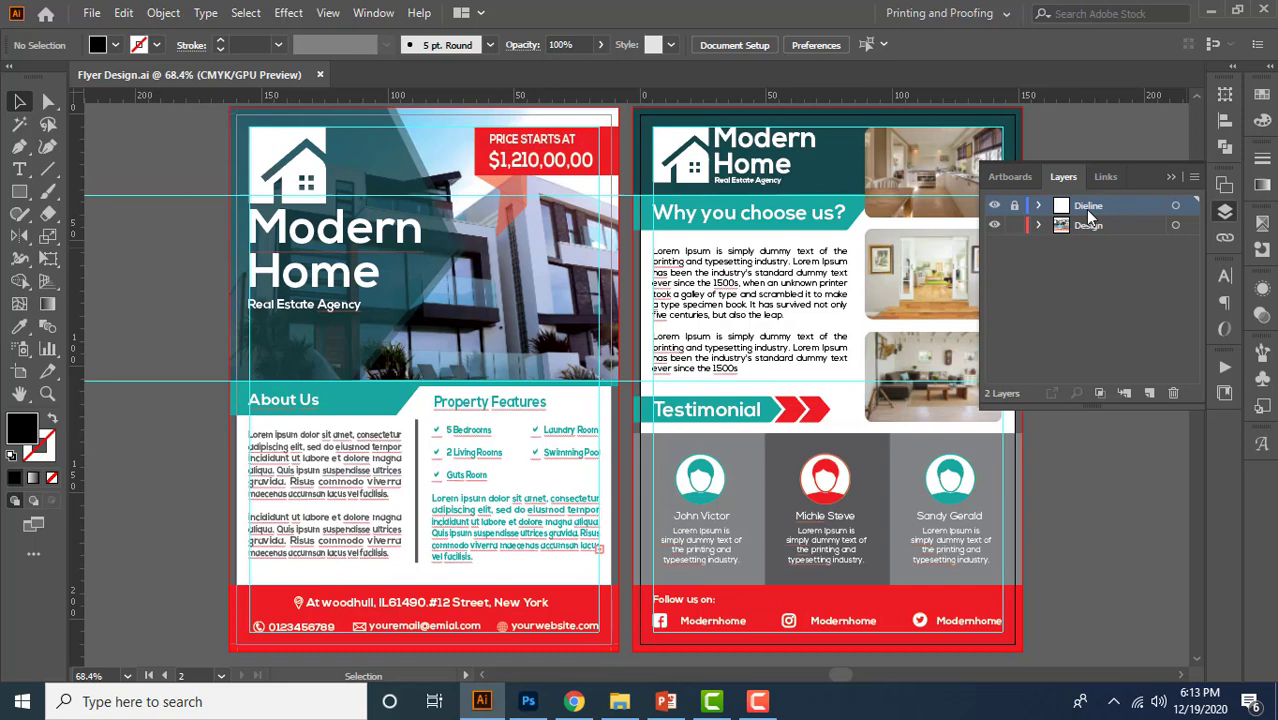
mouse_move(1123, 237)
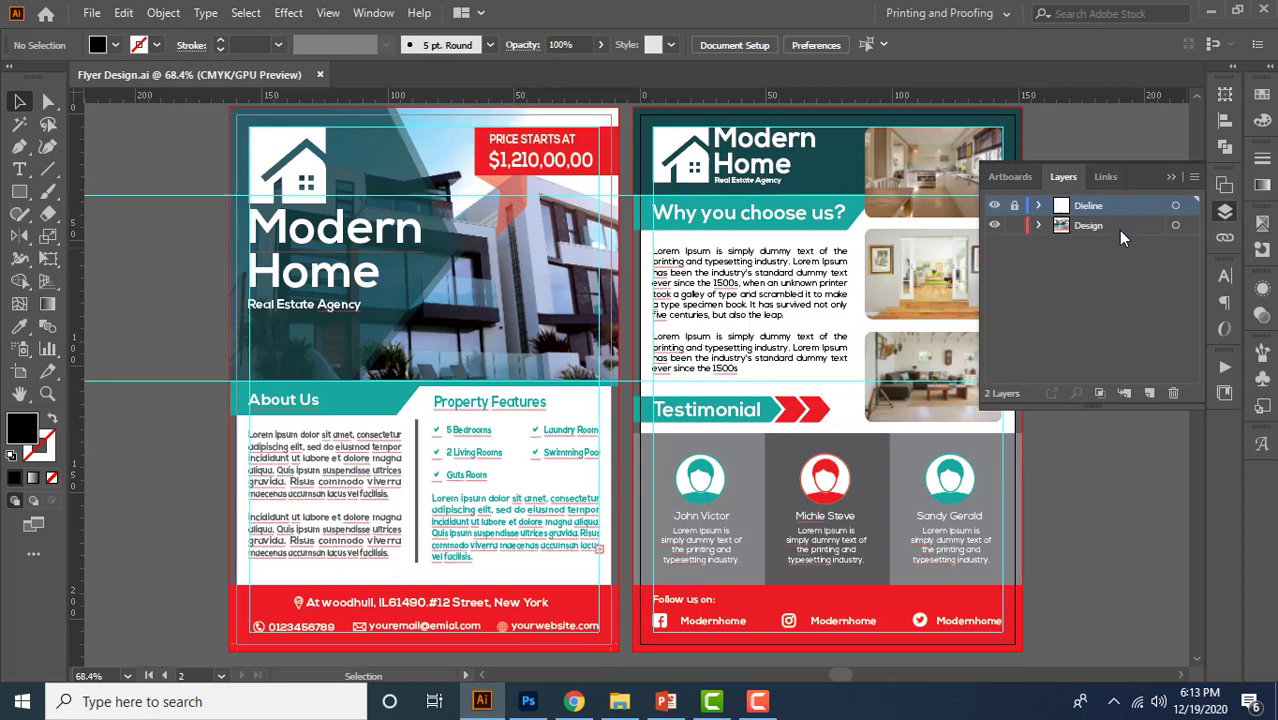
left_click(1088, 225)
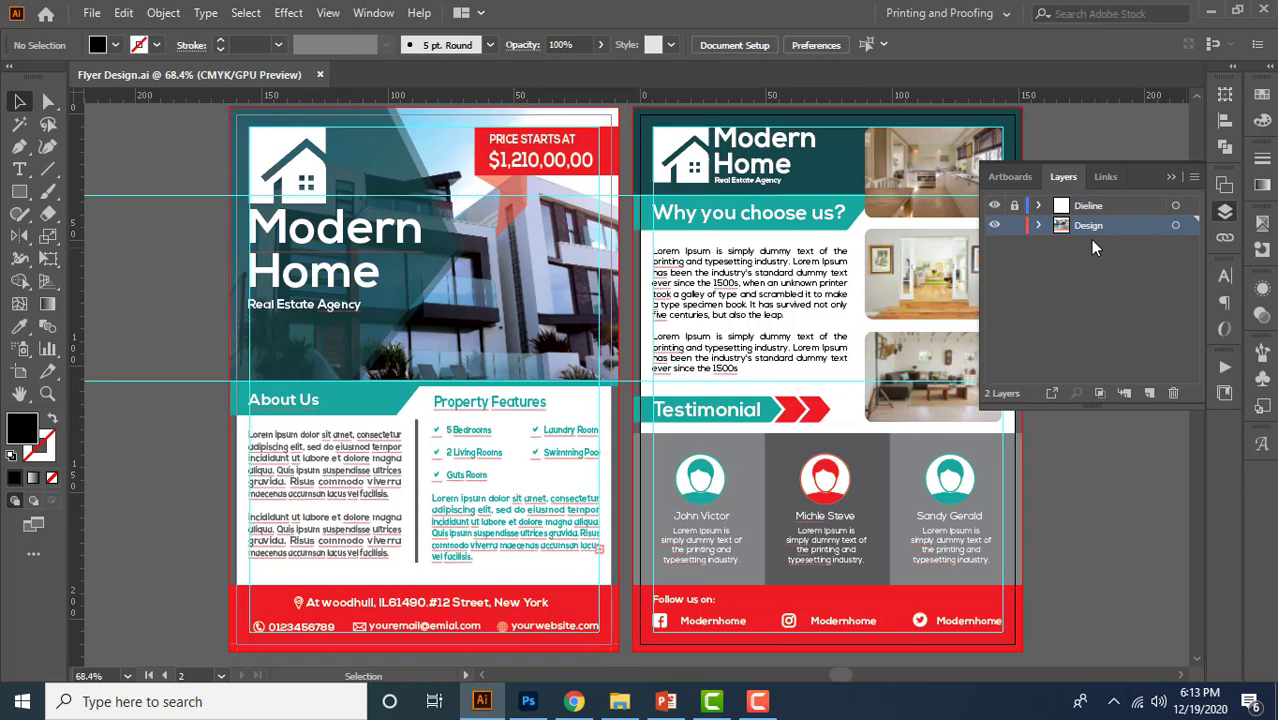
mouse_move(1095, 217)
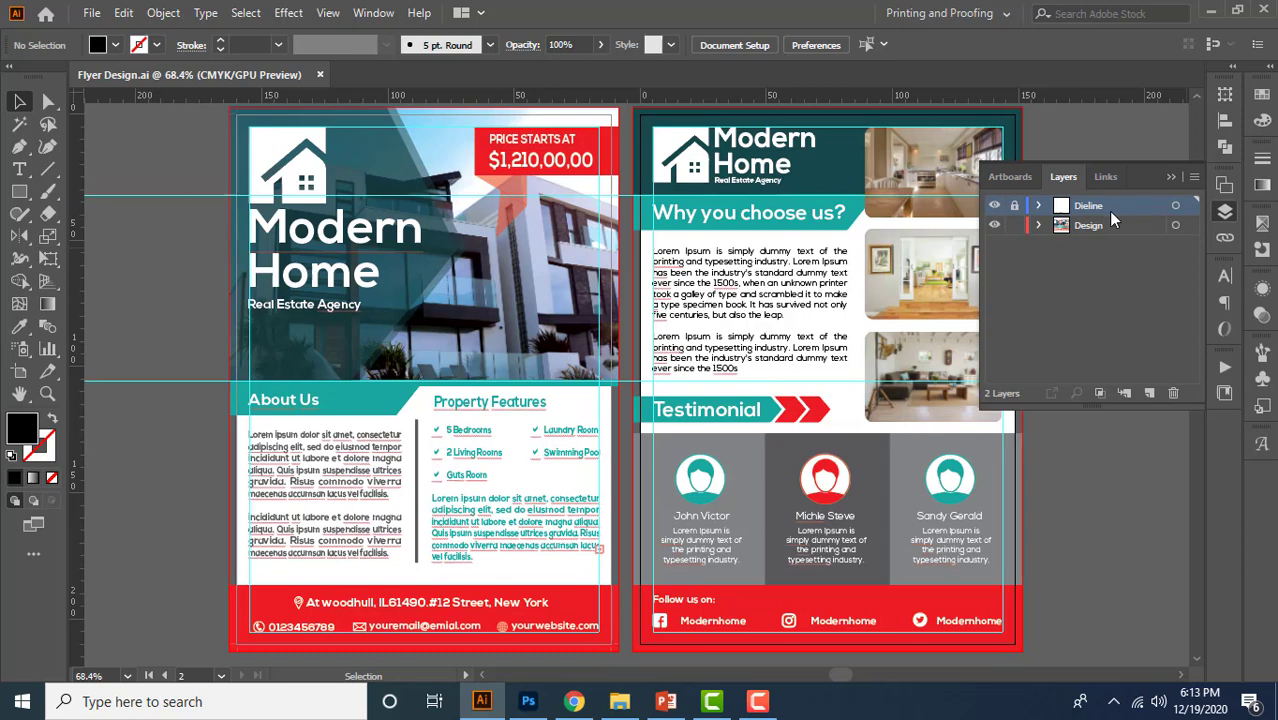
left_click(1088, 225)
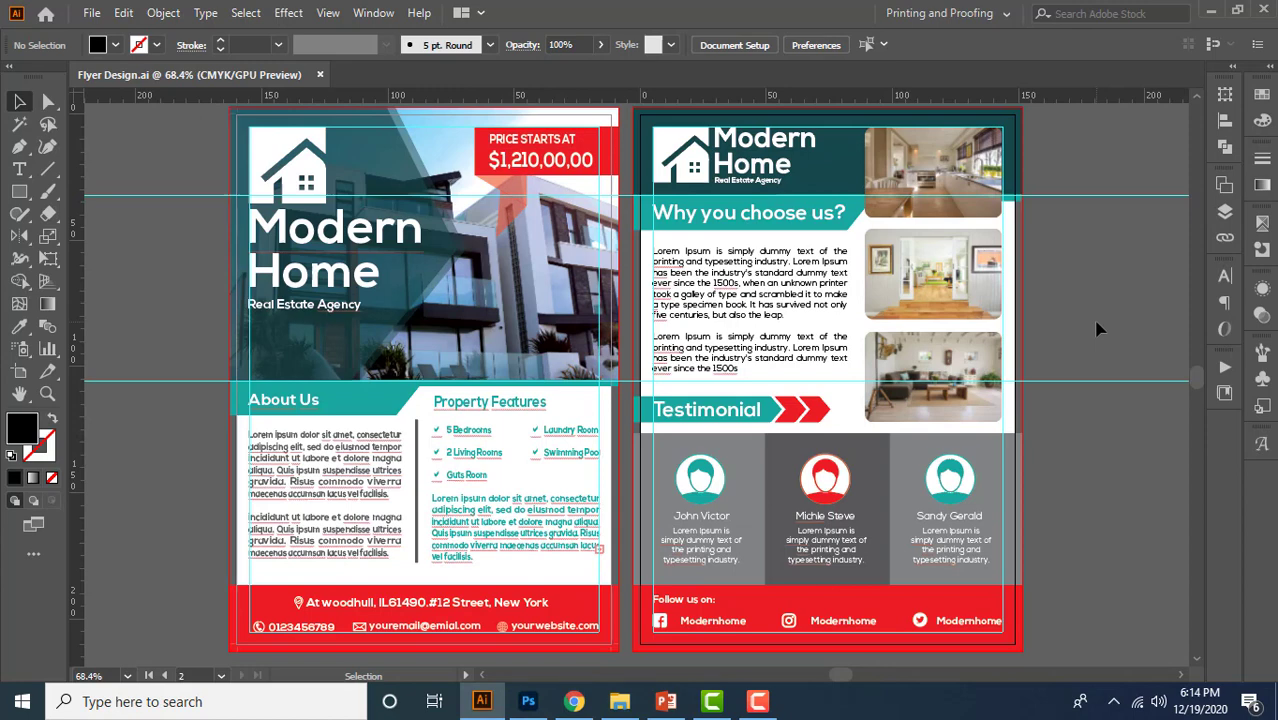
mouse_move(1087, 327)
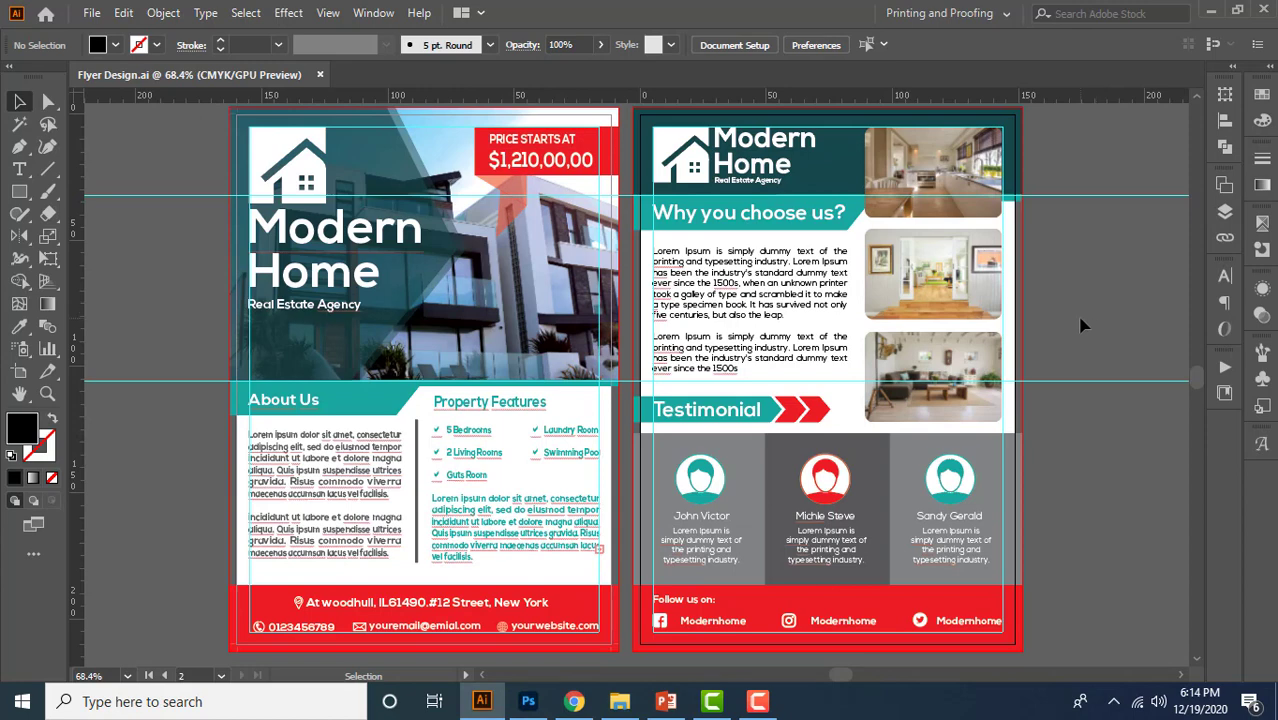
mouse_move(1081, 325)
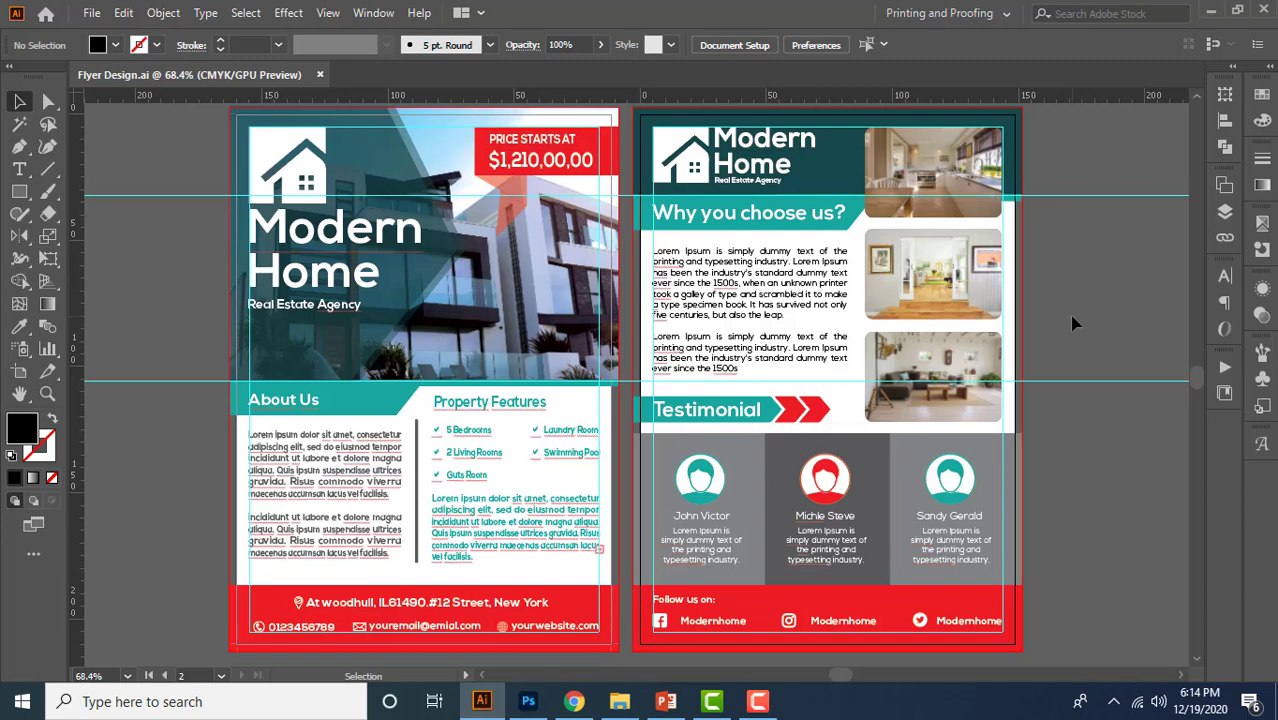
- Return to the Modern Home flyer document and hide its guides with Ctrl+;
left_click(664, 701)
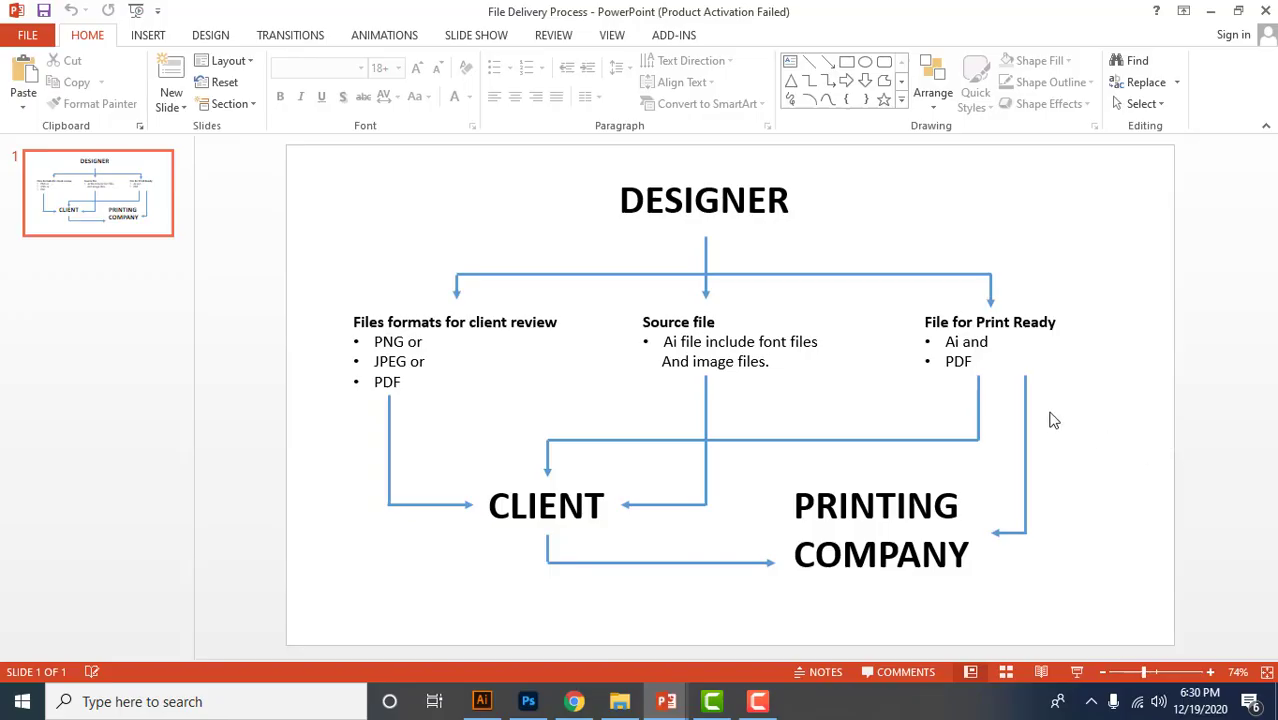
left_click(1140, 104)
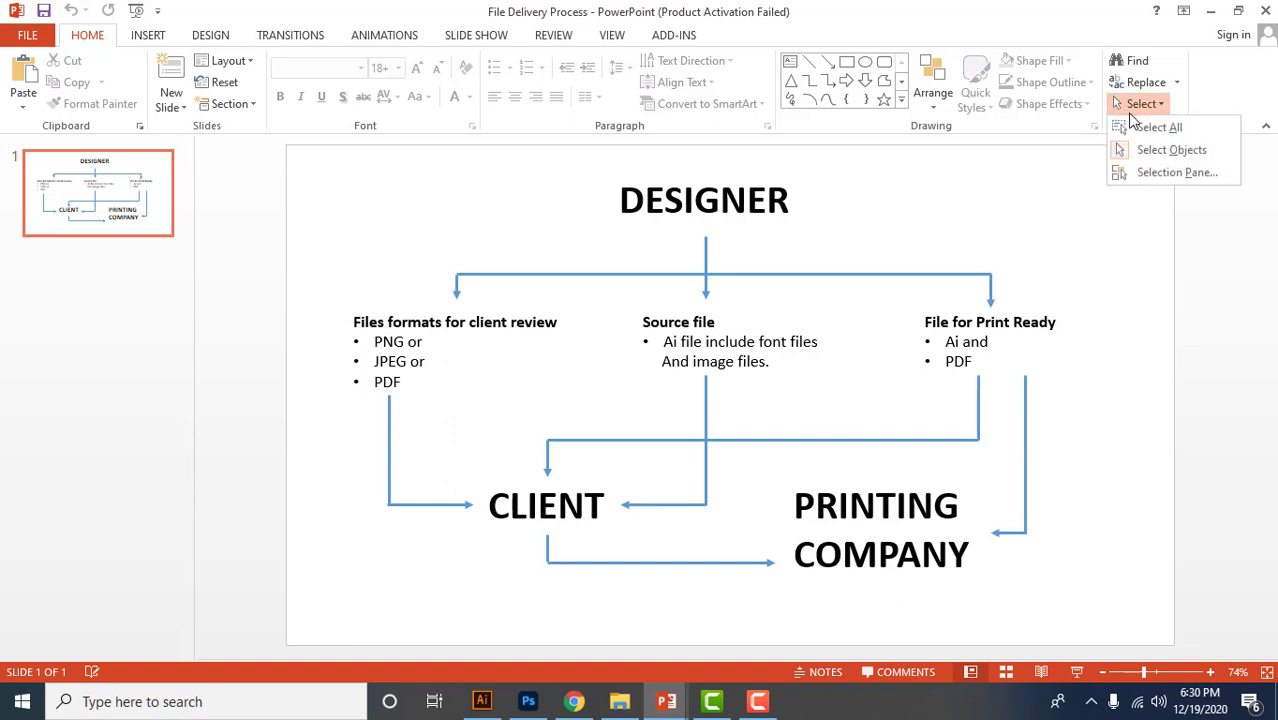
mouse_move(914, 256)
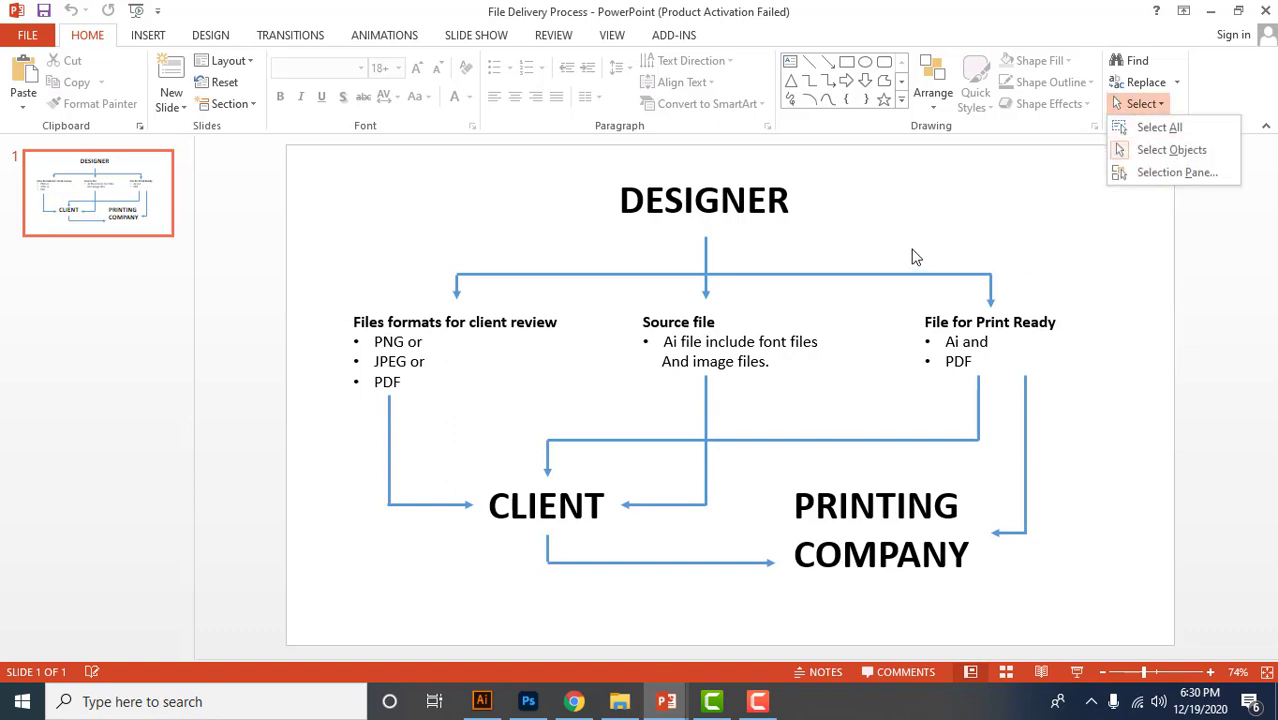
mouse_move(600, 395)
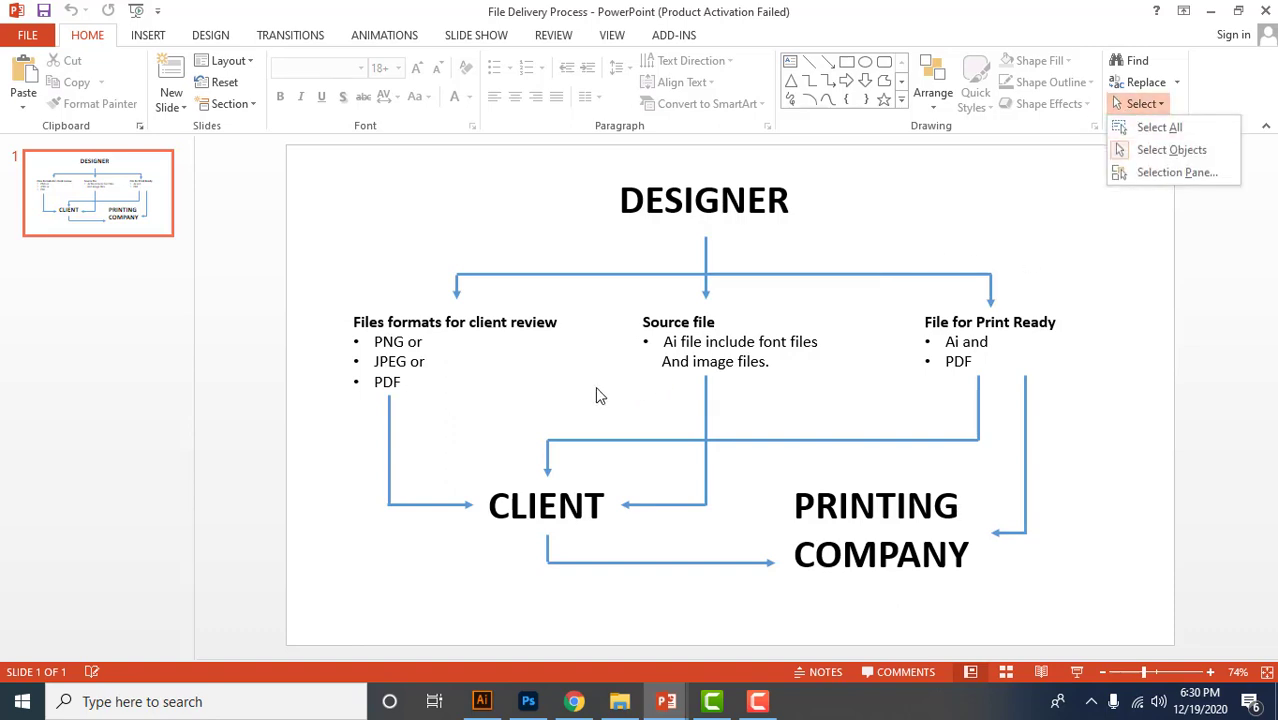
mouse_move(435, 390)
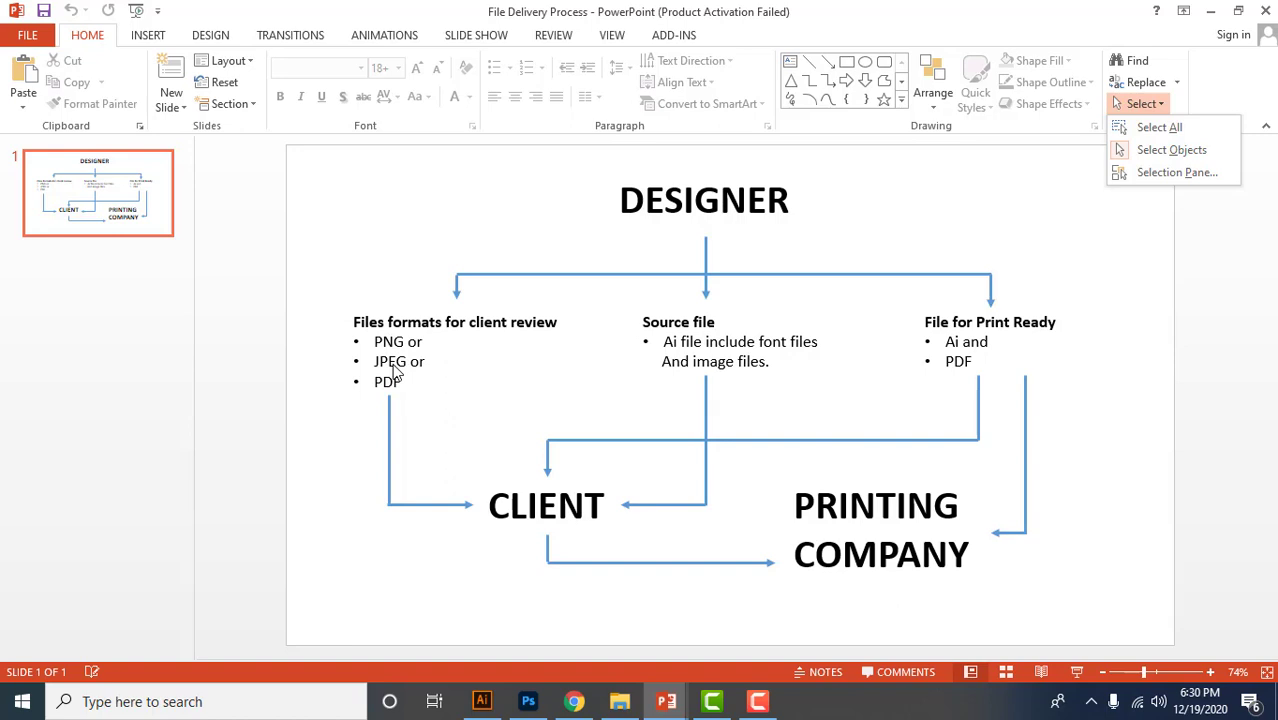
mouse_move(419, 393)
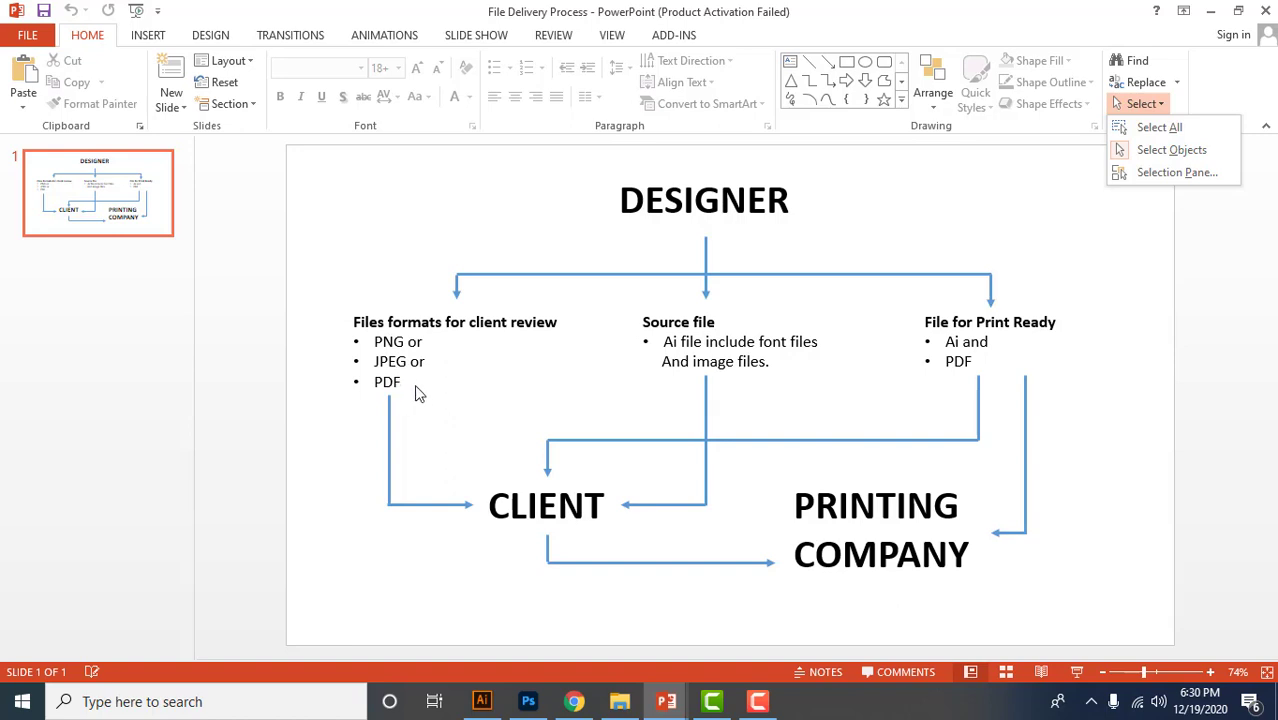
mouse_move(556, 520)
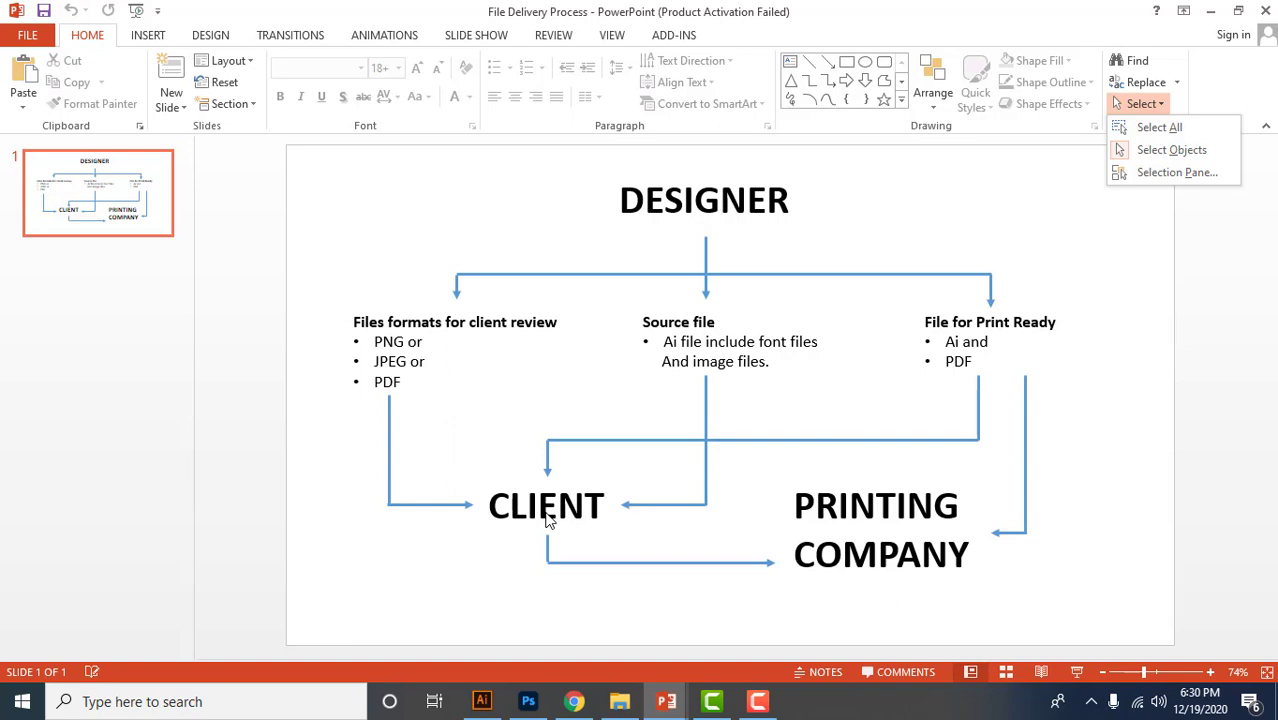
mouse_move(544, 520)
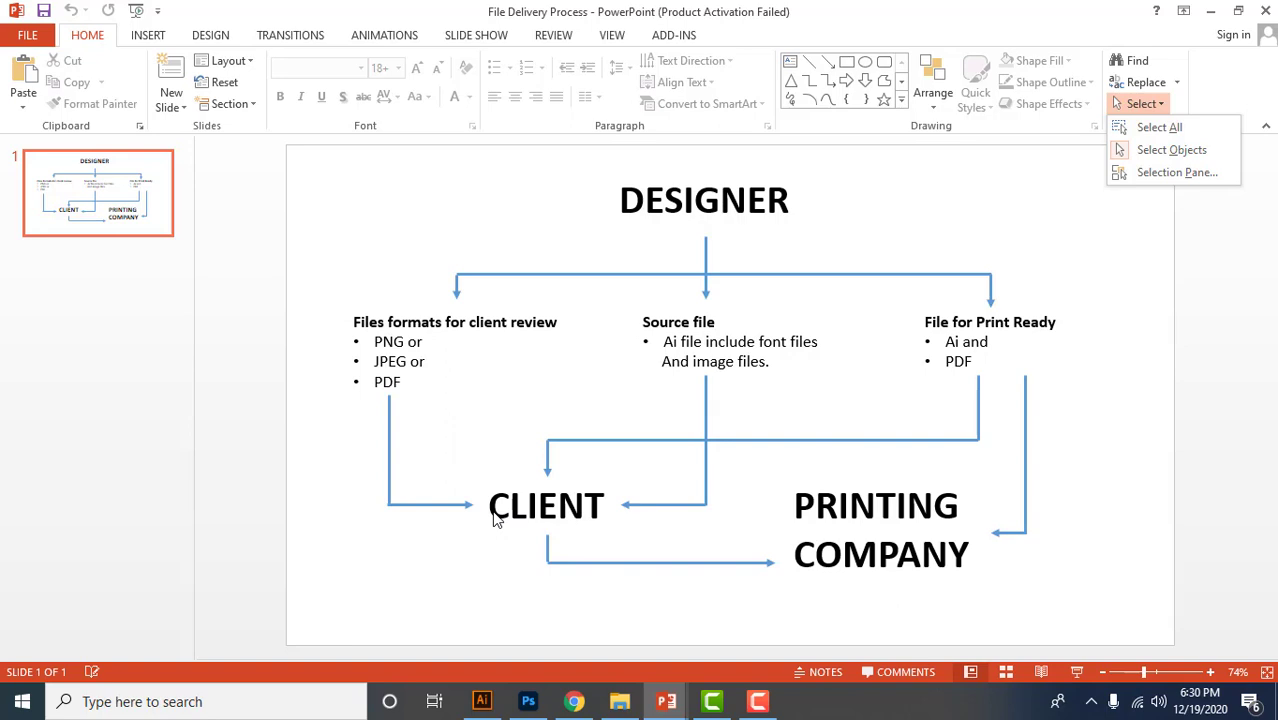
mouse_move(365, 370)
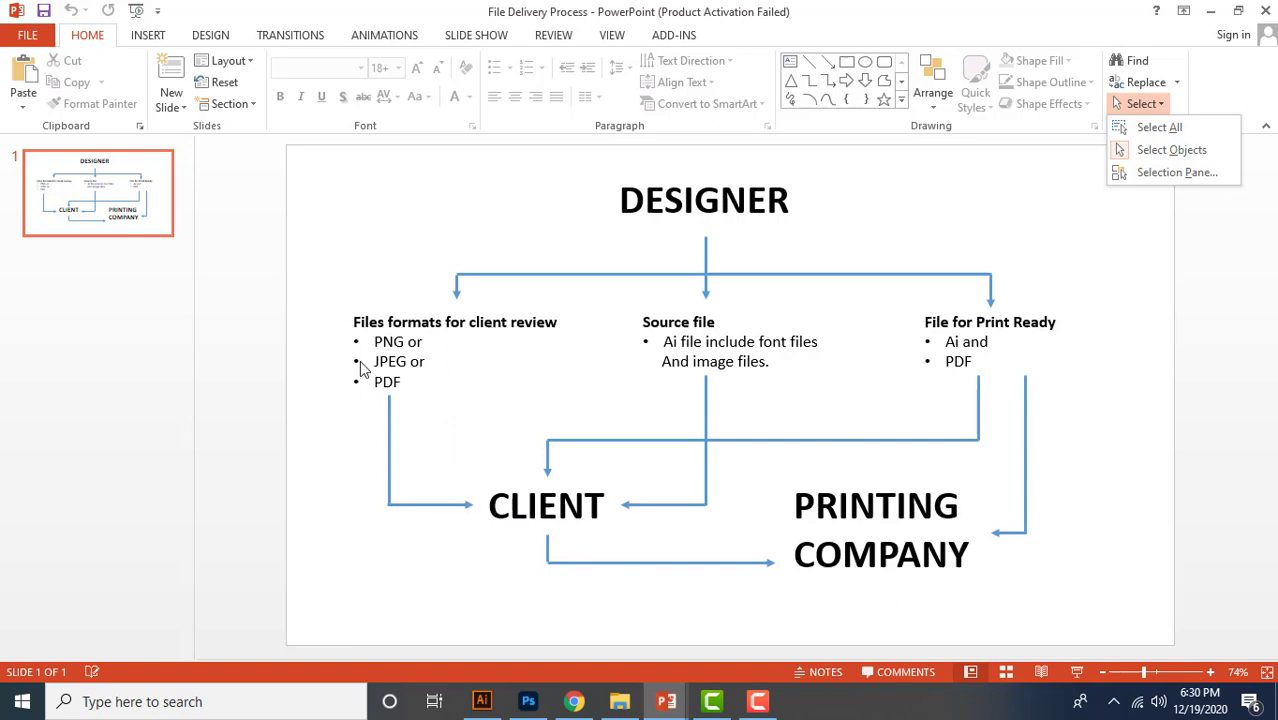
mouse_move(379, 386)
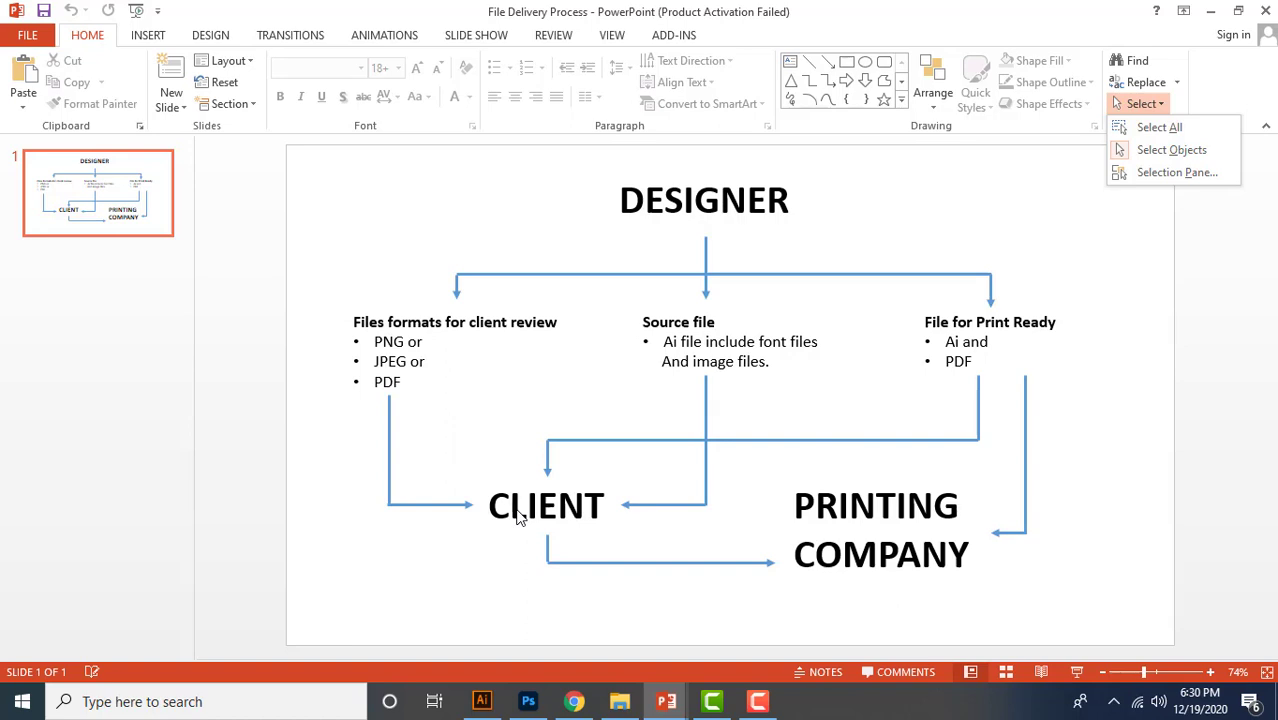
mouse_move(378, 352)
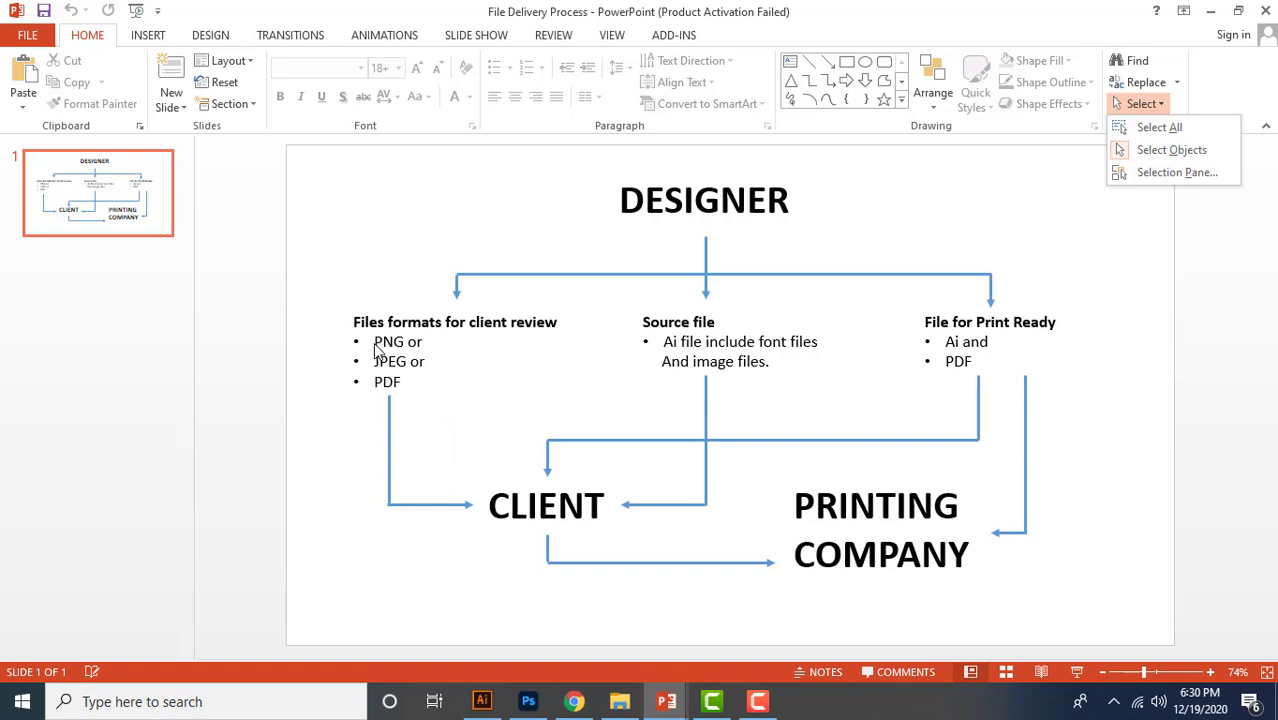
mouse_move(389, 390)
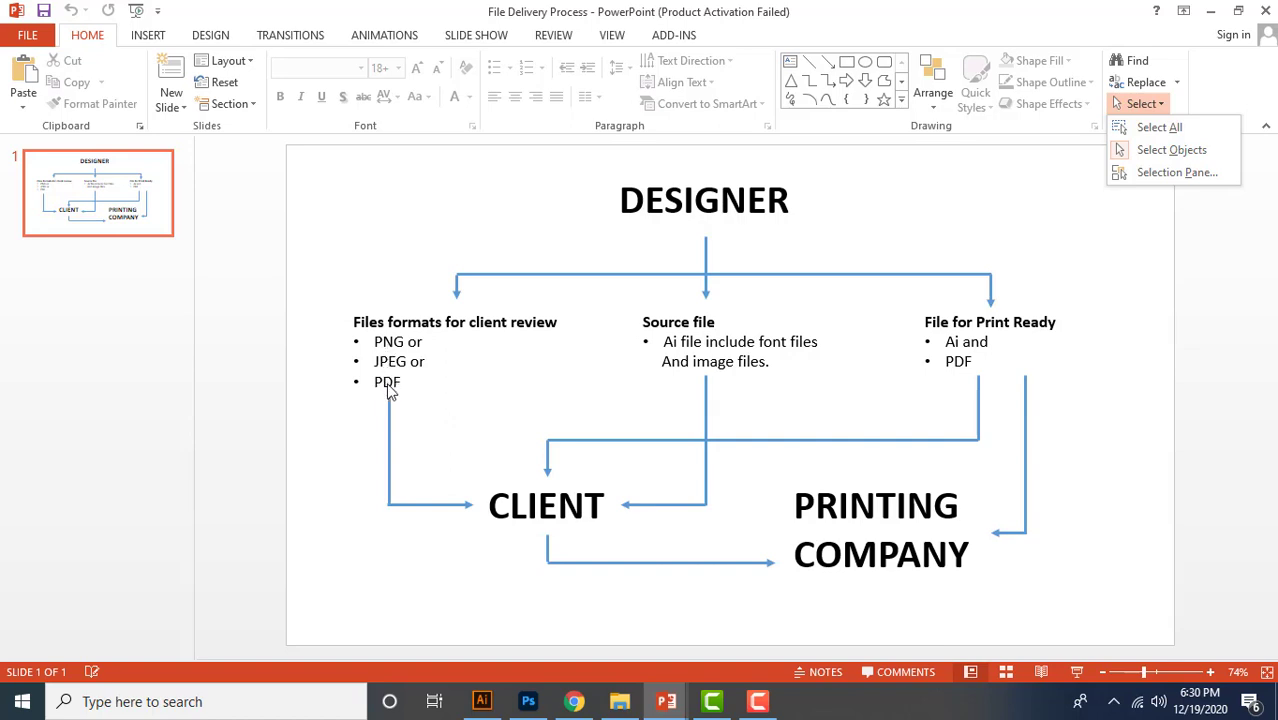
mouse_move(555, 520)
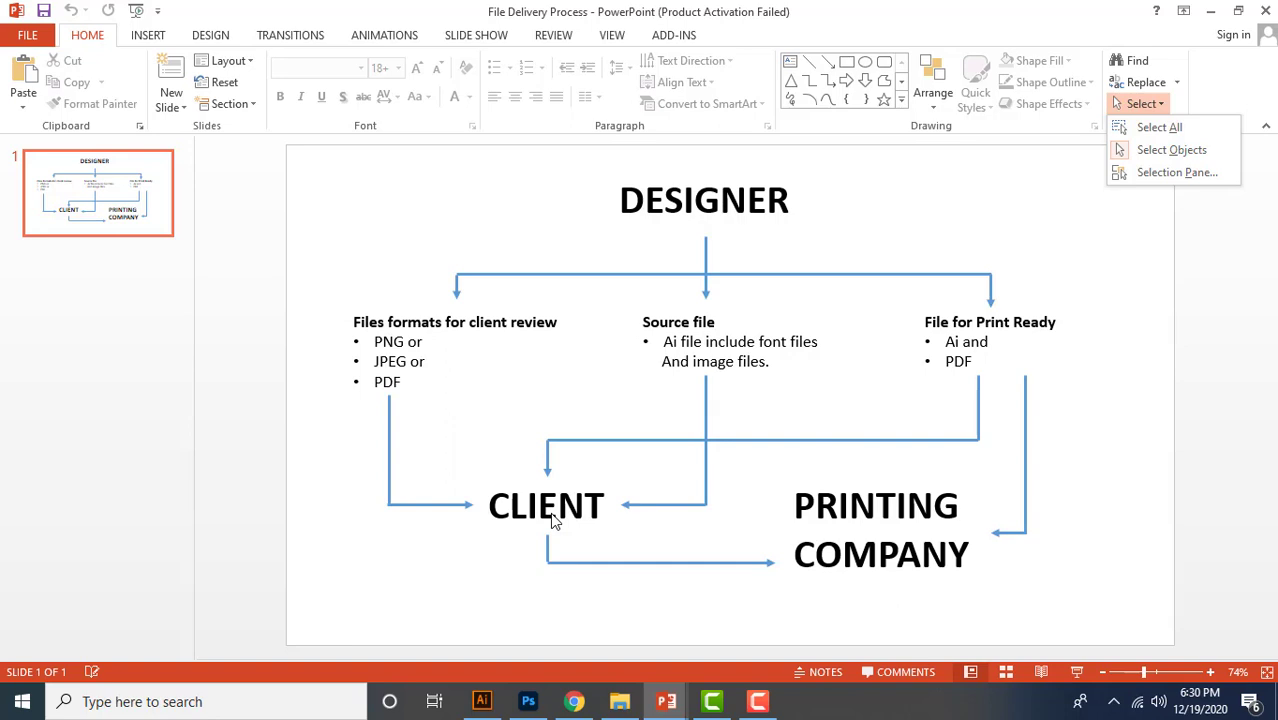
mouse_move(677, 455)
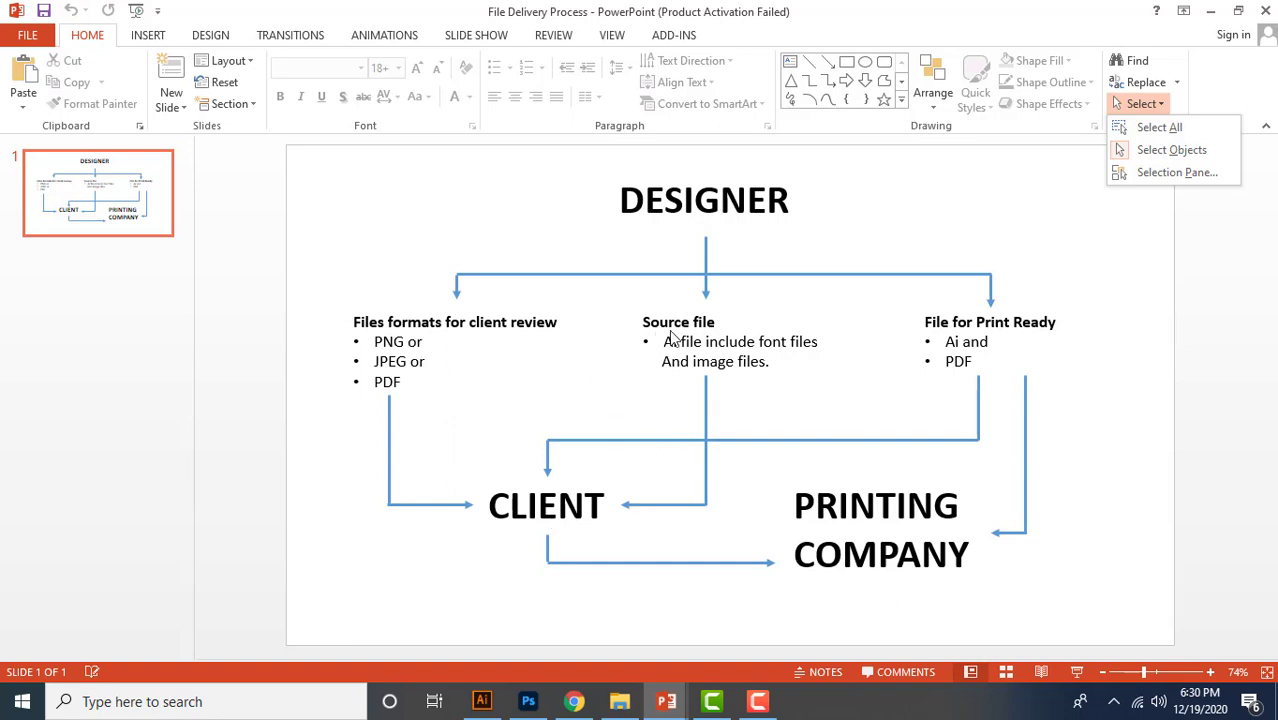
mouse_move(952, 347)
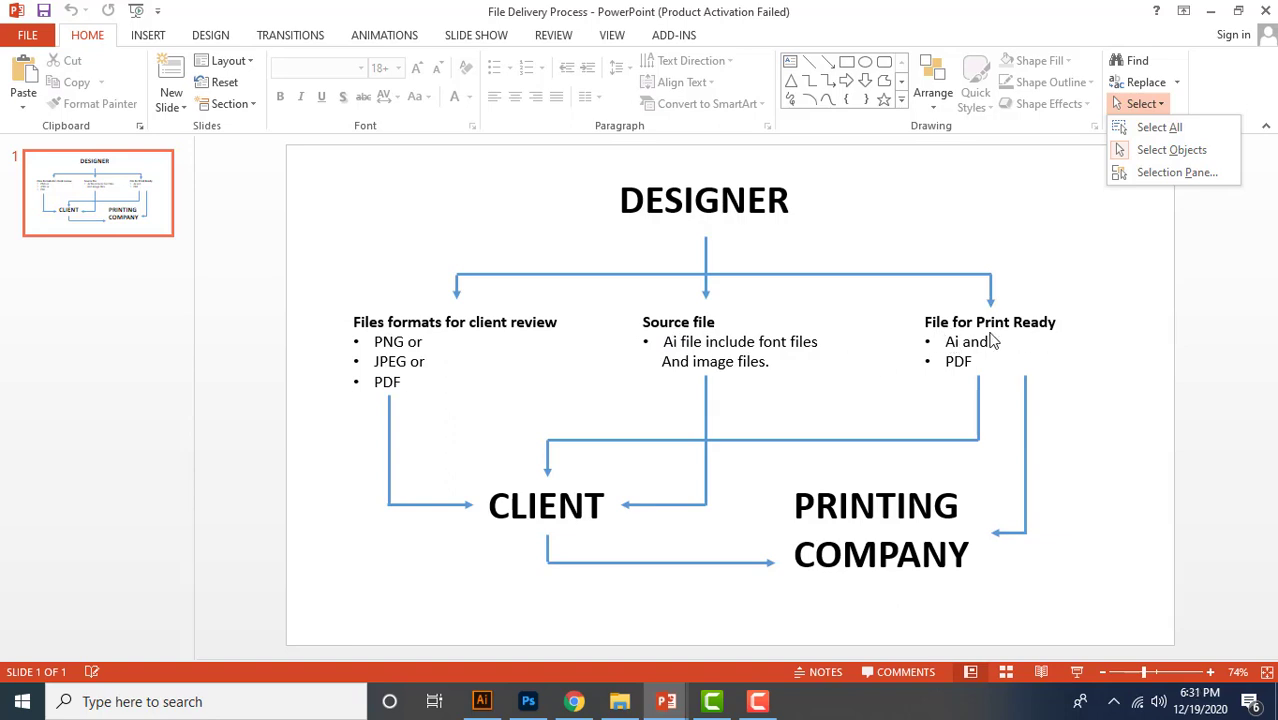
mouse_move(679, 374)
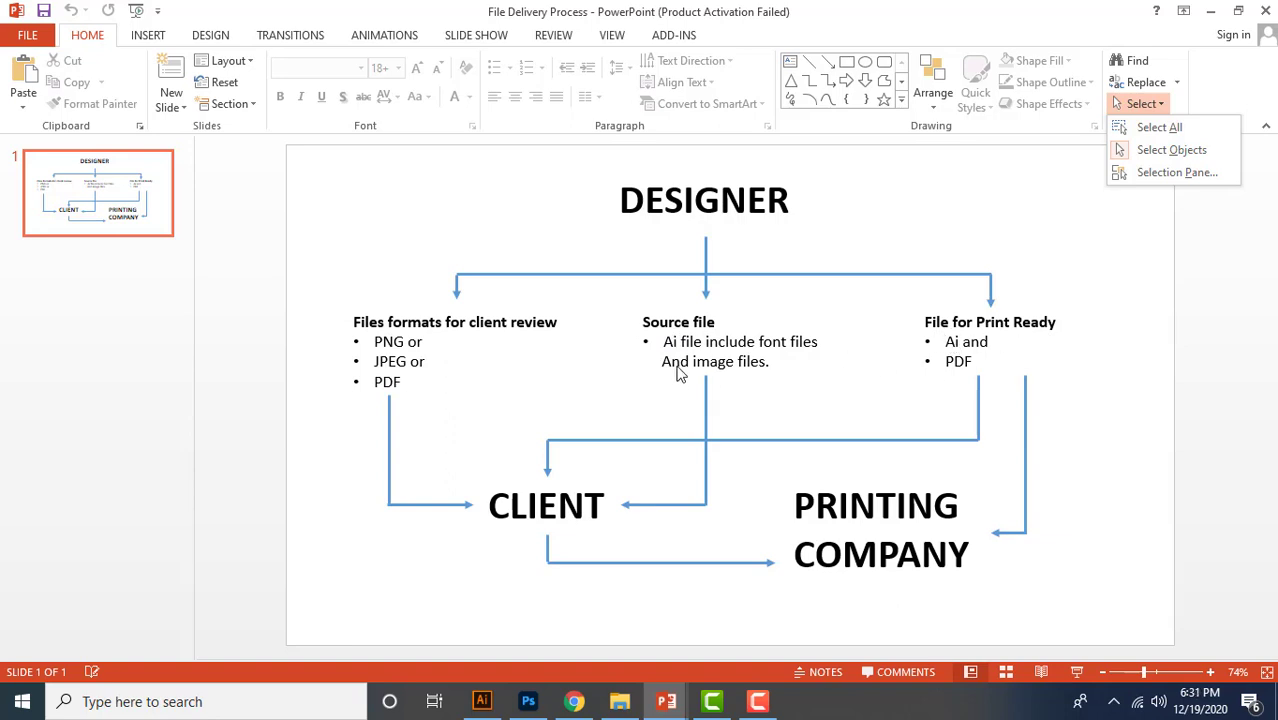
mouse_move(680, 337)
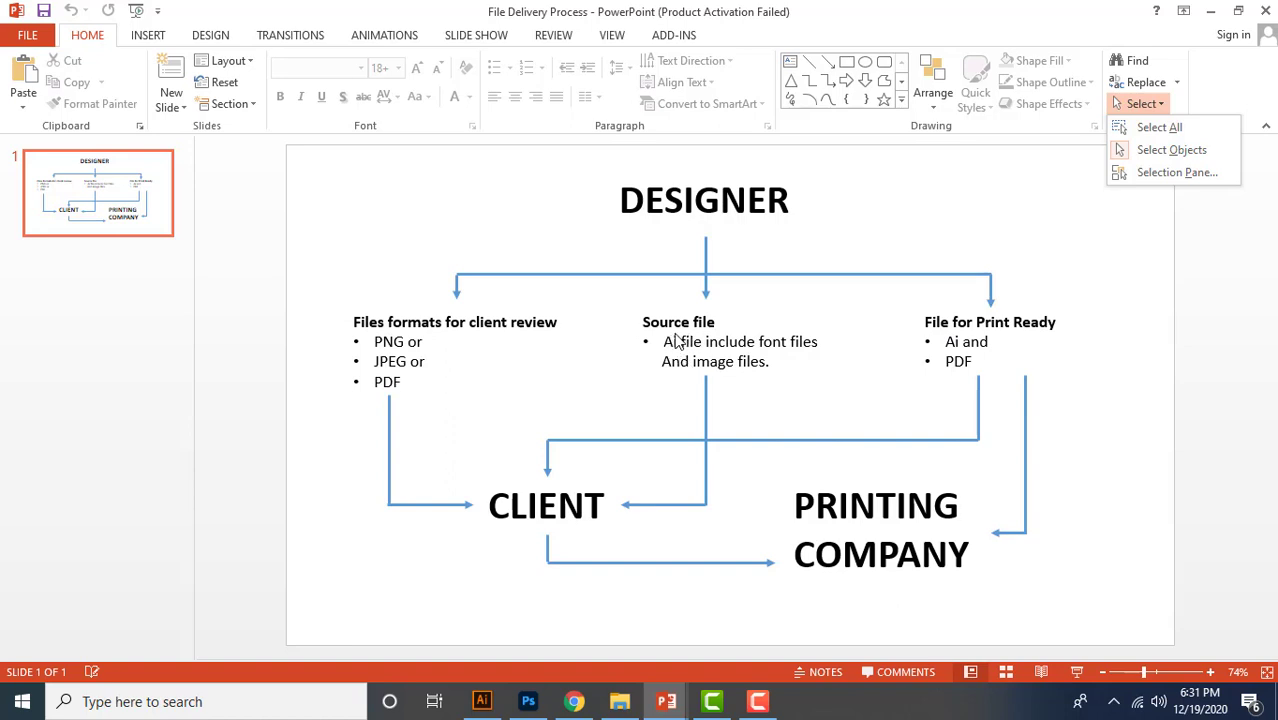
mouse_move(638, 344)
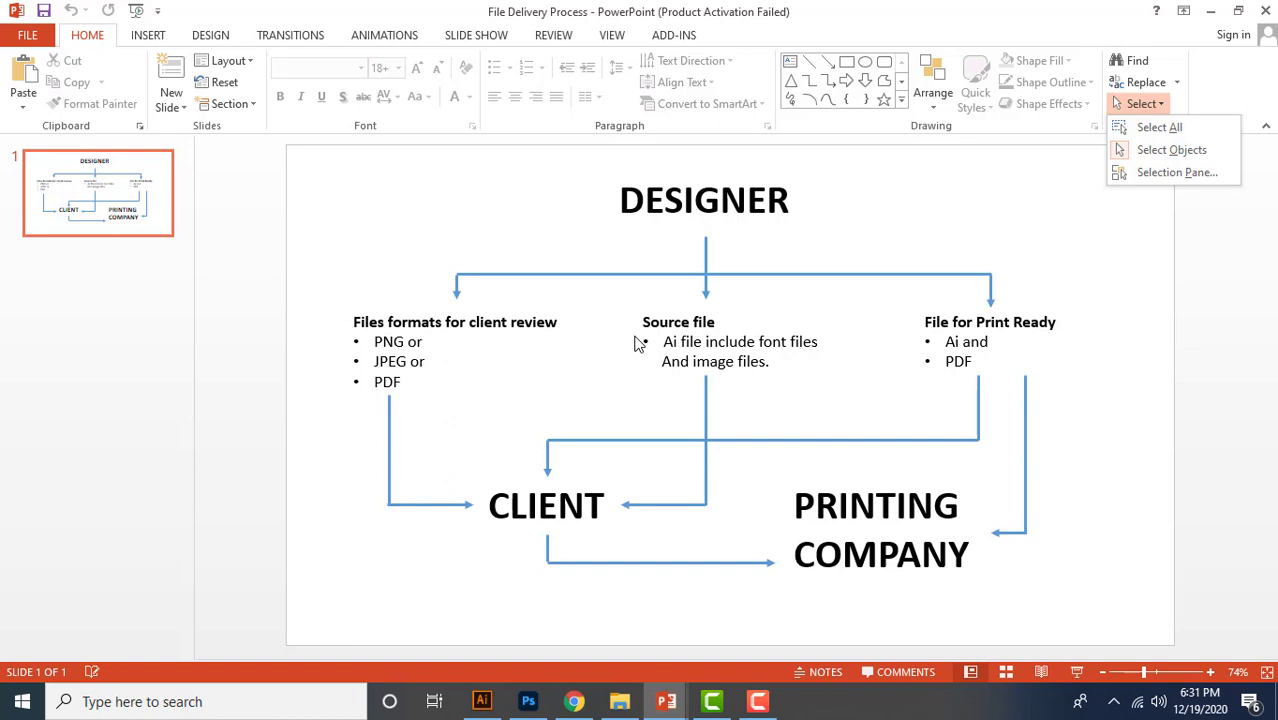
mouse_move(695, 407)
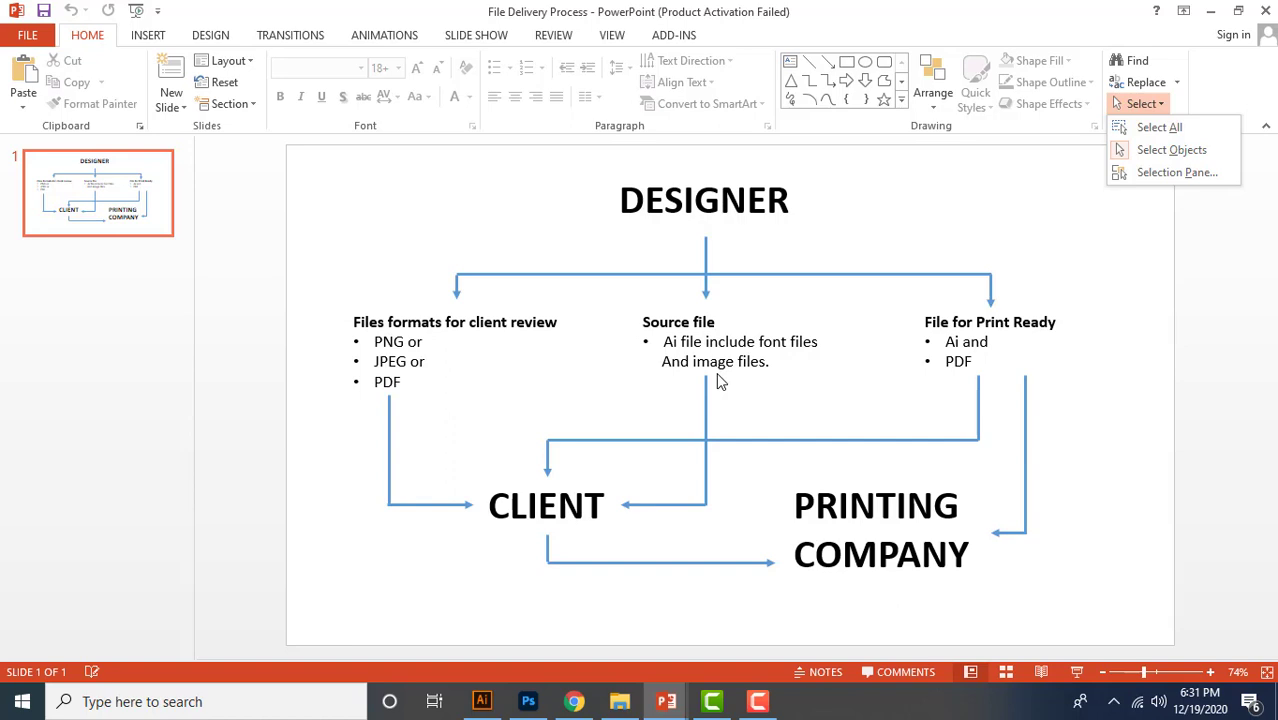
mouse_move(932, 350)
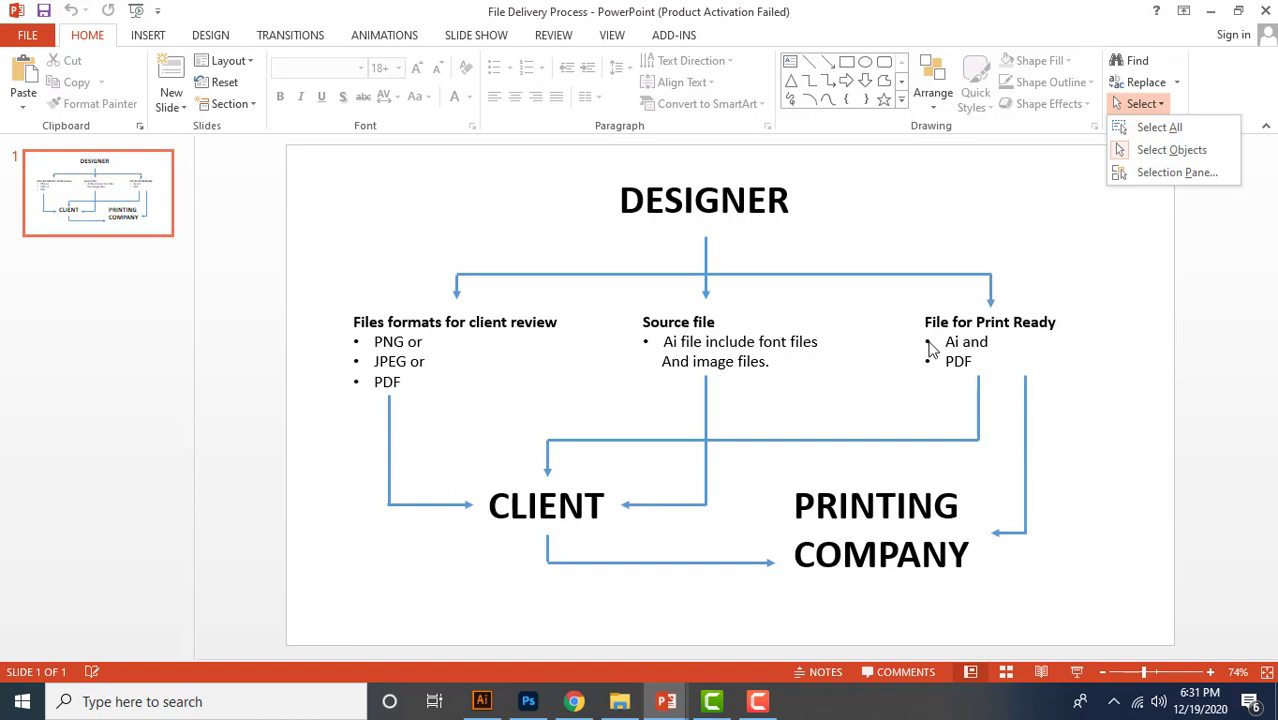
mouse_move(920, 340)
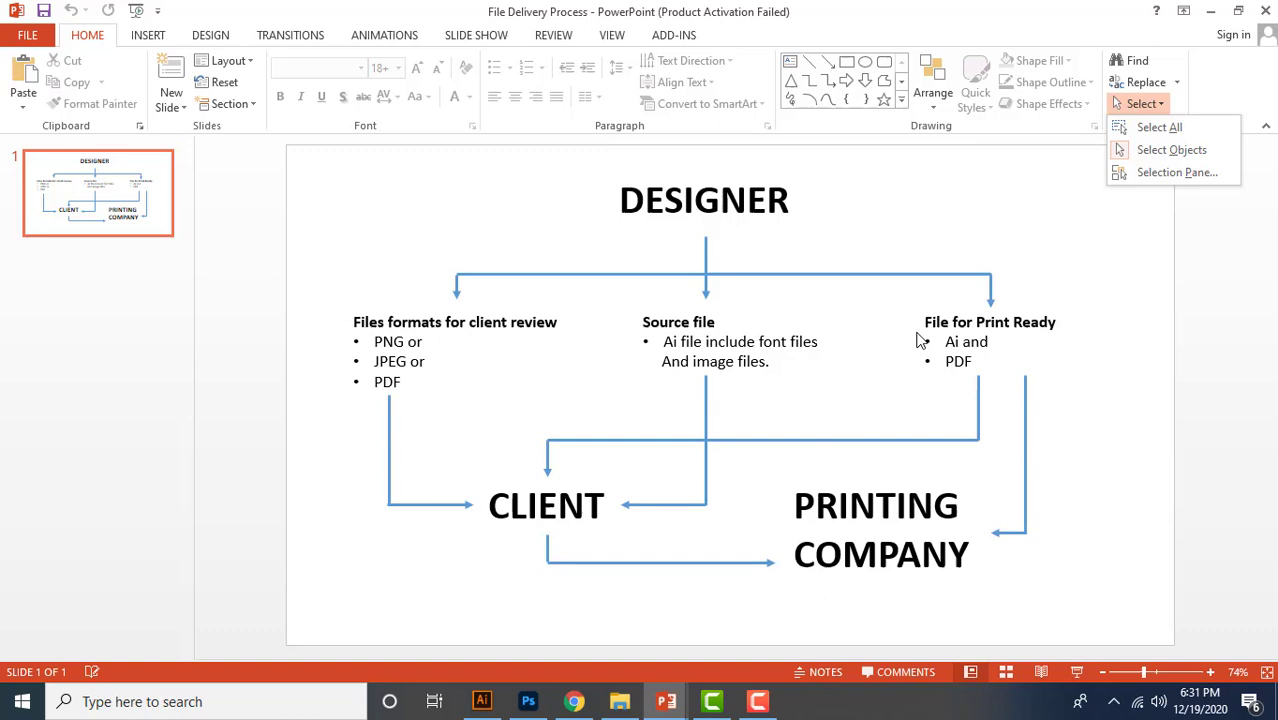
mouse_move(870, 550)
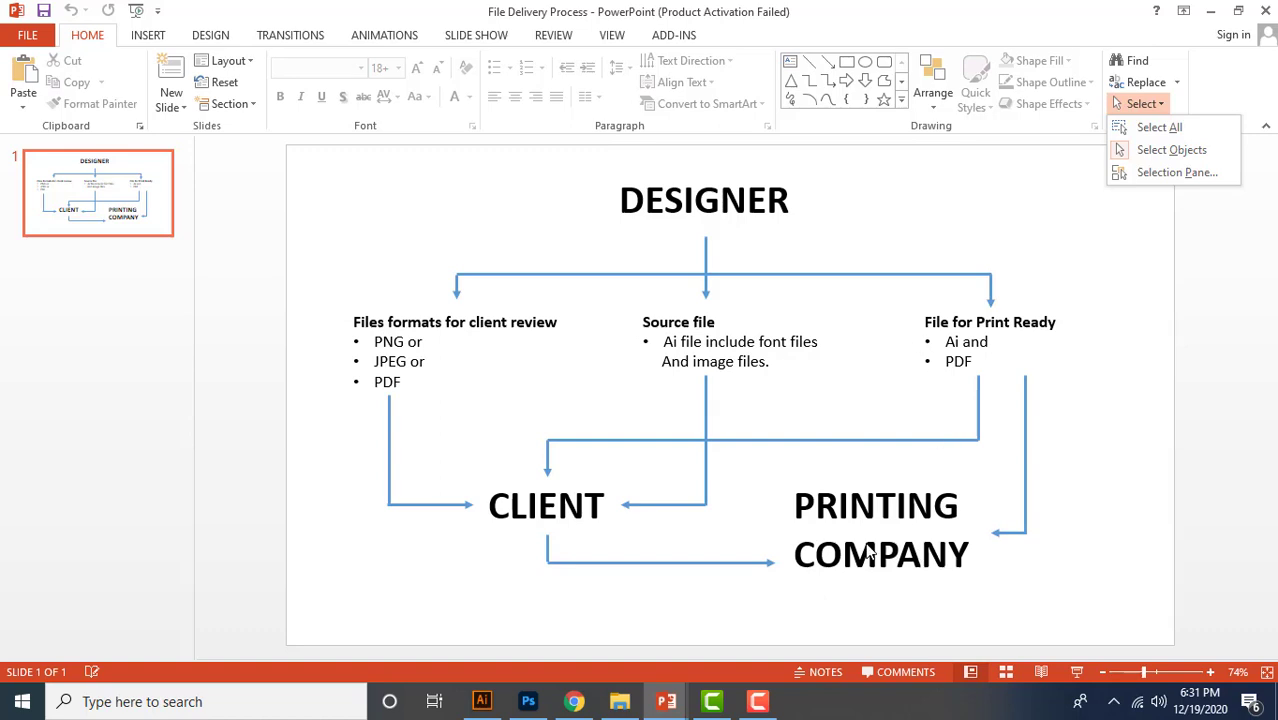
mouse_move(922, 342)
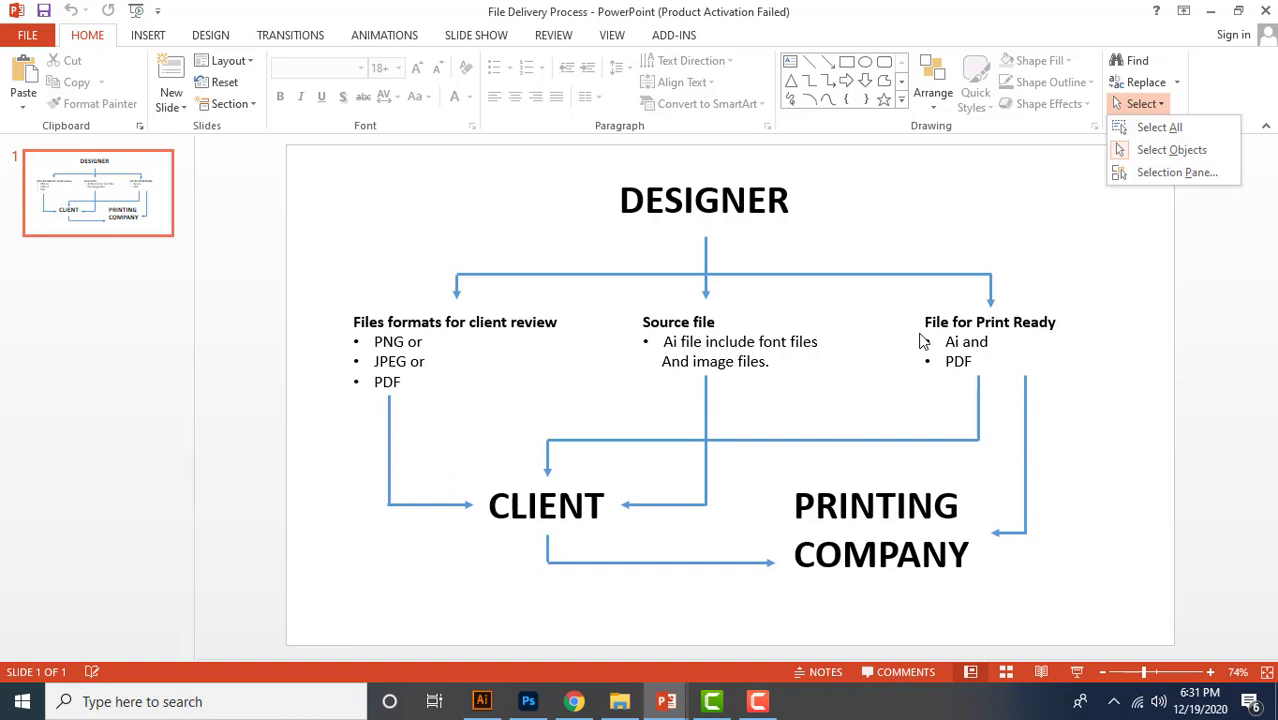
mouse_move(940, 332)
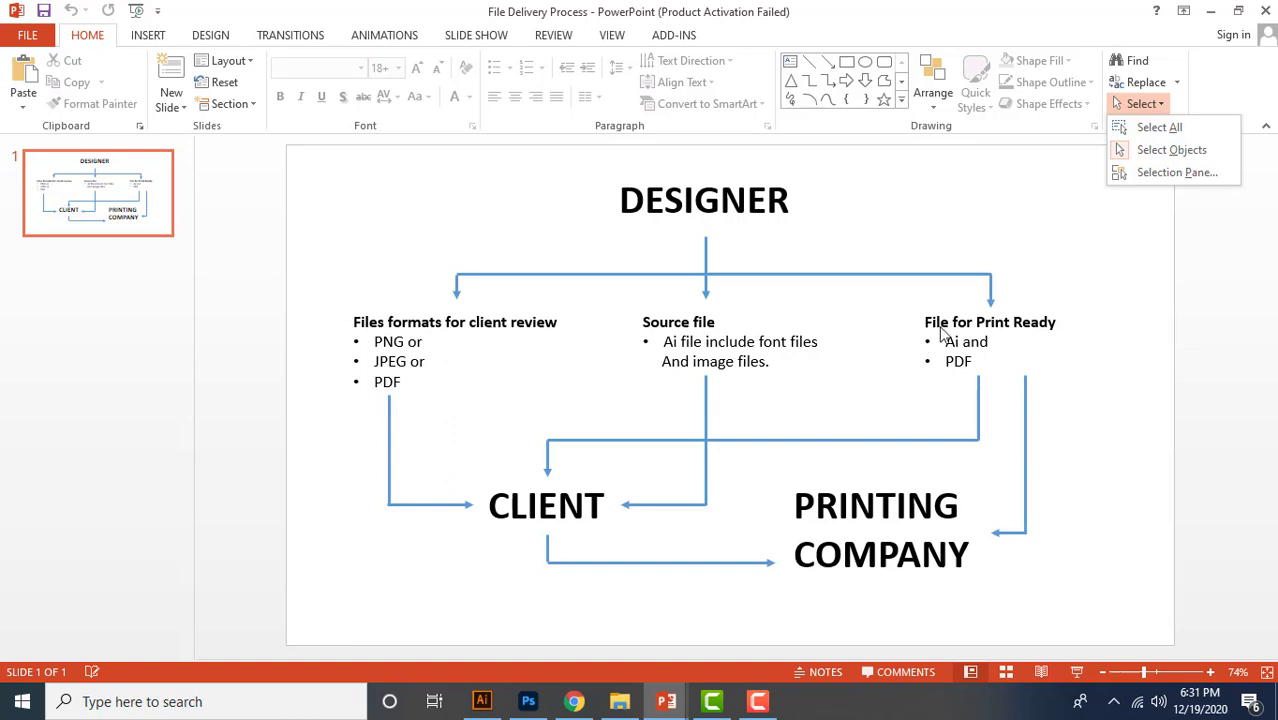
mouse_move(1073, 369)
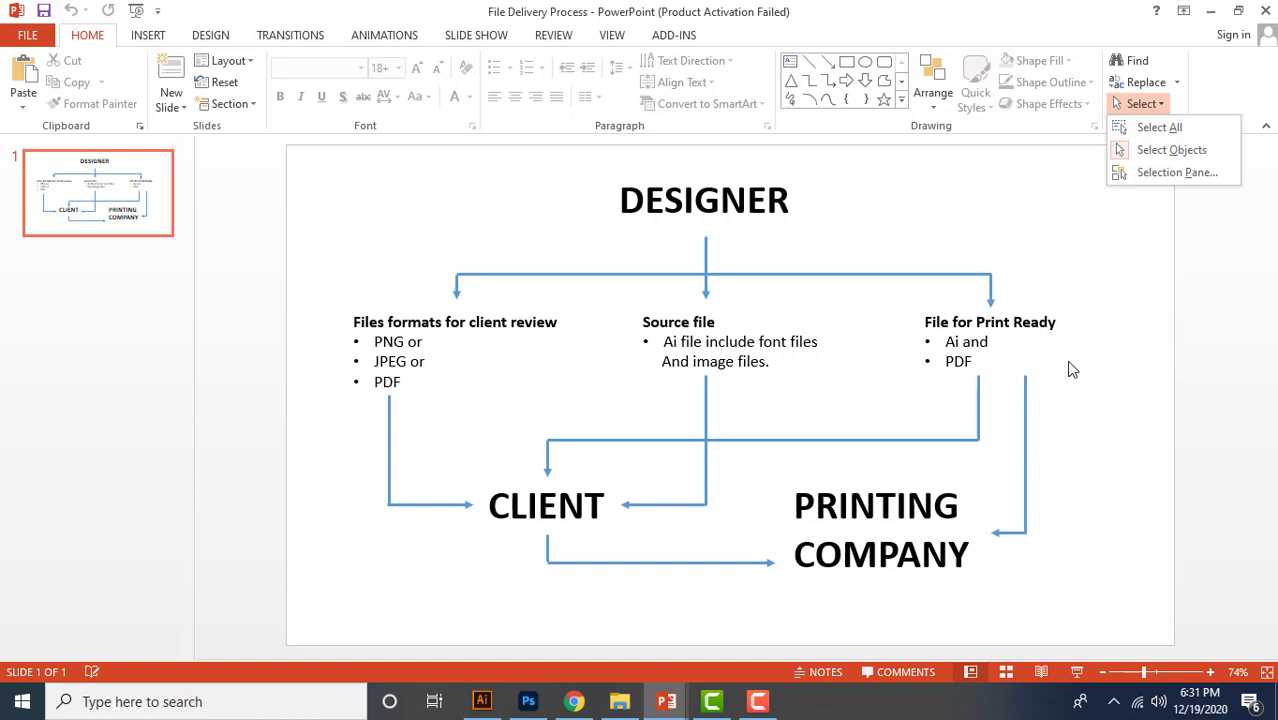
mouse_move(962, 374)
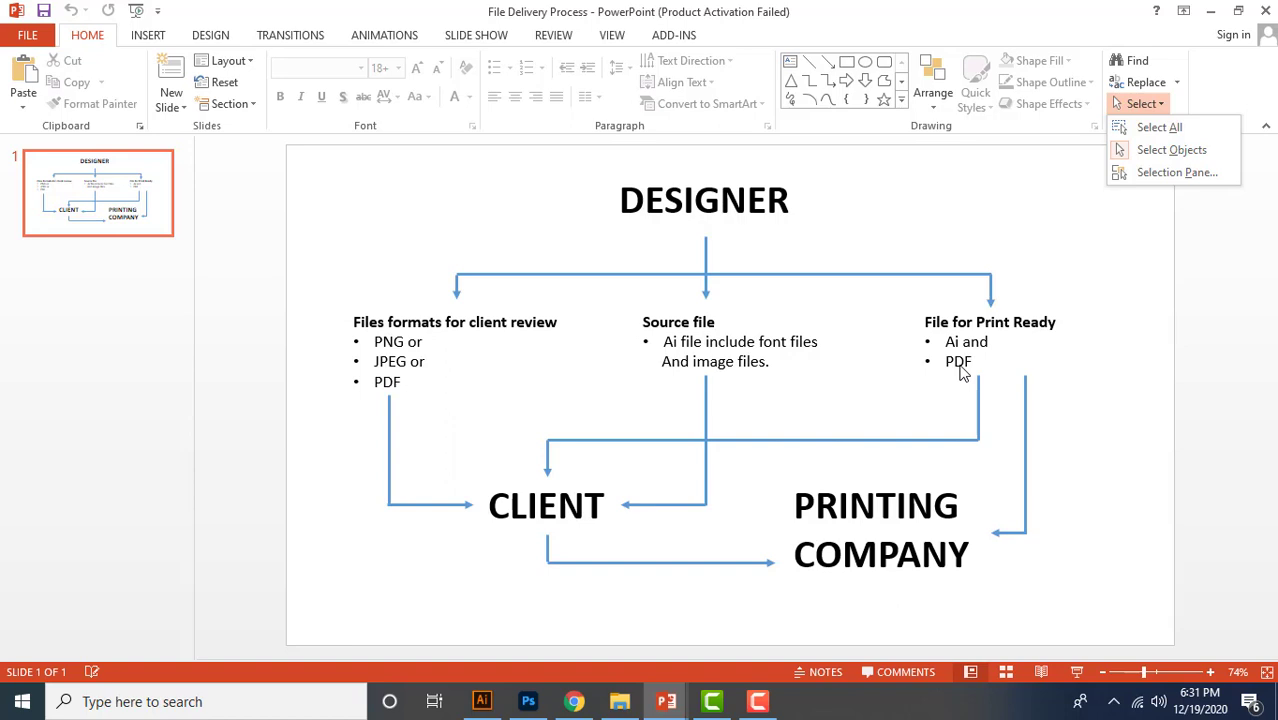
mouse_move(960, 378)
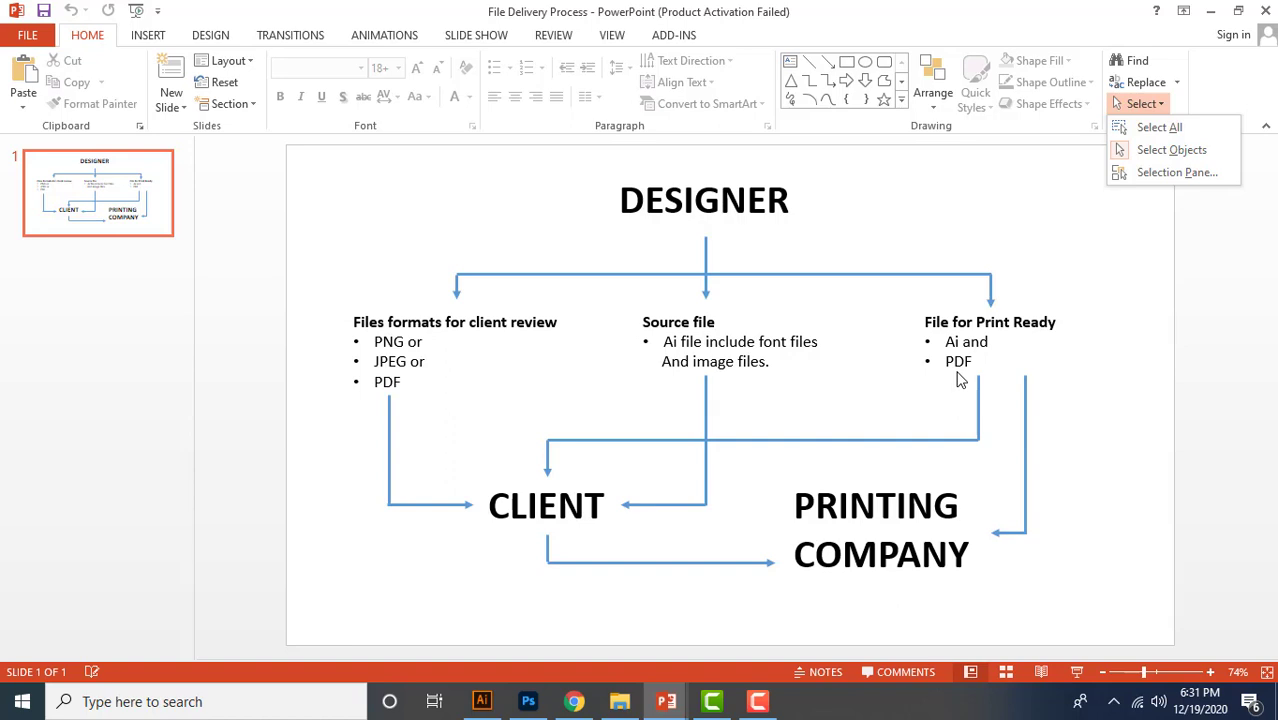
mouse_move(960, 365)
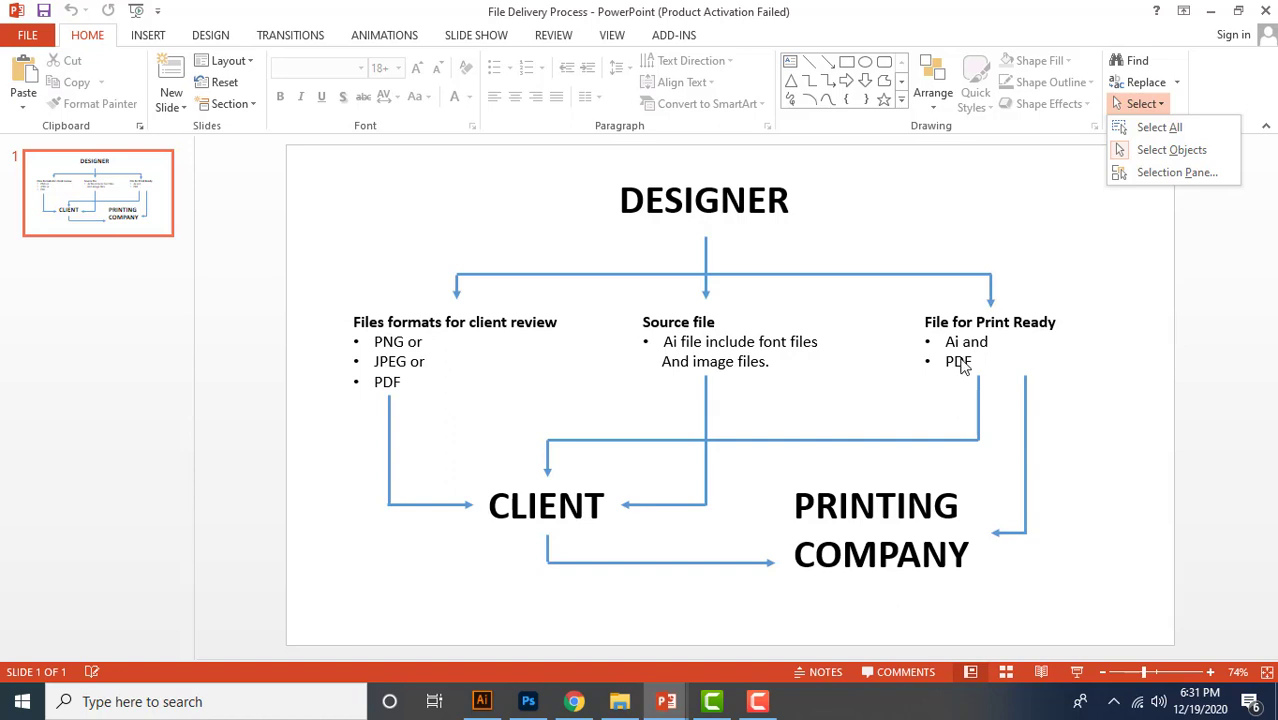
mouse_move(963, 382)
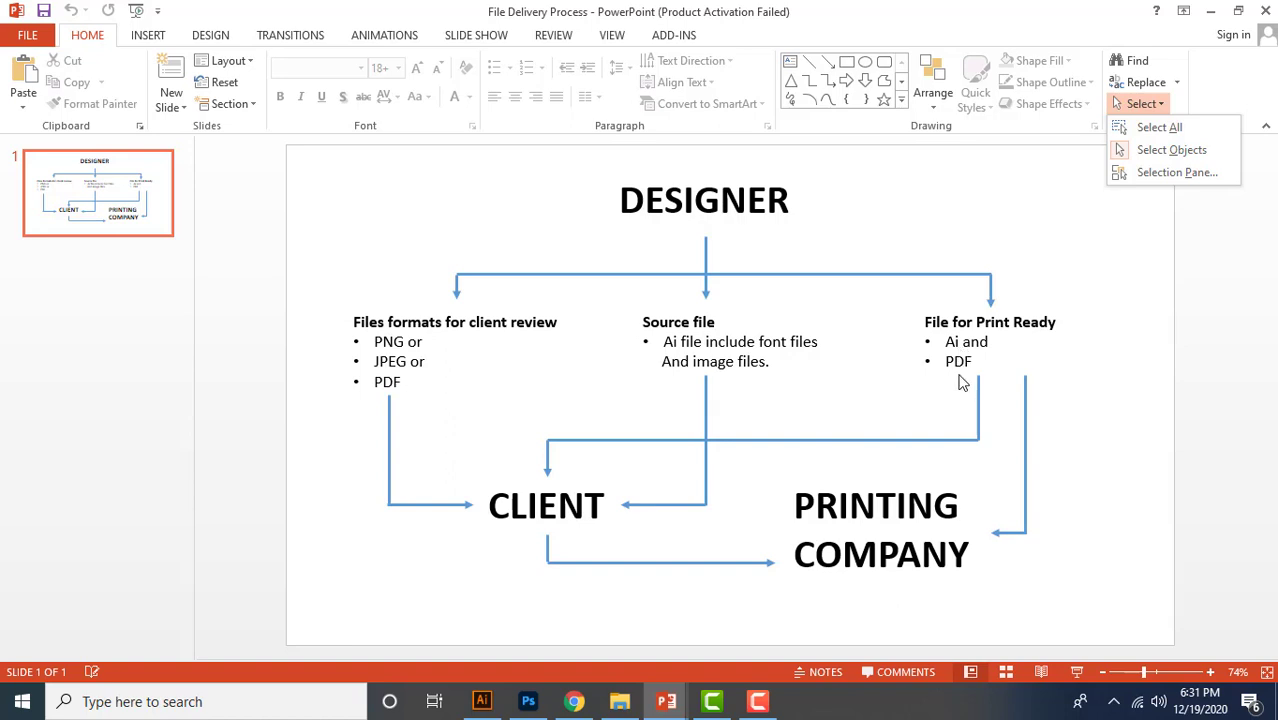
mouse_move(931, 360)
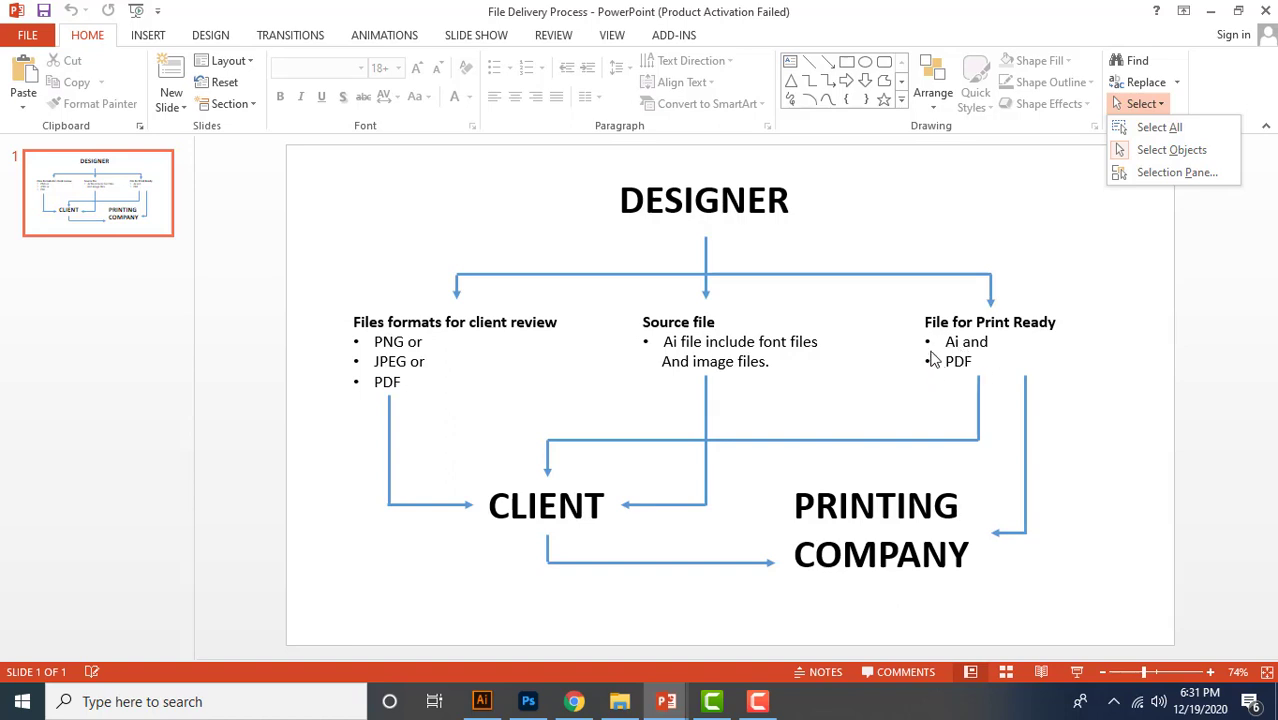
mouse_move(955, 387)
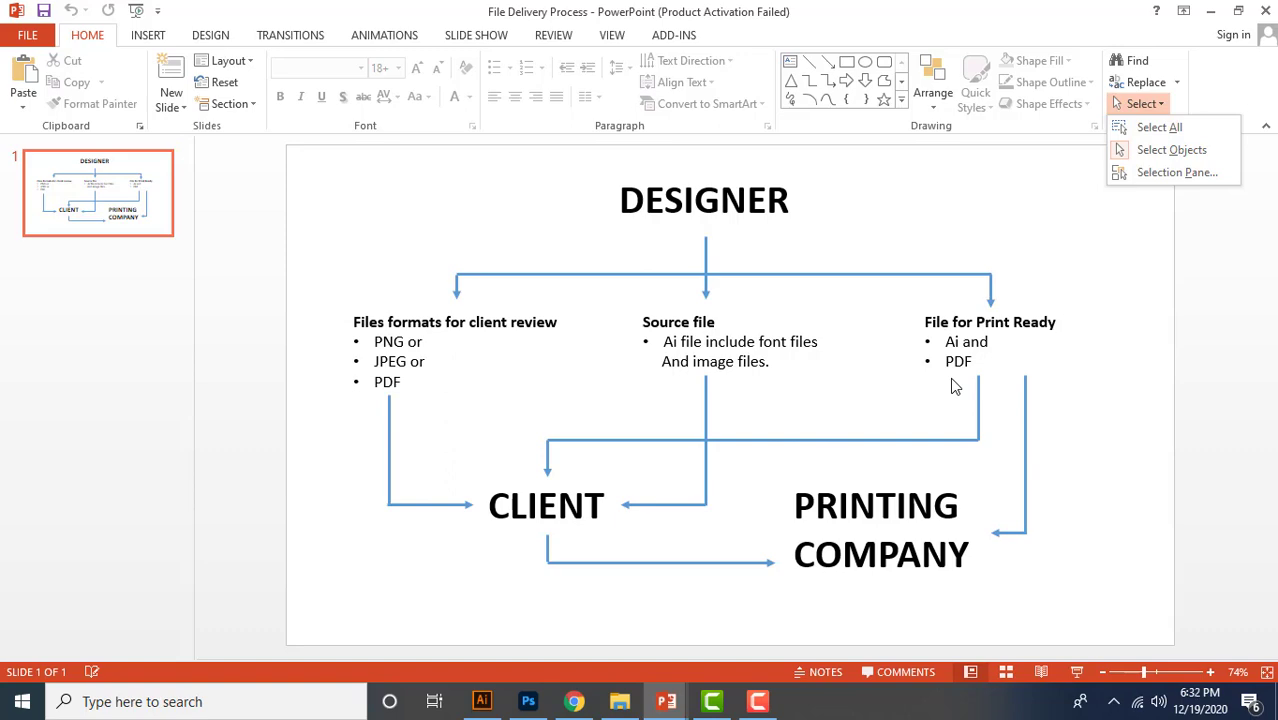
left_click(481, 701)
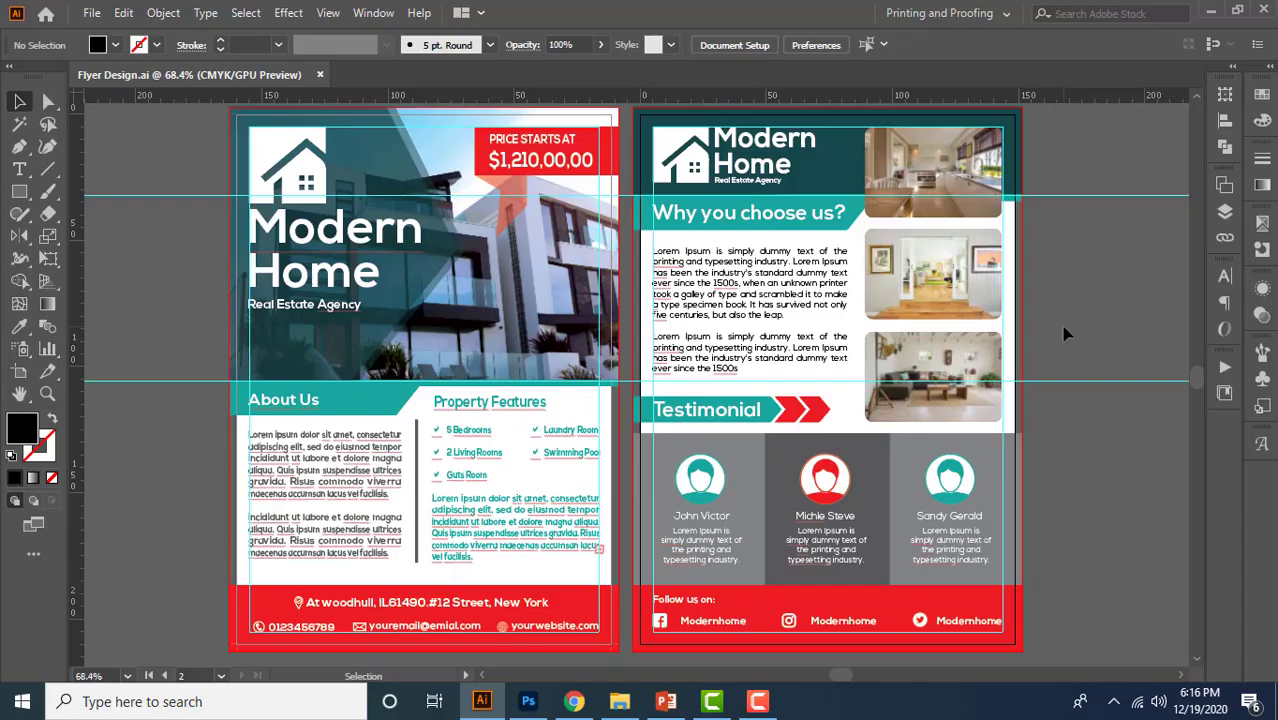
mouse_move(124, 256)
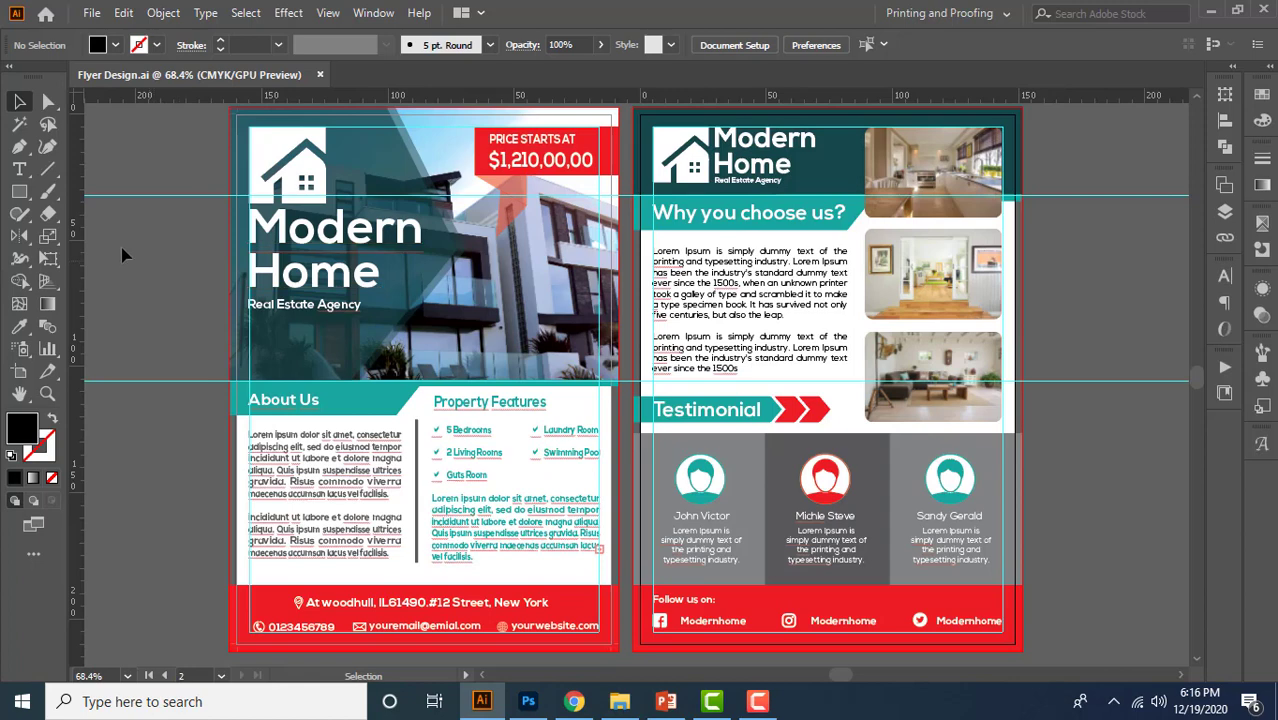
mouse_move(143, 261)
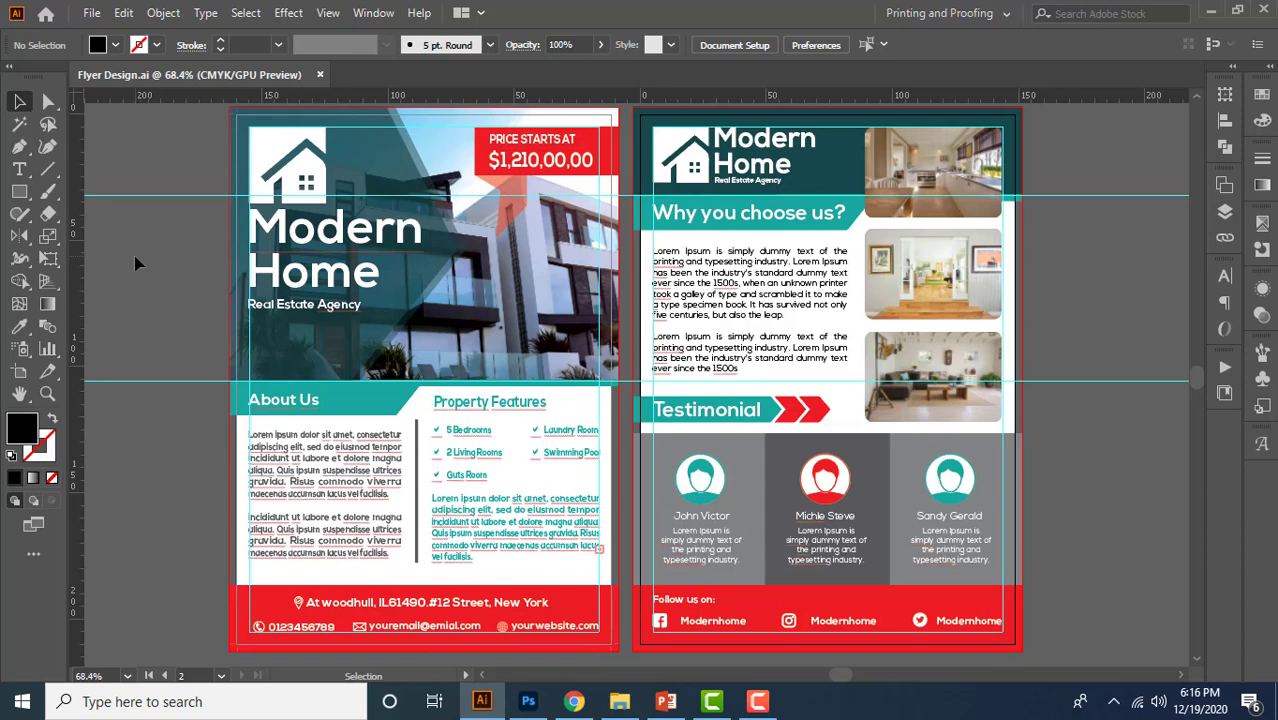
mouse_move(100, 207)
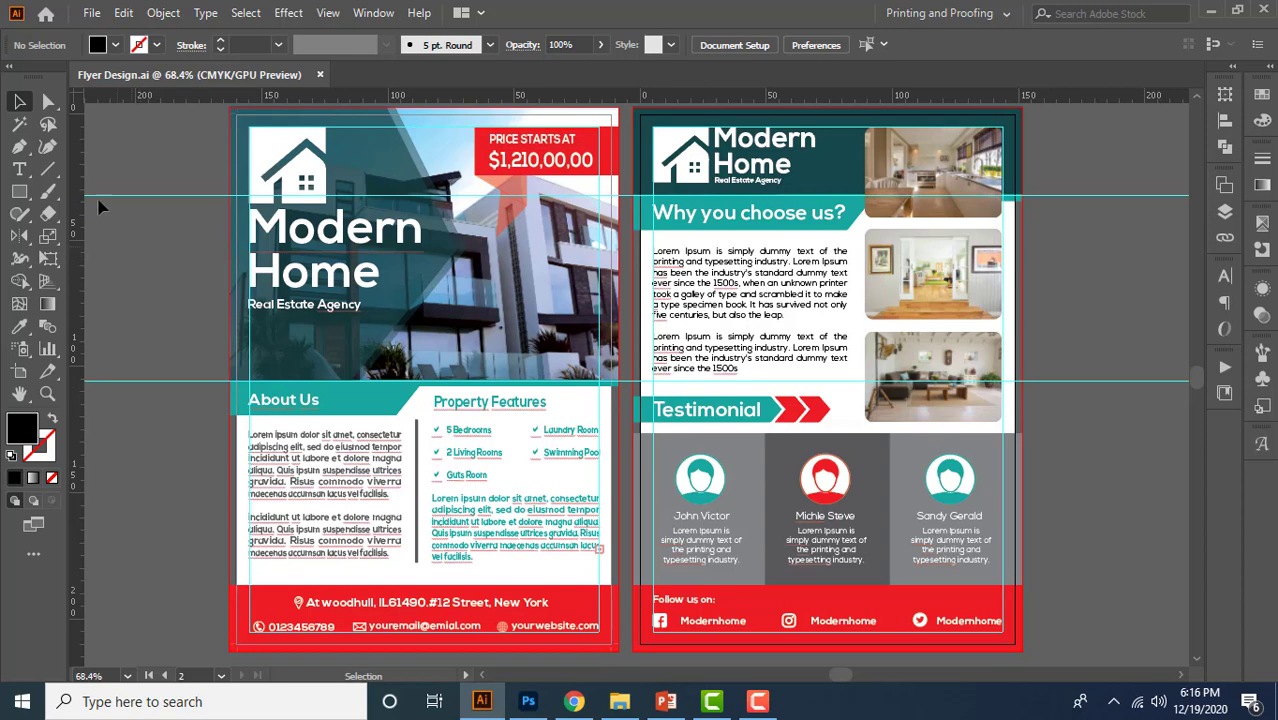
key("ctrl+;")
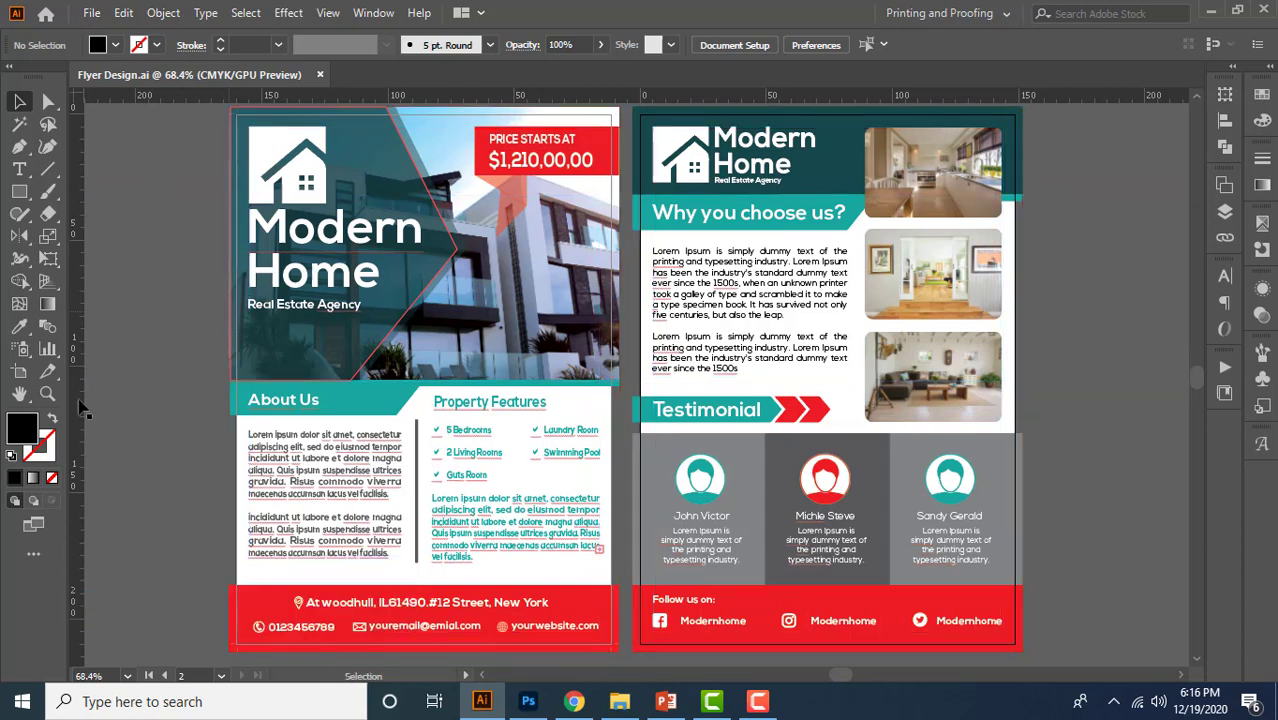
mouse_move(180, 444)
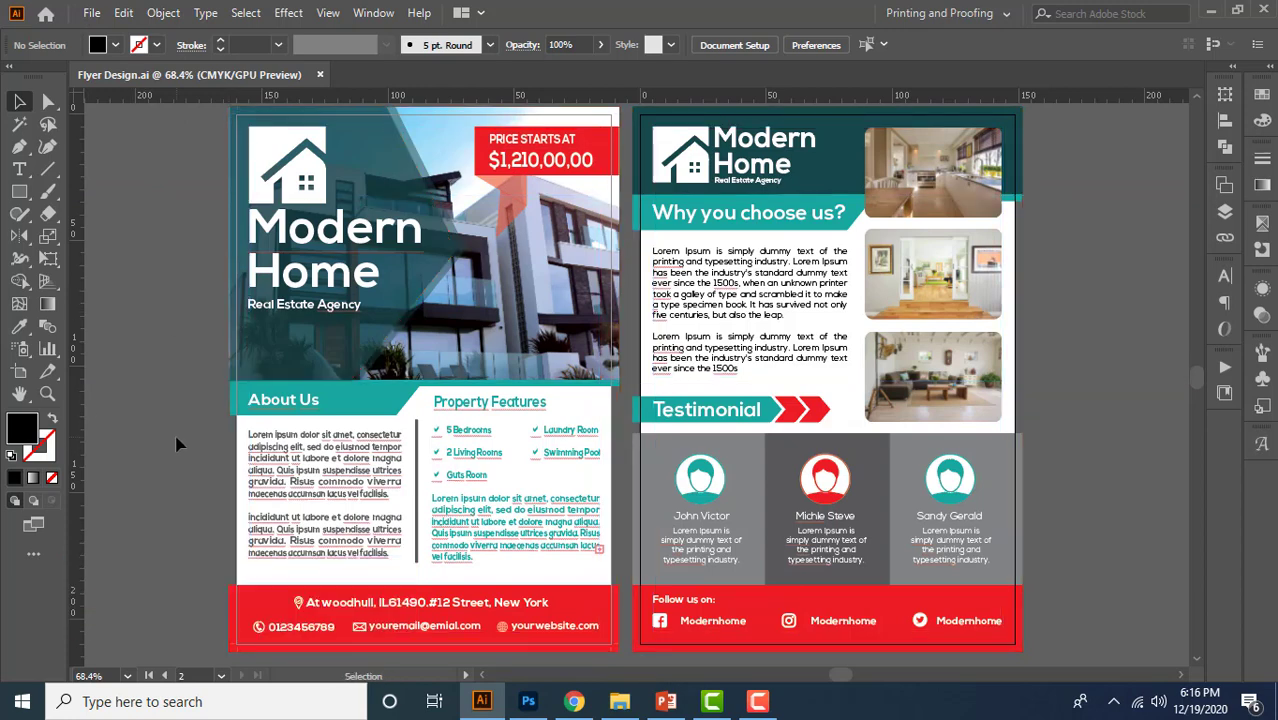
- Set up a PNG export of the flyer using artboards with range 1-2
left_click(91, 13)
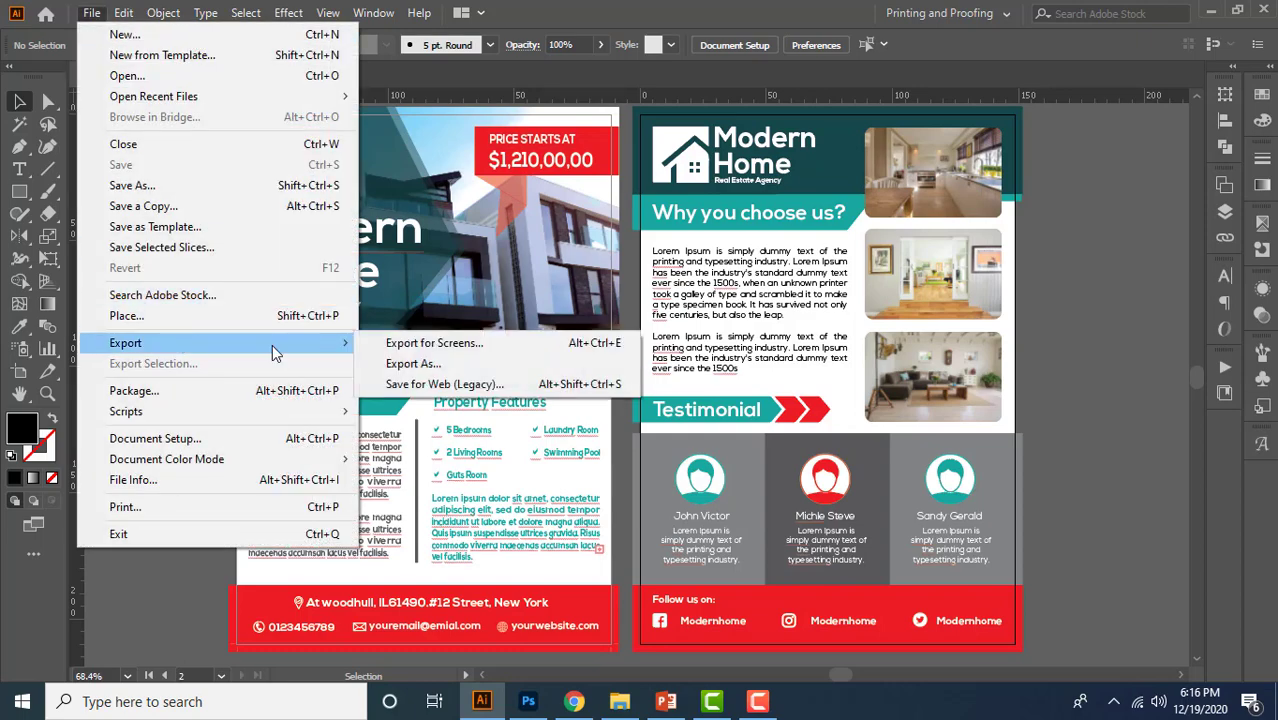
left_click(413, 363)
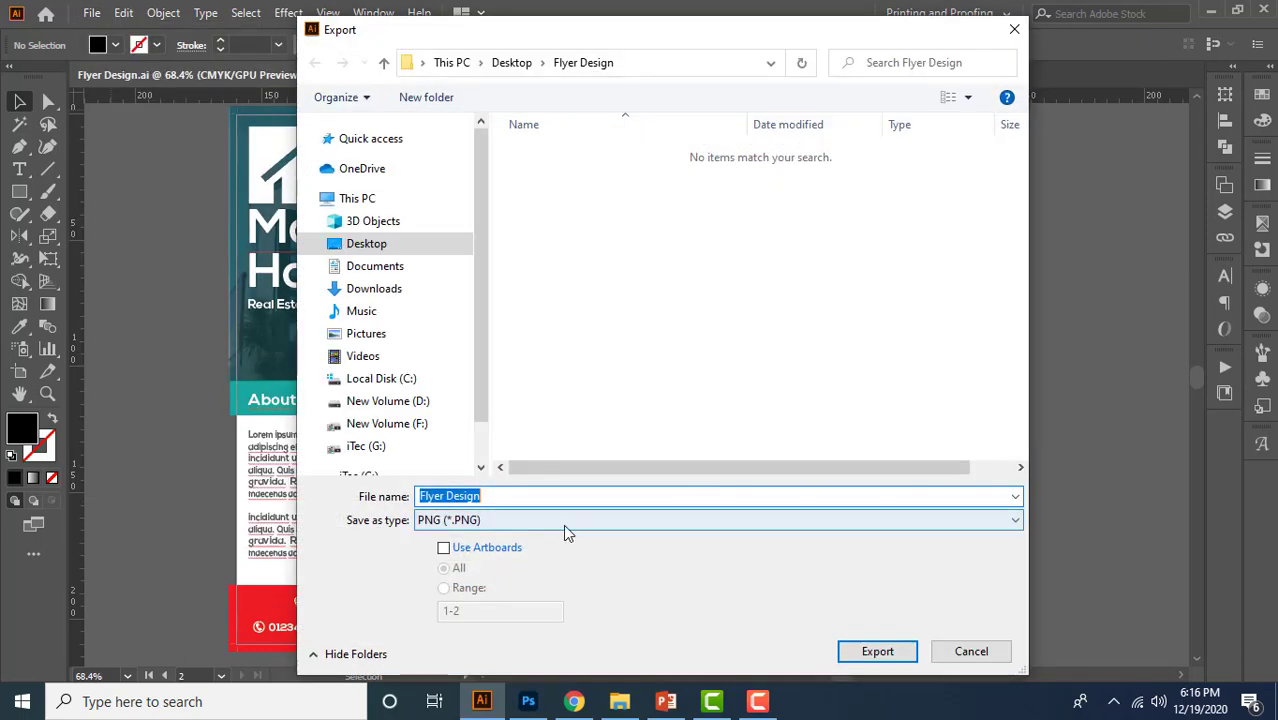
left_click(1014, 519)
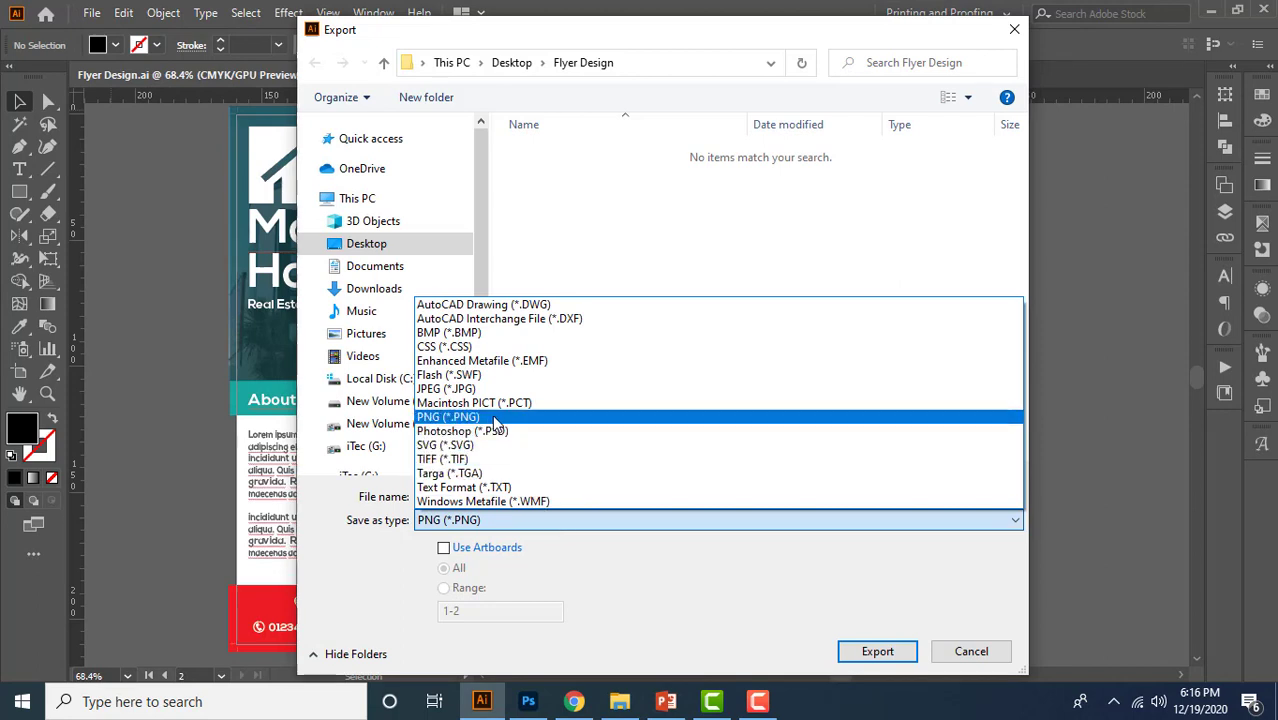
left_click(447, 416)
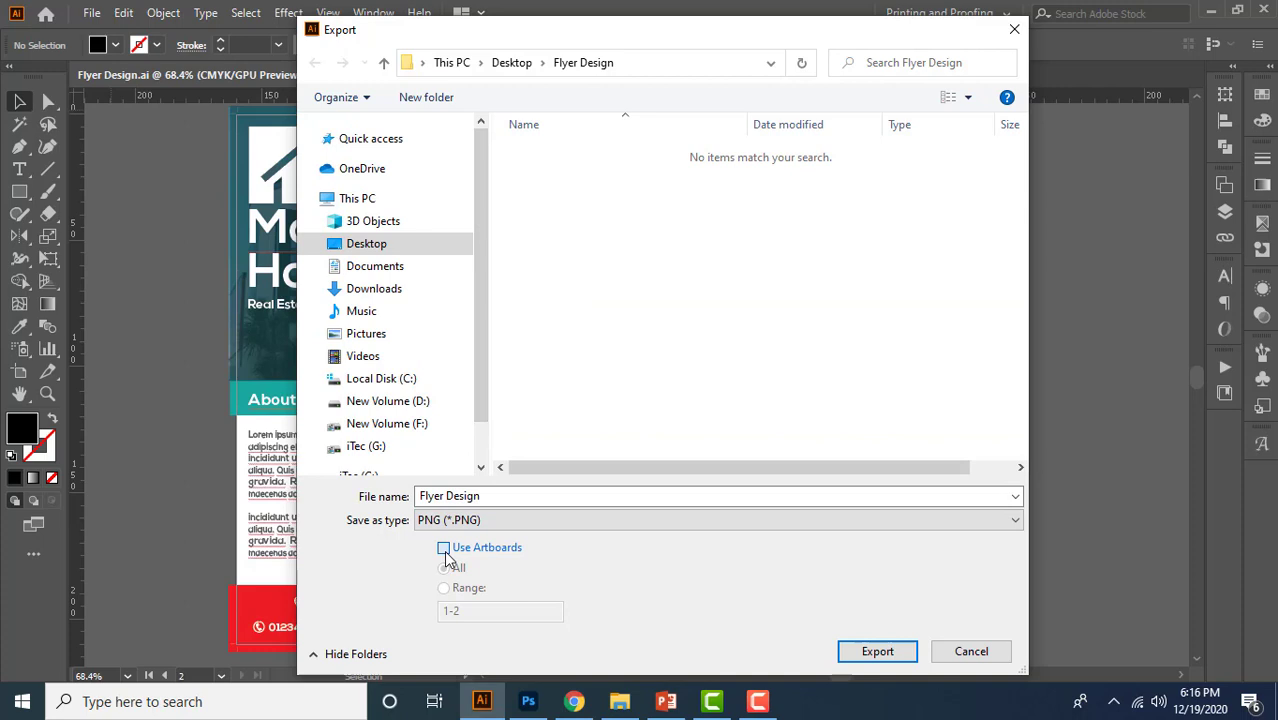
left_click(443, 547)
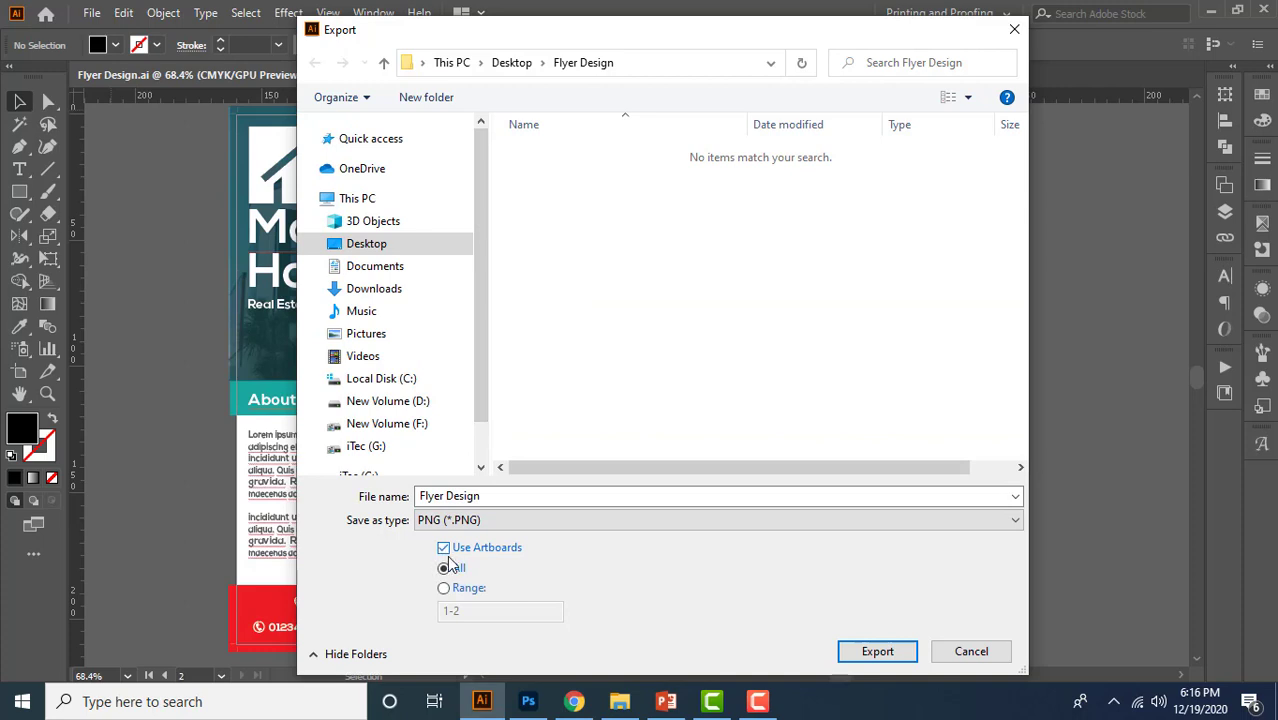
left_click(444, 568)
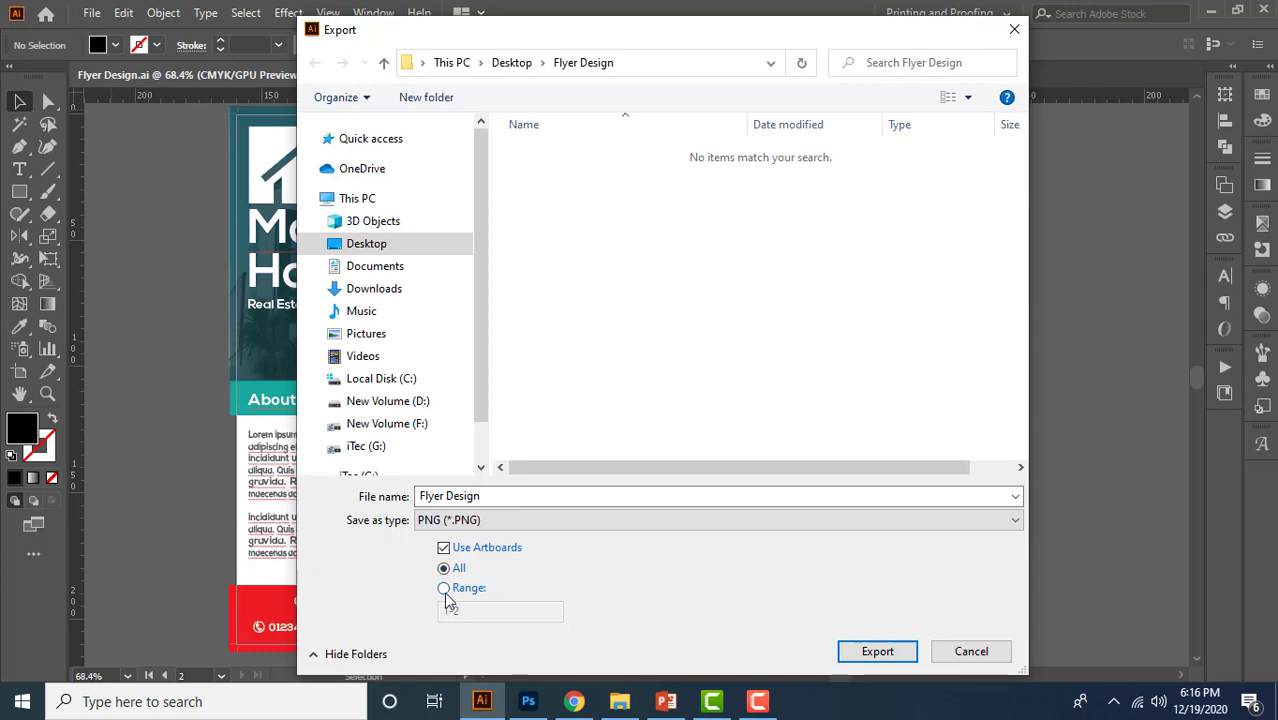
left_click(444, 588)
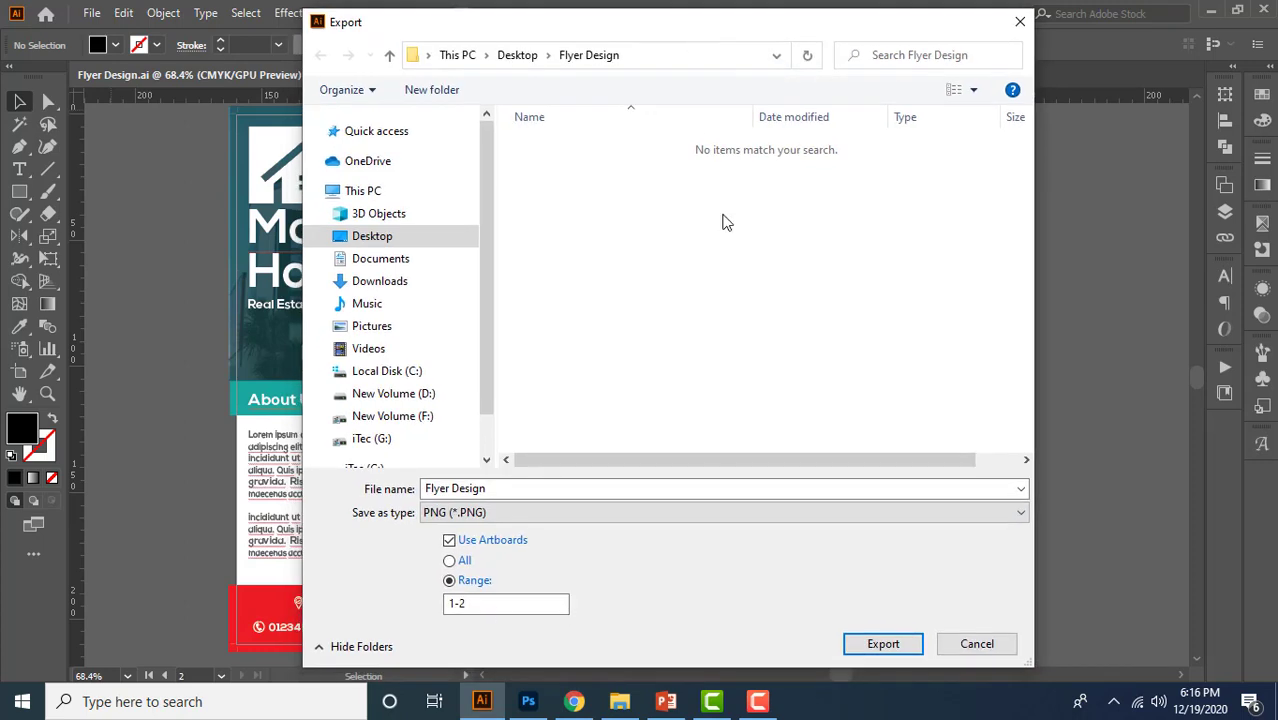
- Try artboard ranges 1, 1,3 and 1-3, then export all artboards as PNG
left_click(505, 603)
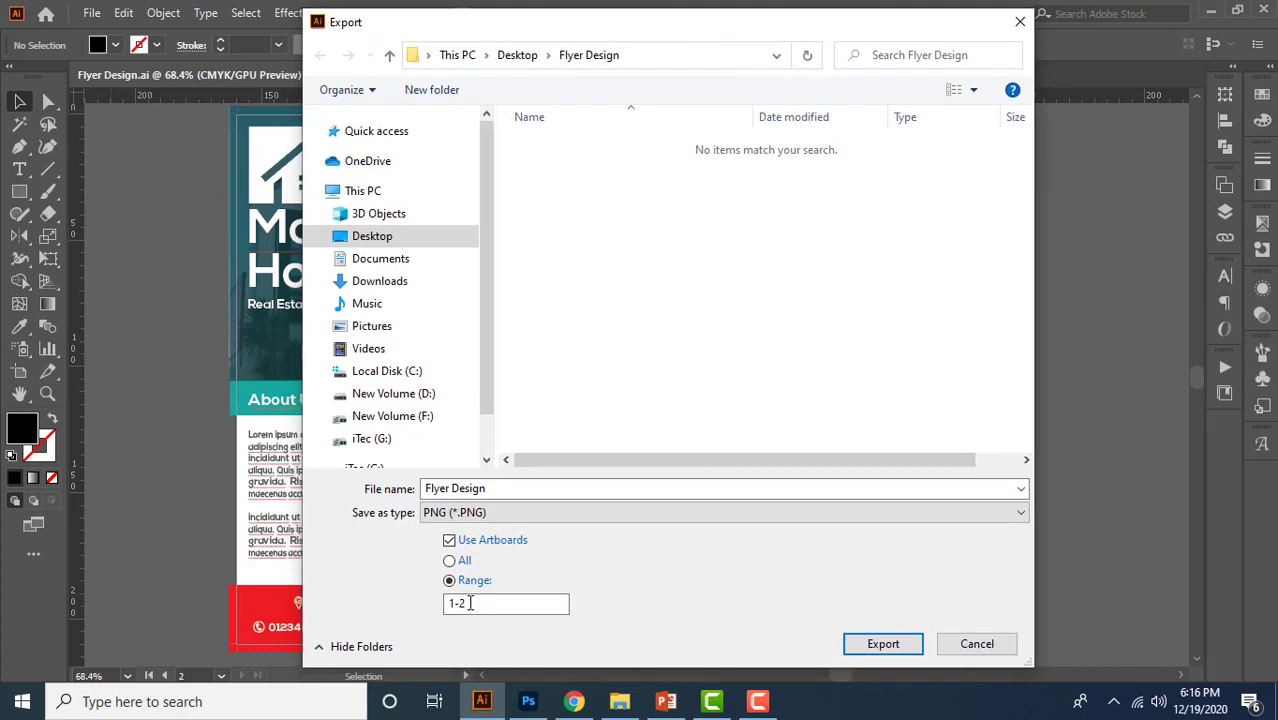
triple_click(505, 603)
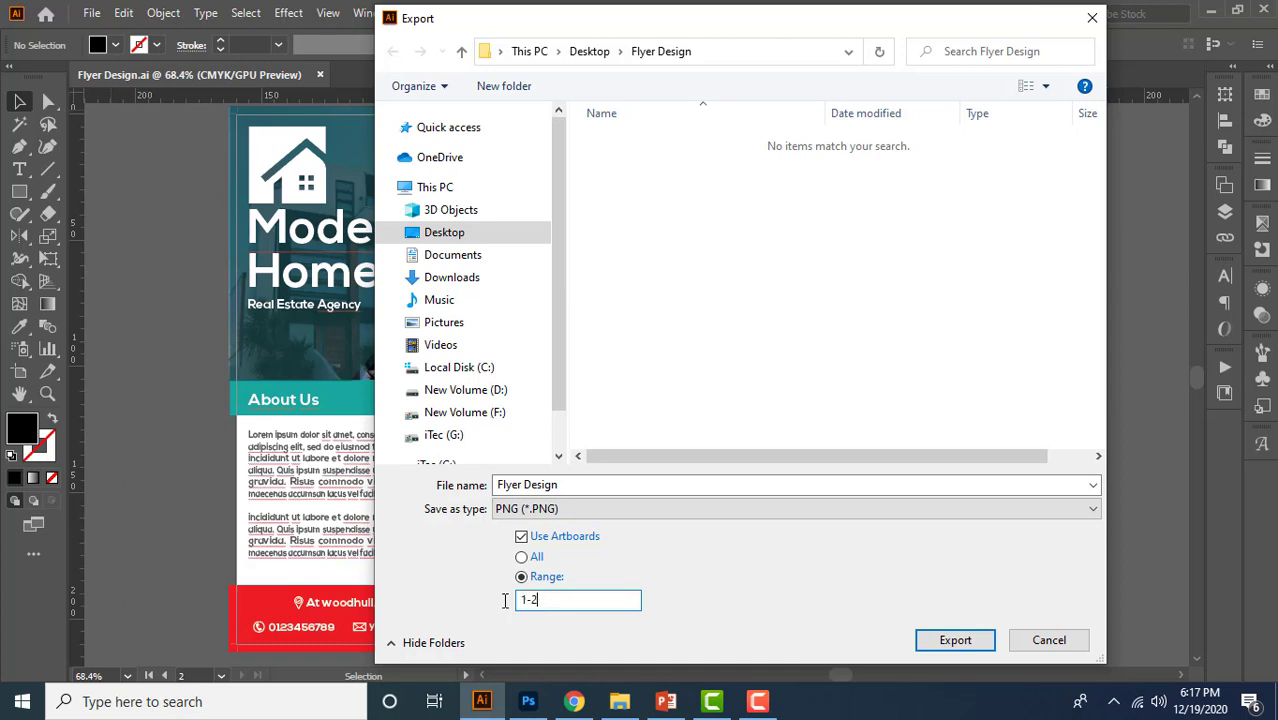
triple_click(578, 599)
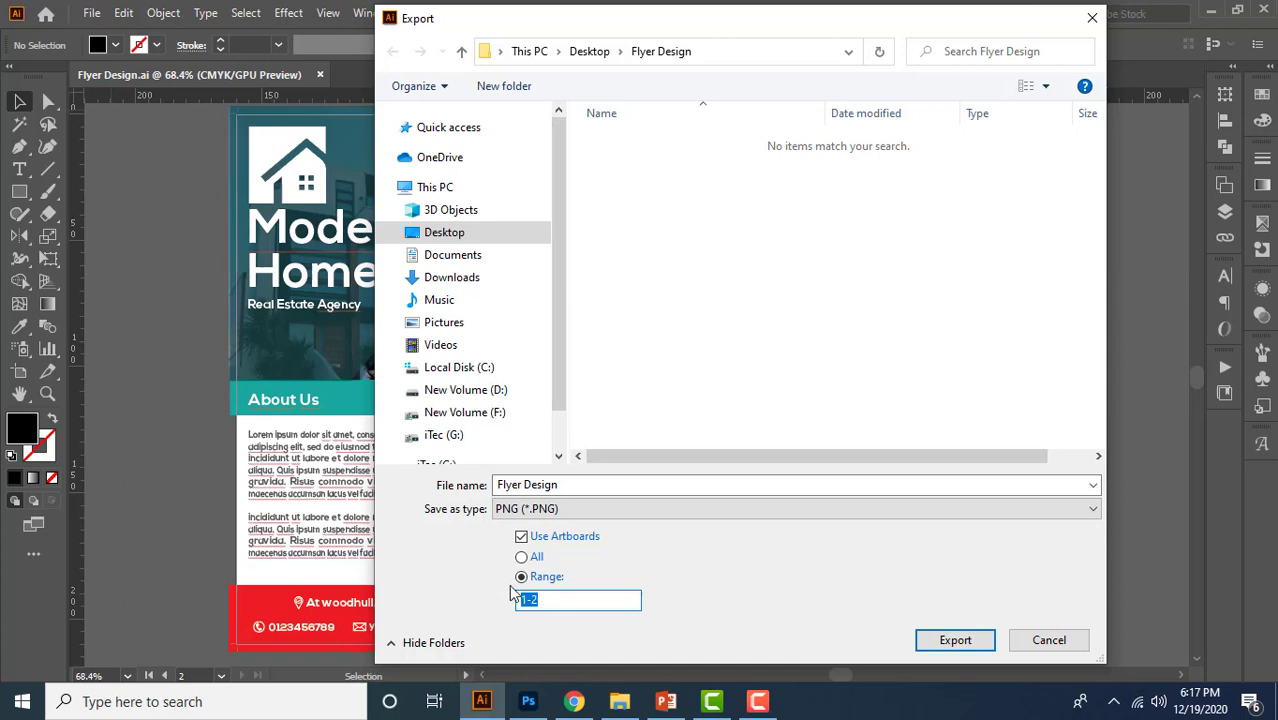
type("1")
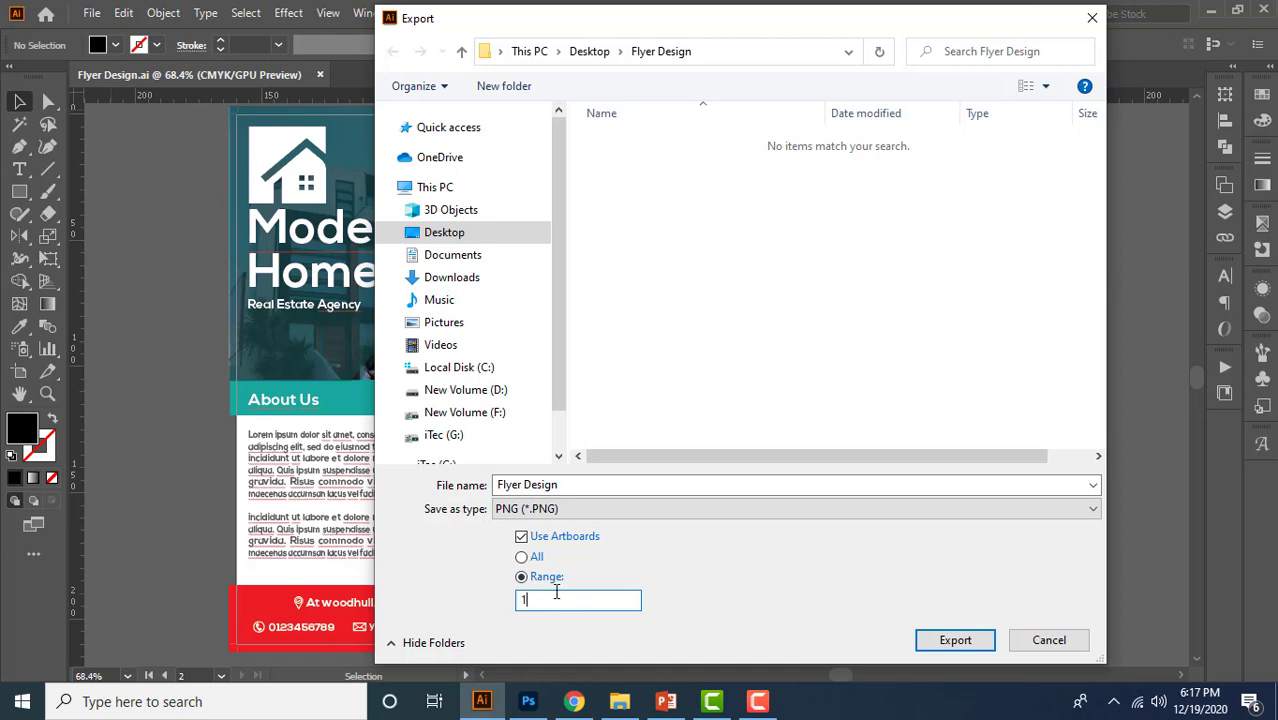
mouse_move(560, 598)
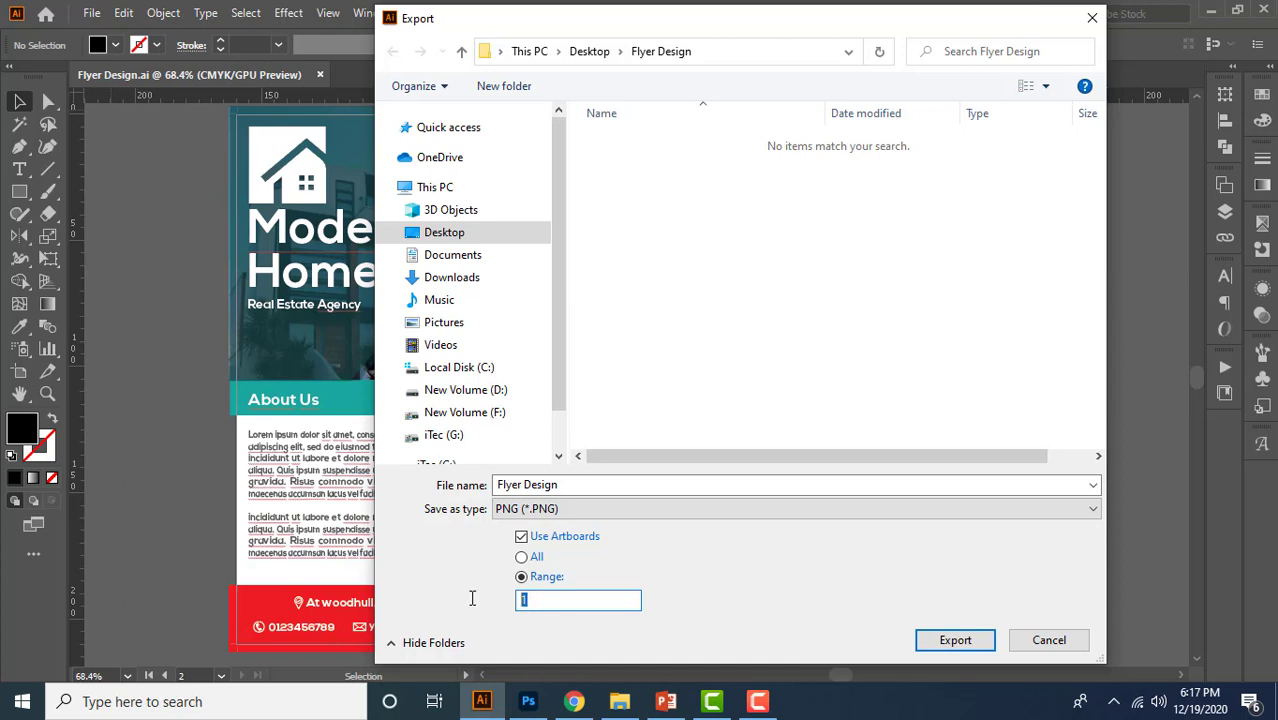
type(",")
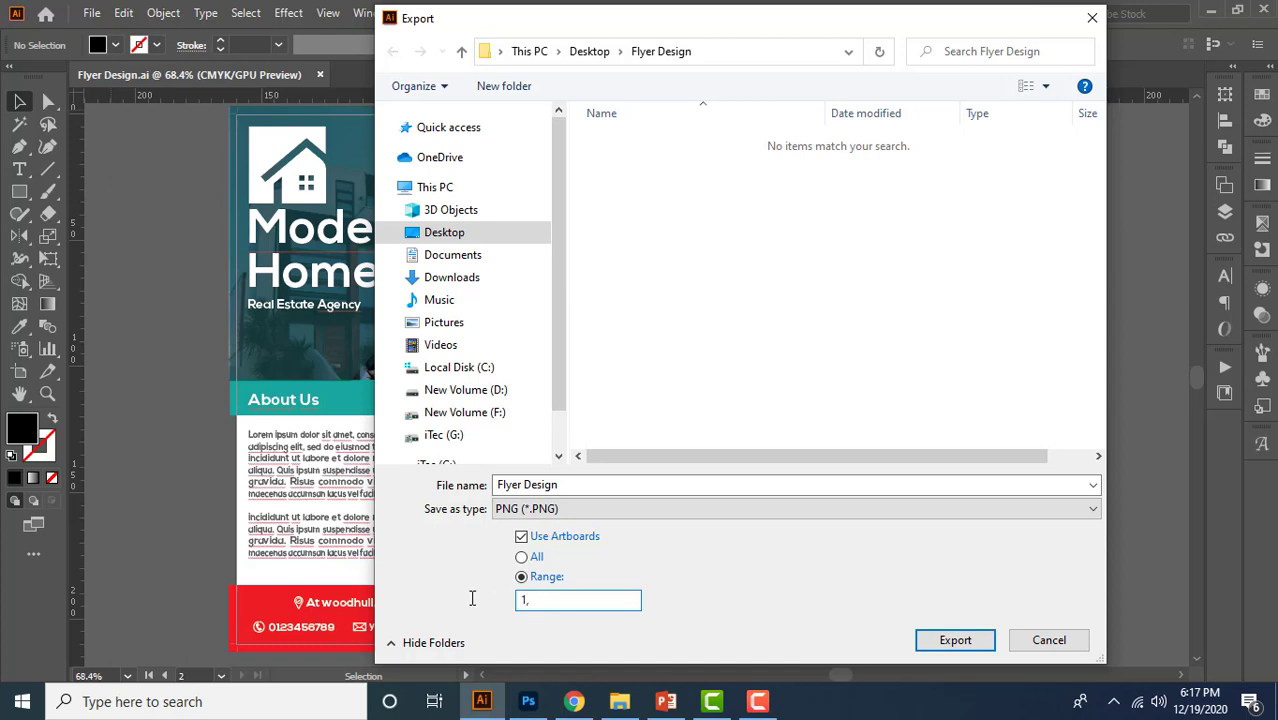
type("3")
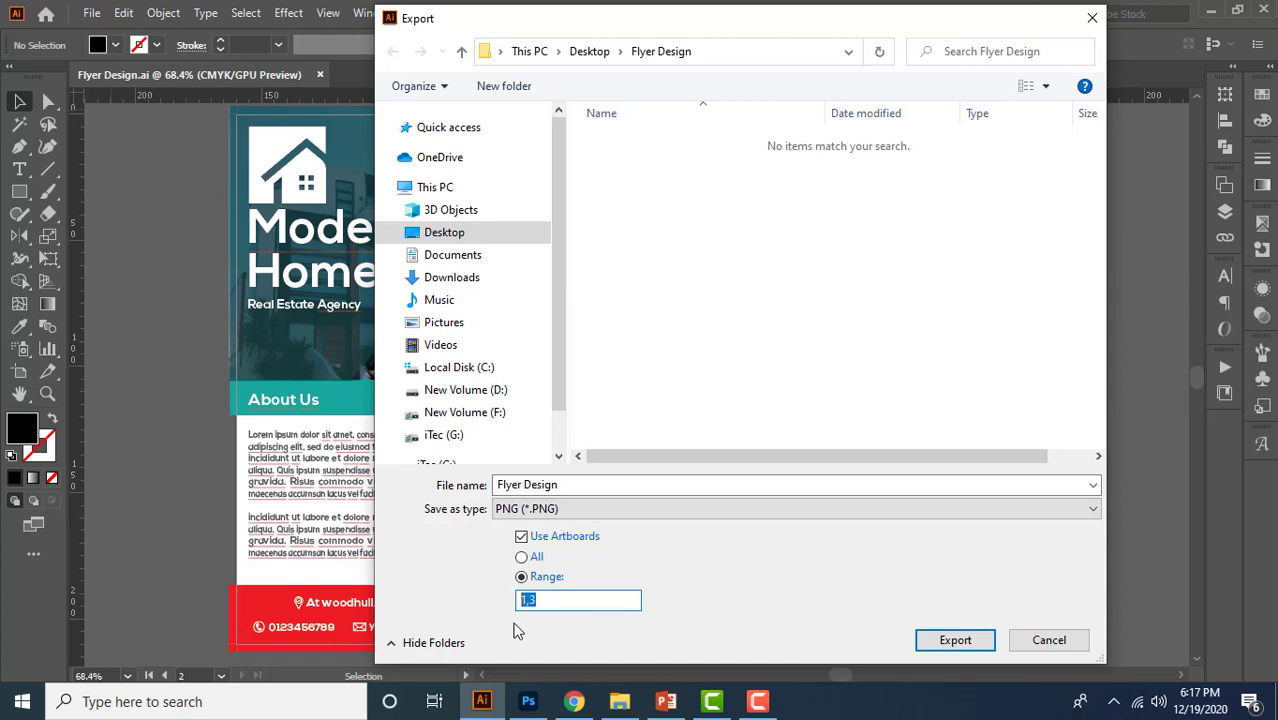
type("1-")
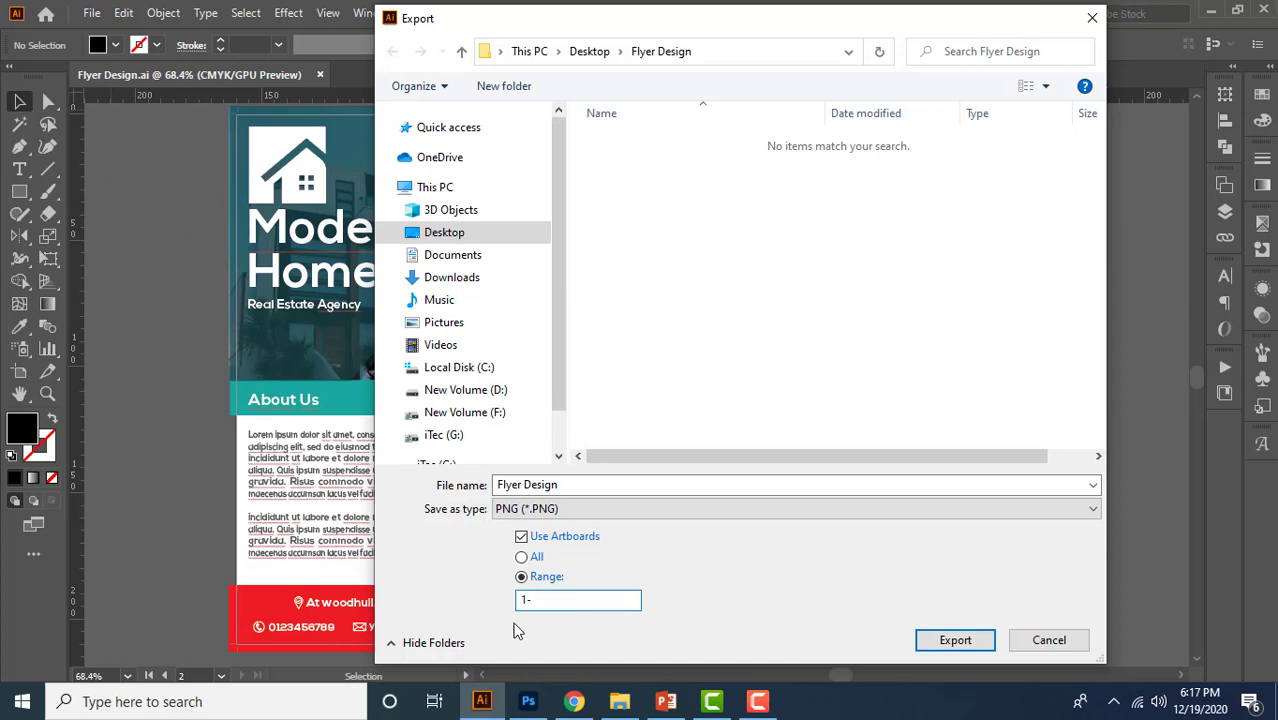
type("3")
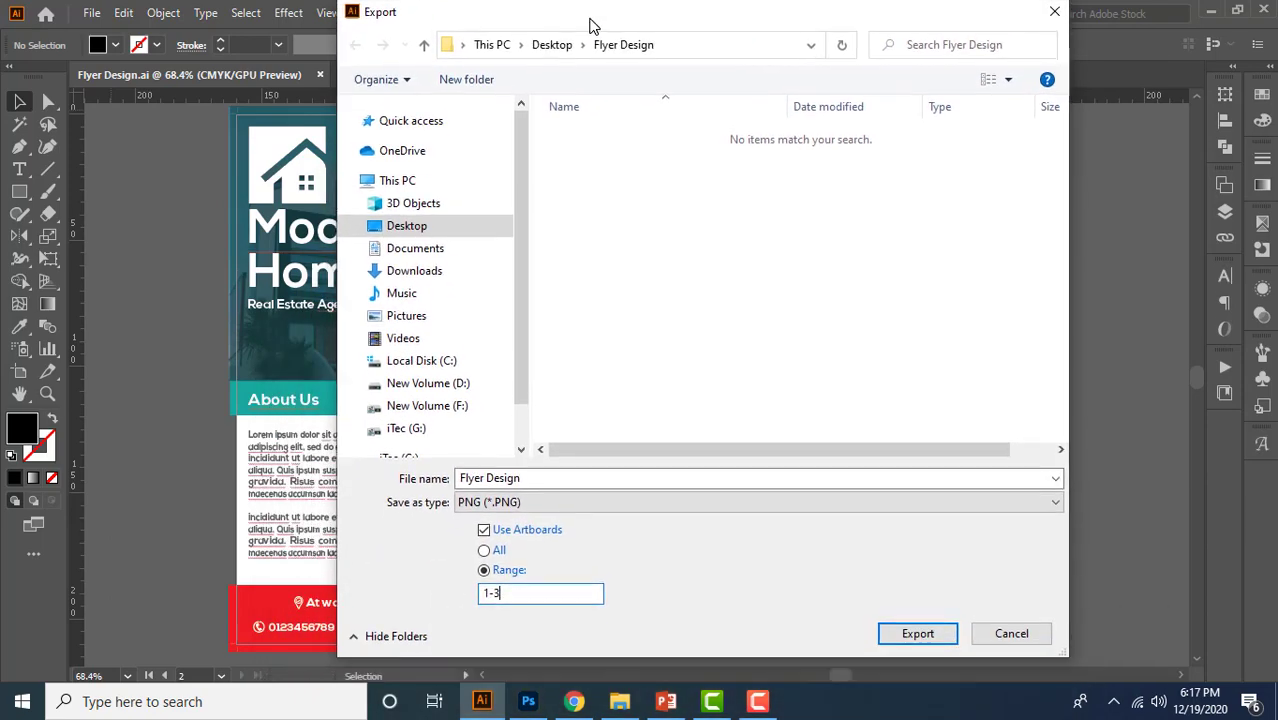
left_click(484, 553)
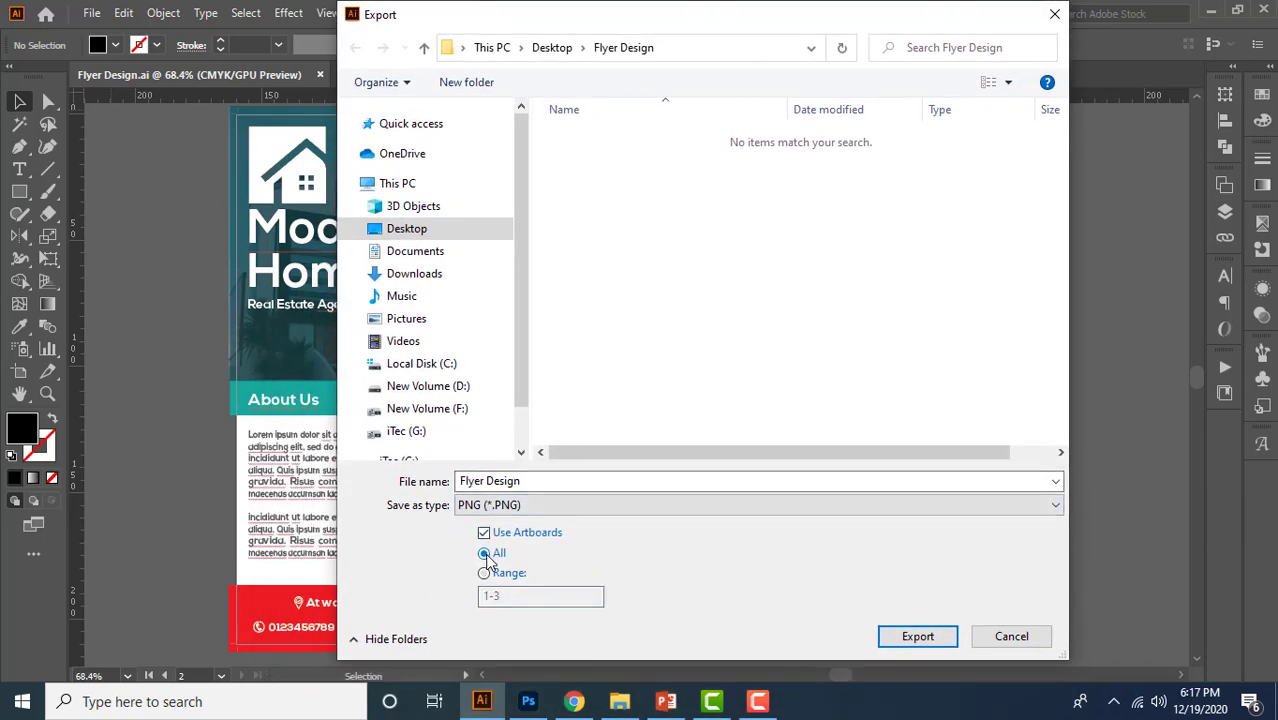
left_click(917, 636)
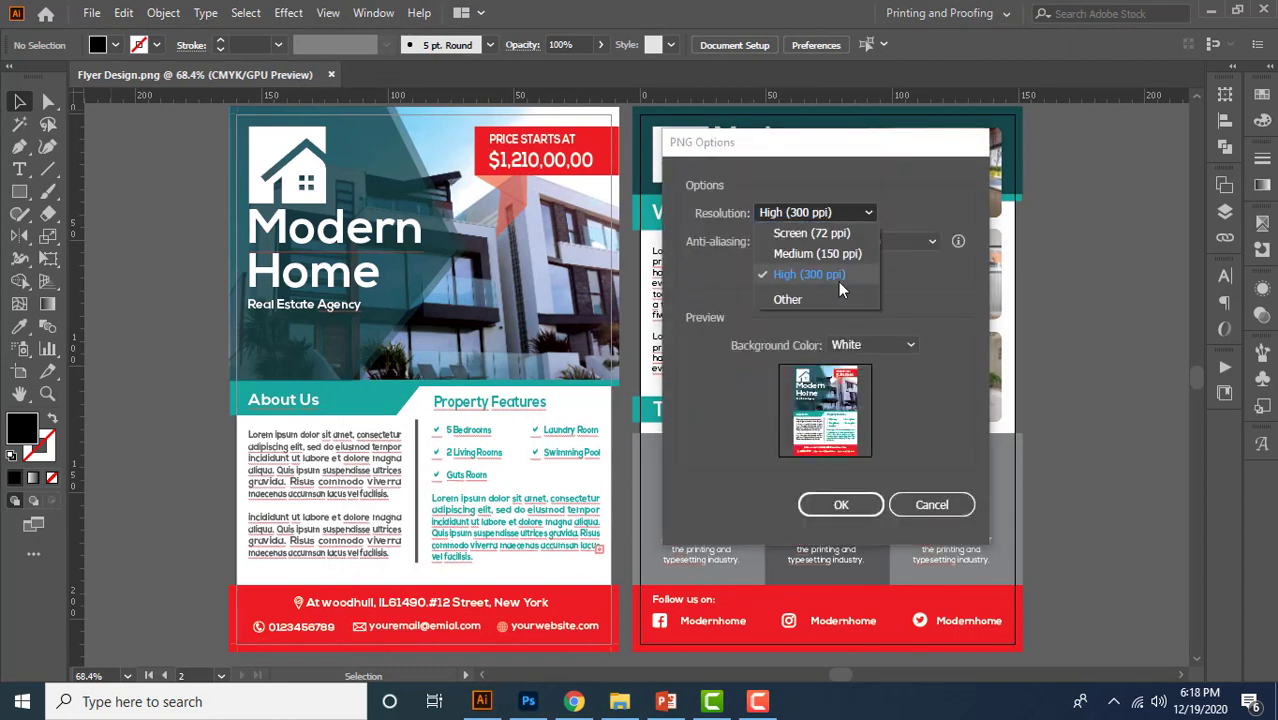
mouse_move(830, 278)
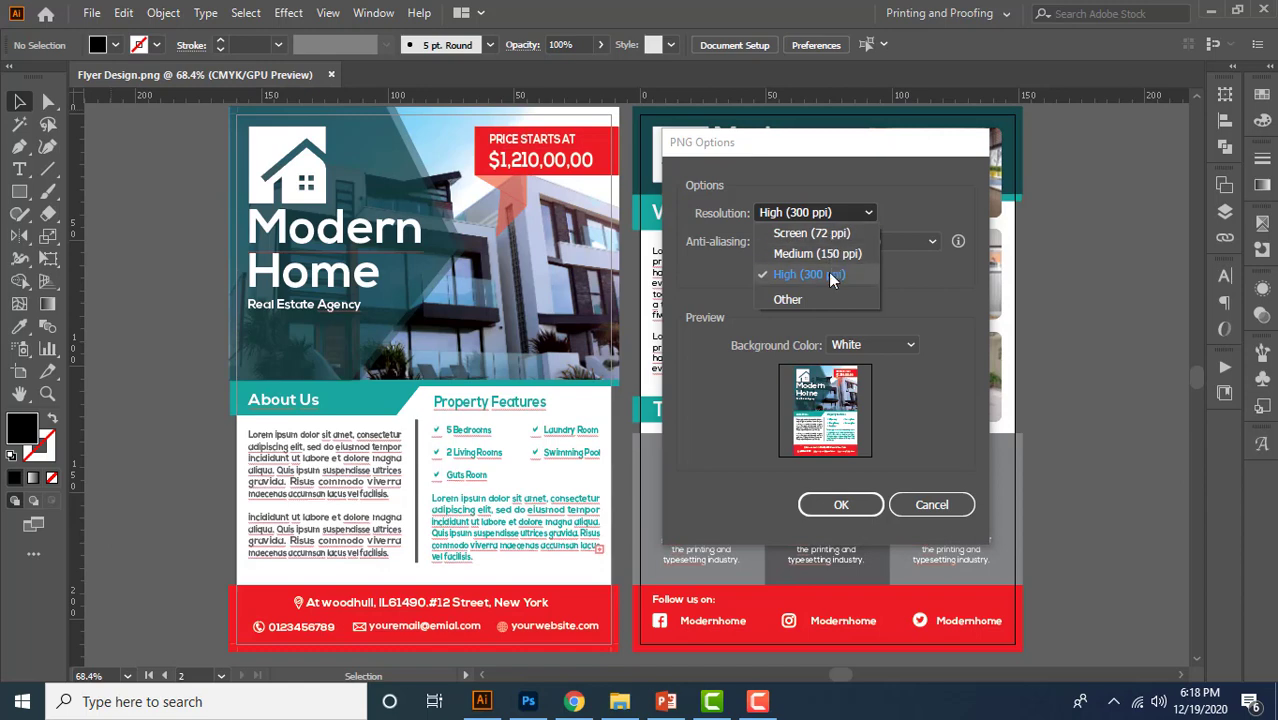
mouse_move(813, 283)
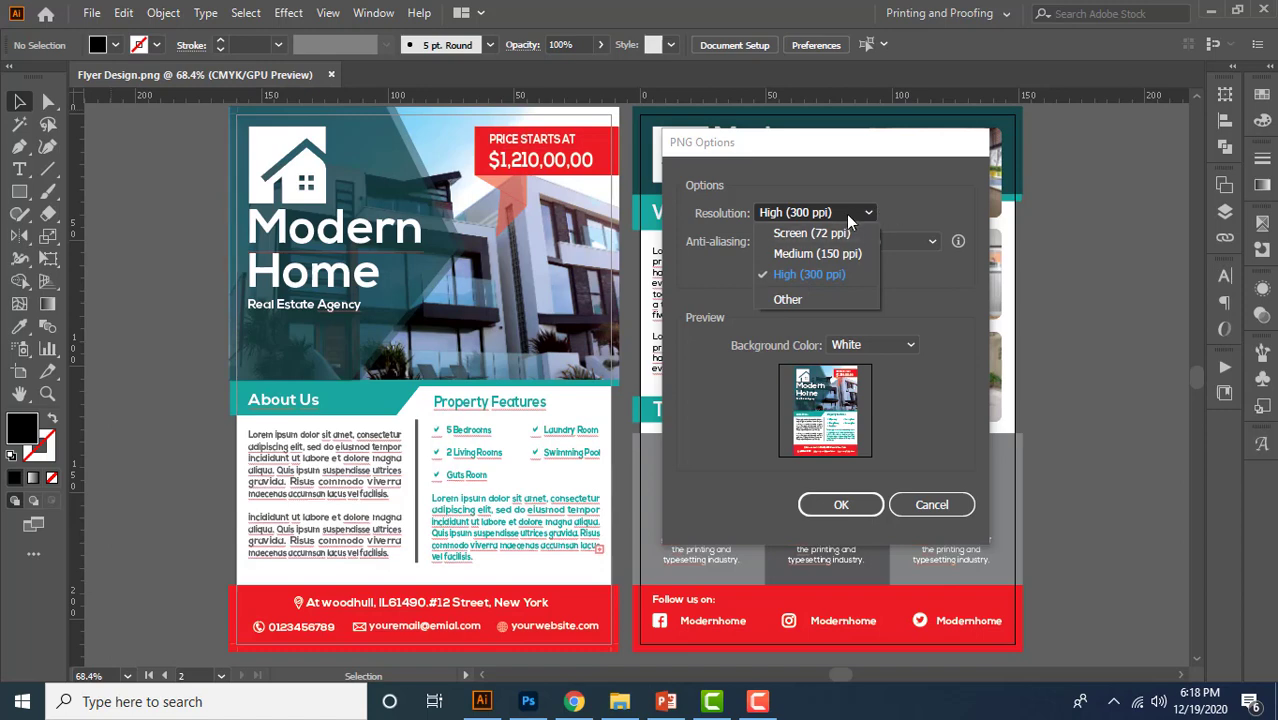
- Keep PNG resolution at High (300 ppi) with white background and export
left_click(808, 274)
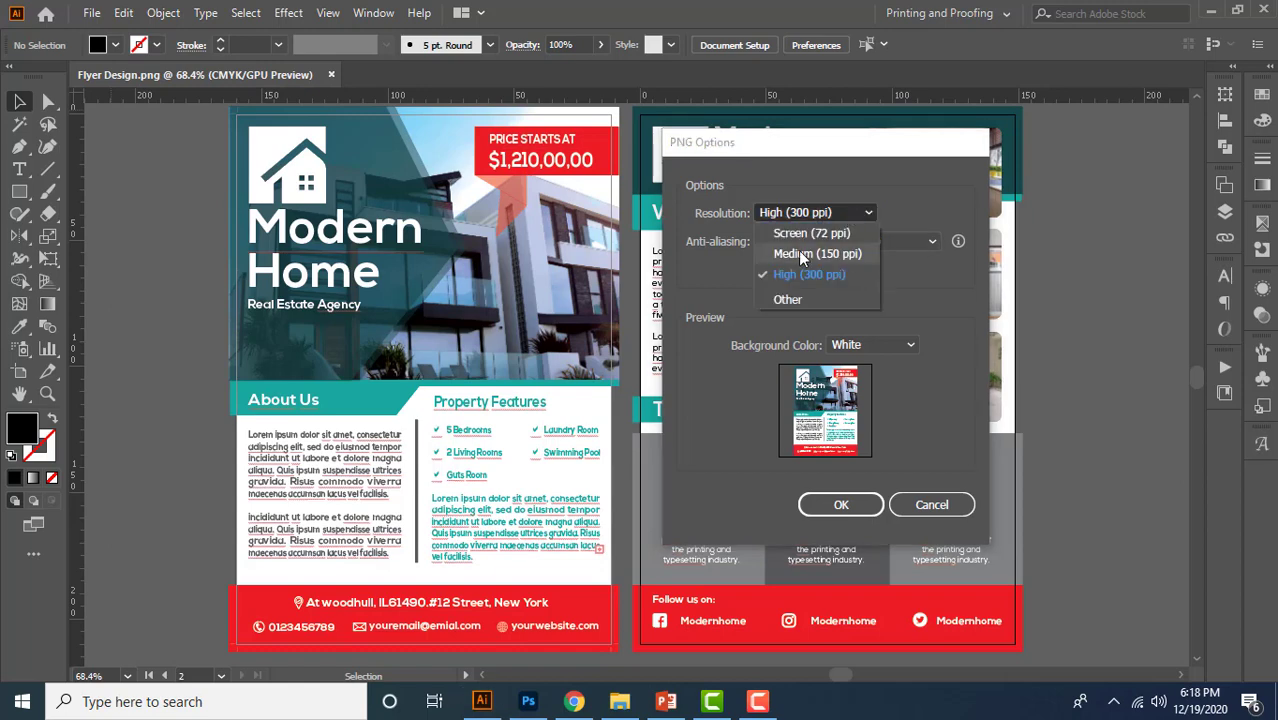
mouse_move(849, 228)
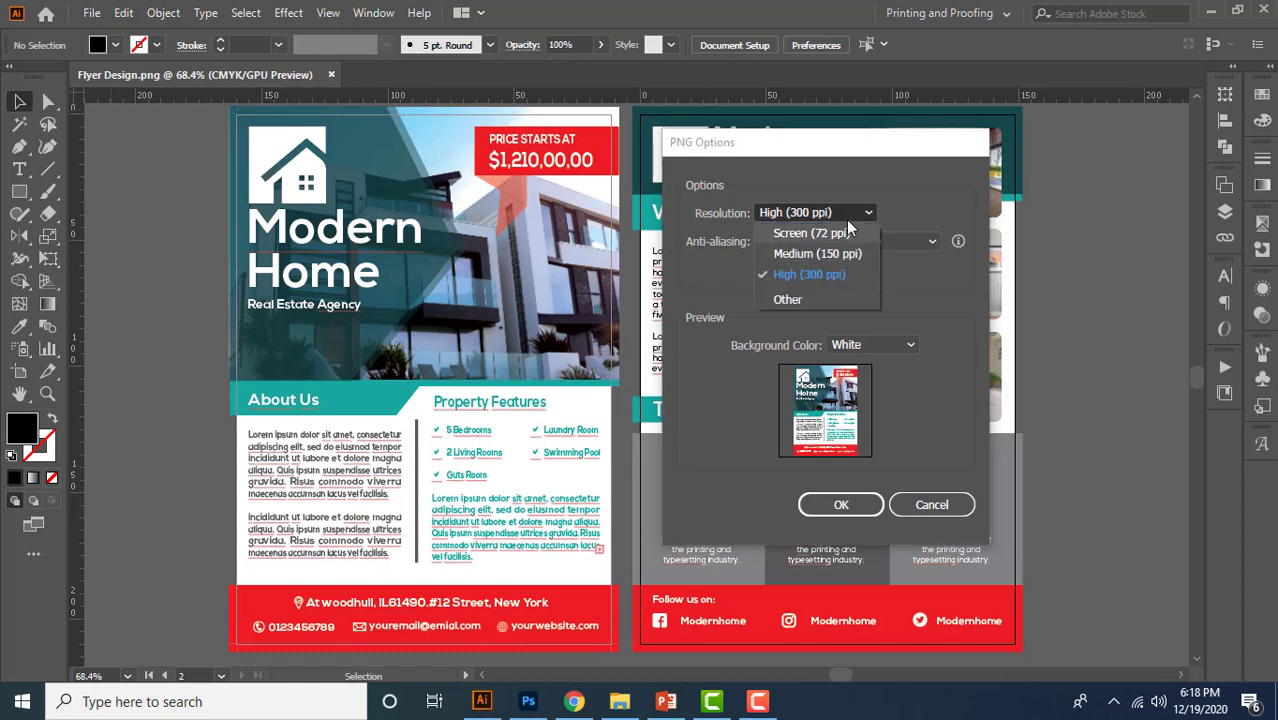
left_click(808, 274)
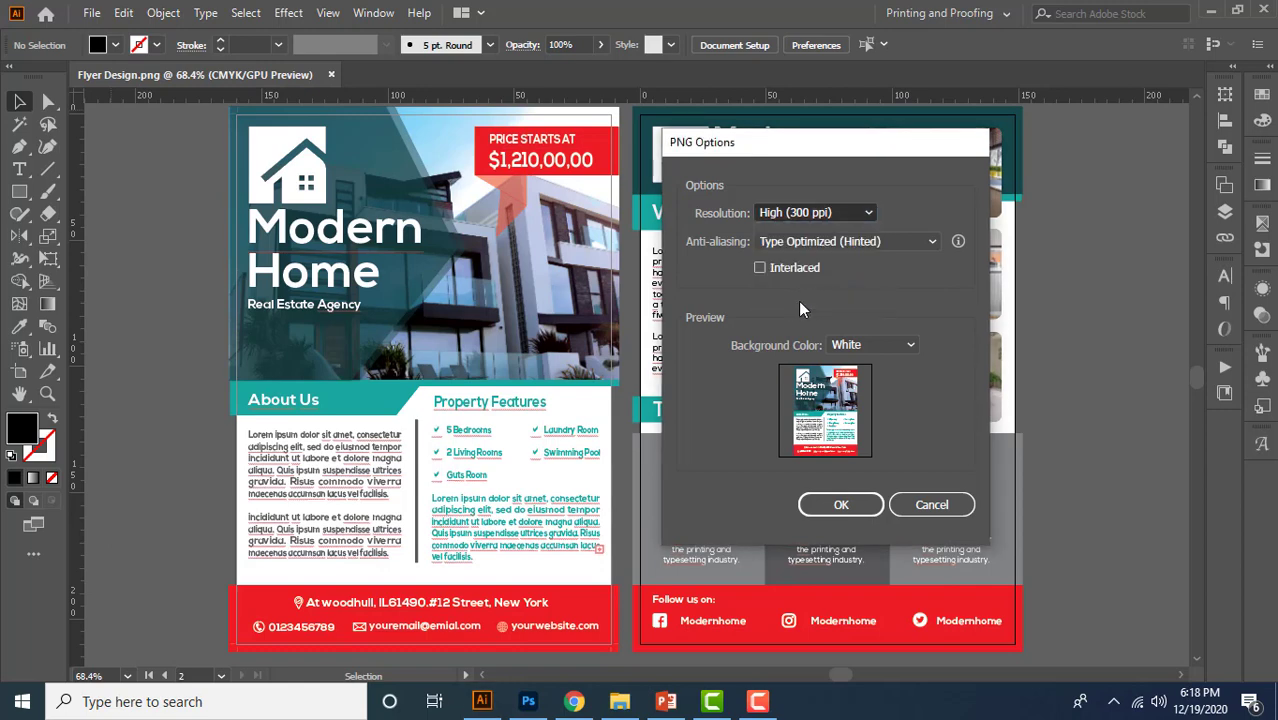
left_click(815, 212)
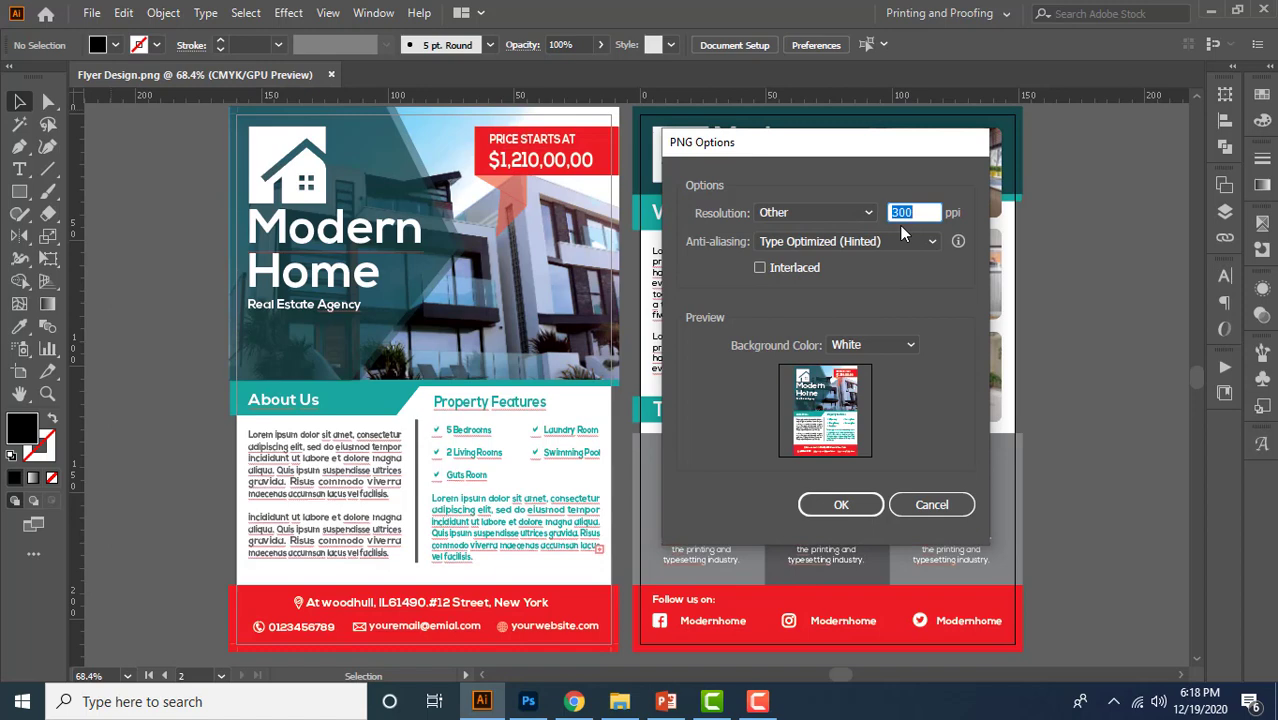
mouse_move(870, 213)
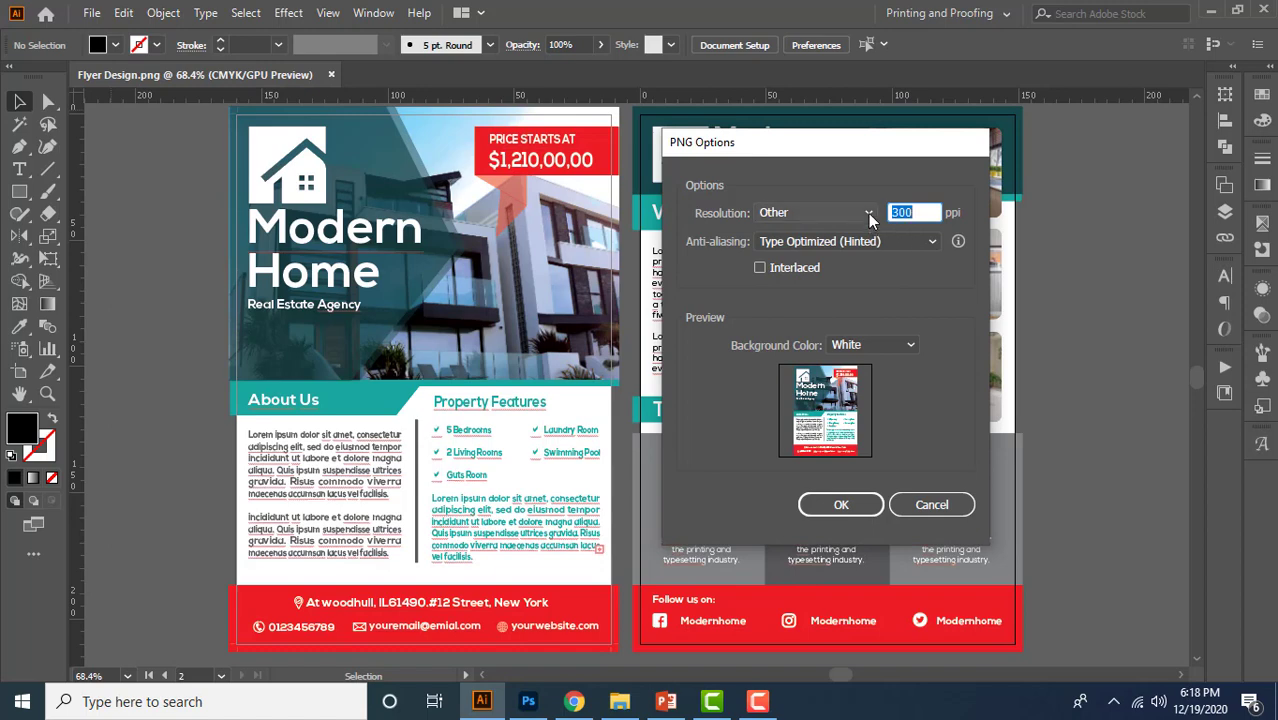
left_click(868, 212)
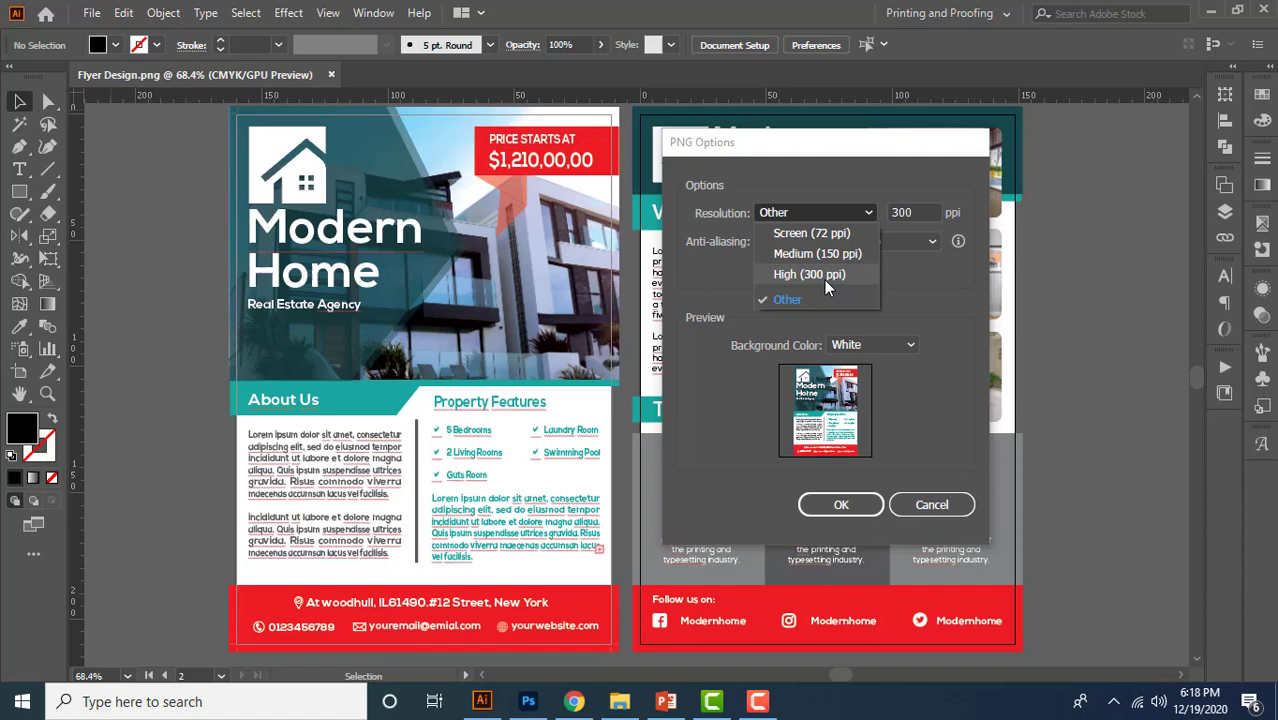
left_click(809, 274)
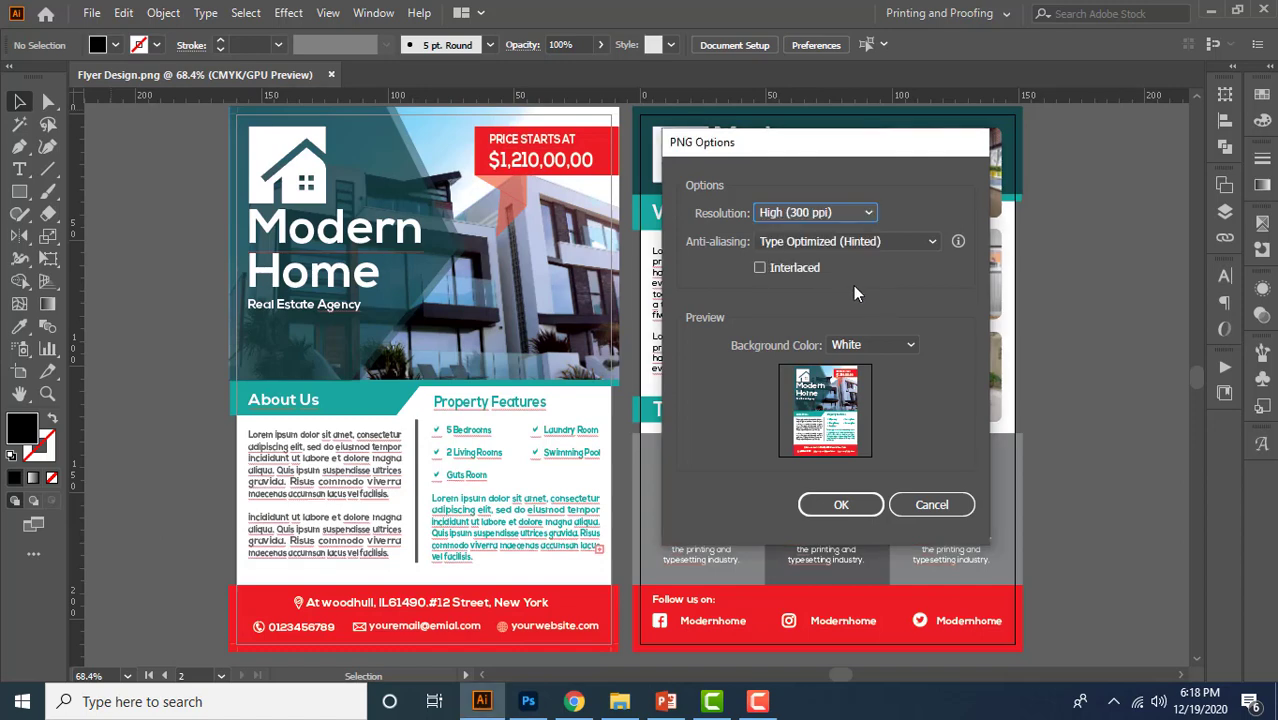
mouse_move(698, 273)
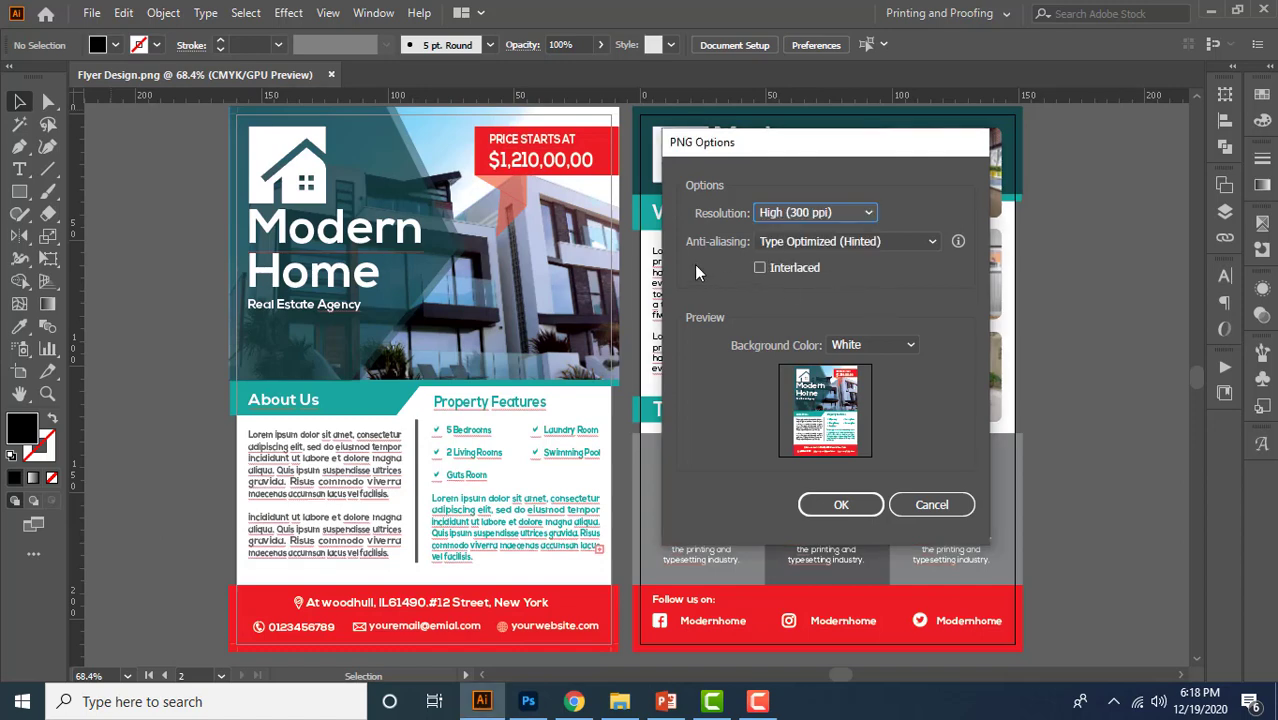
mouse_move(772, 262)
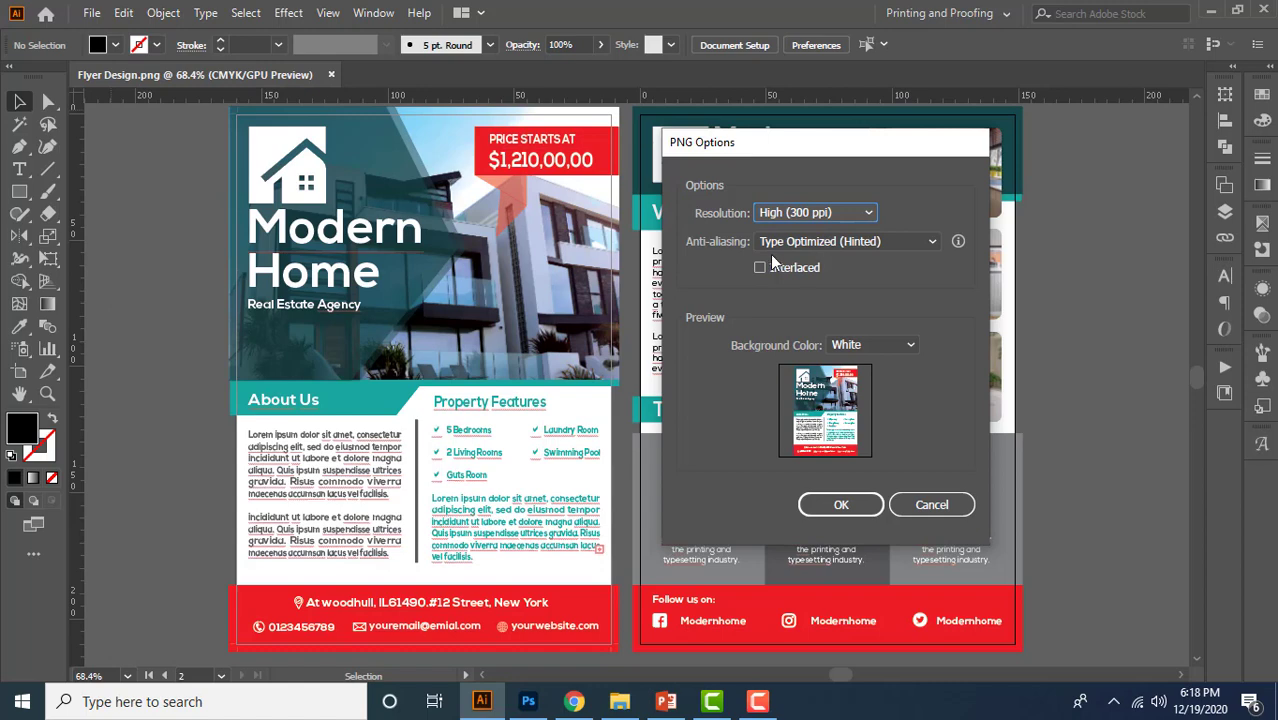
mouse_move(805, 295)
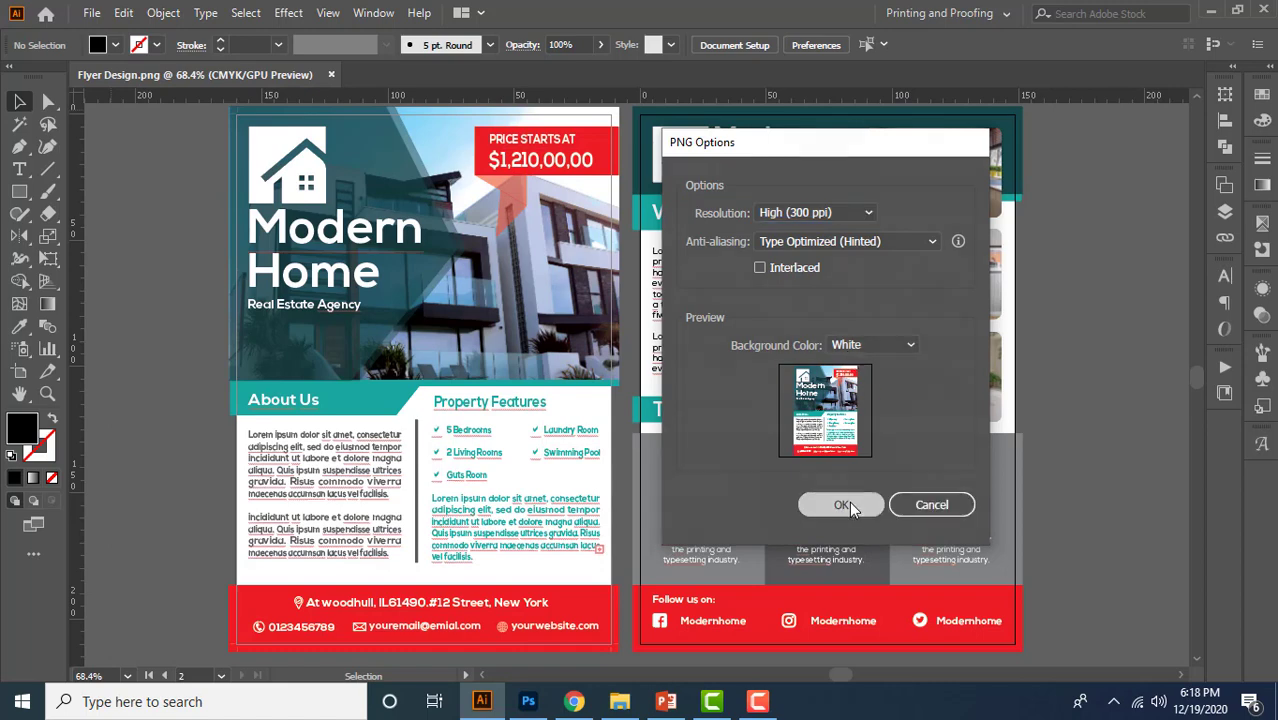
left_click(840, 504)
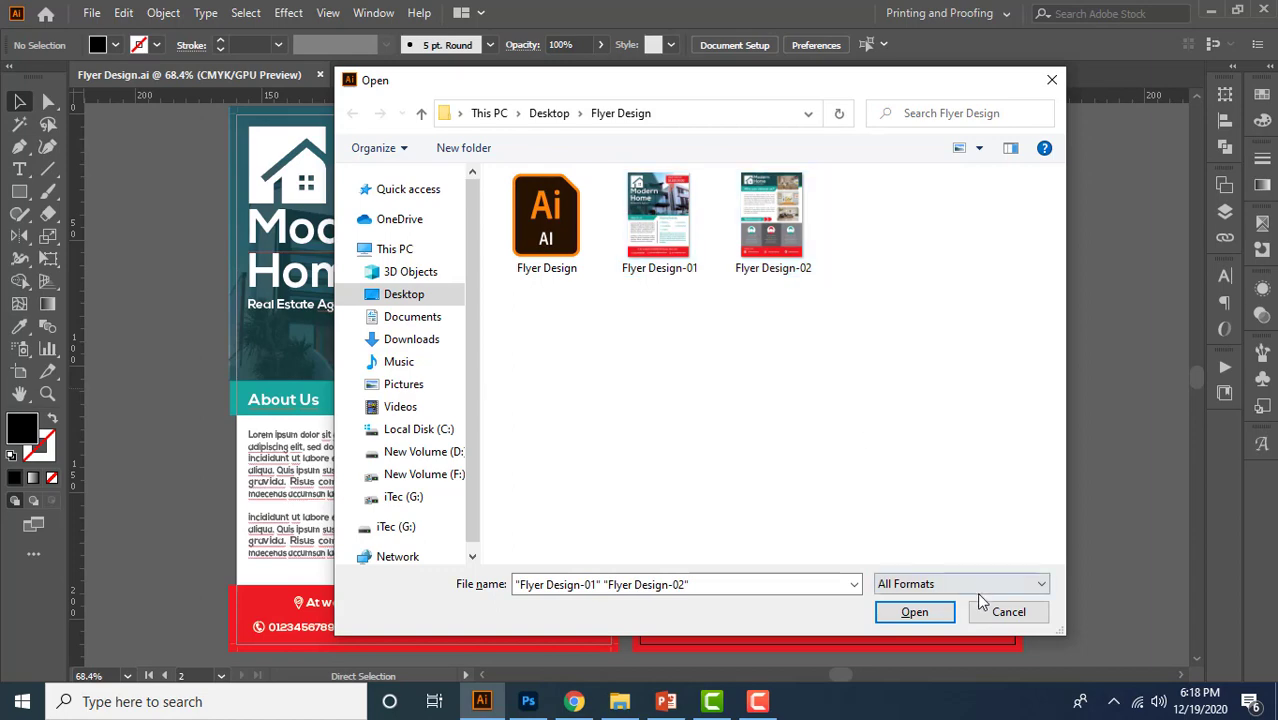
left_click(913, 611)
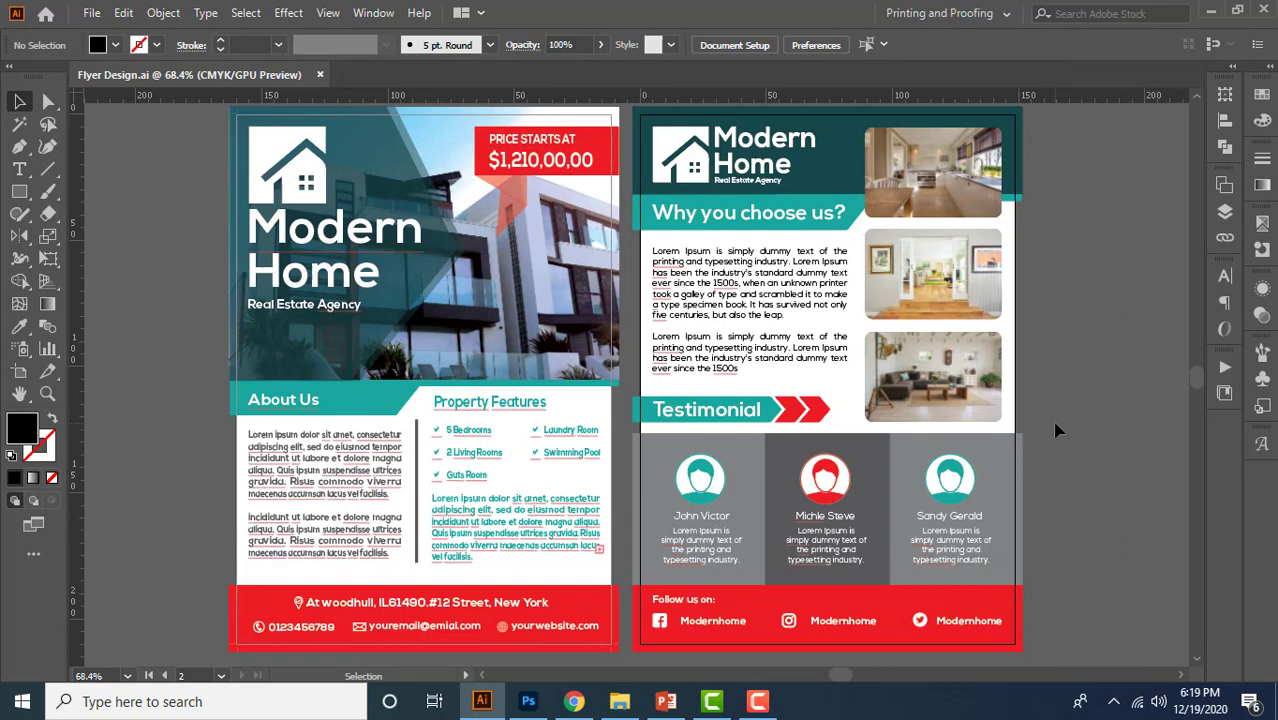
left_click(47, 102)
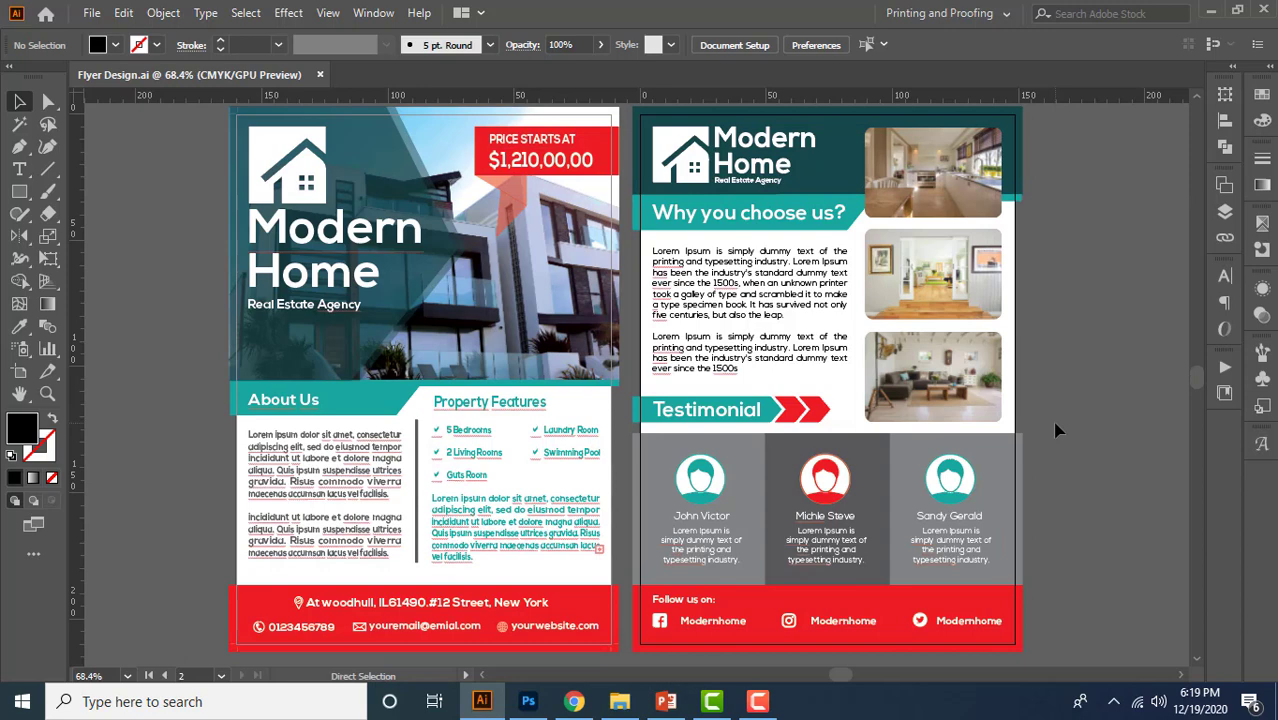
left_click(18, 102)
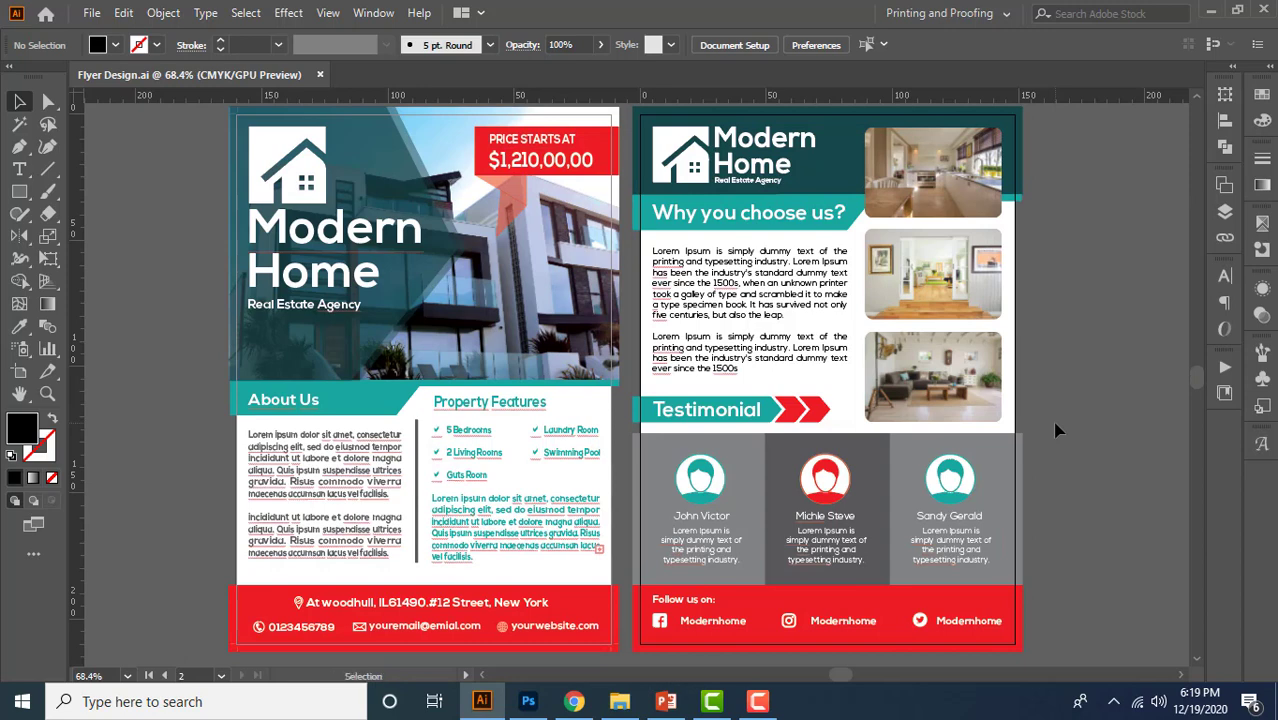
mouse_move(158, 290)
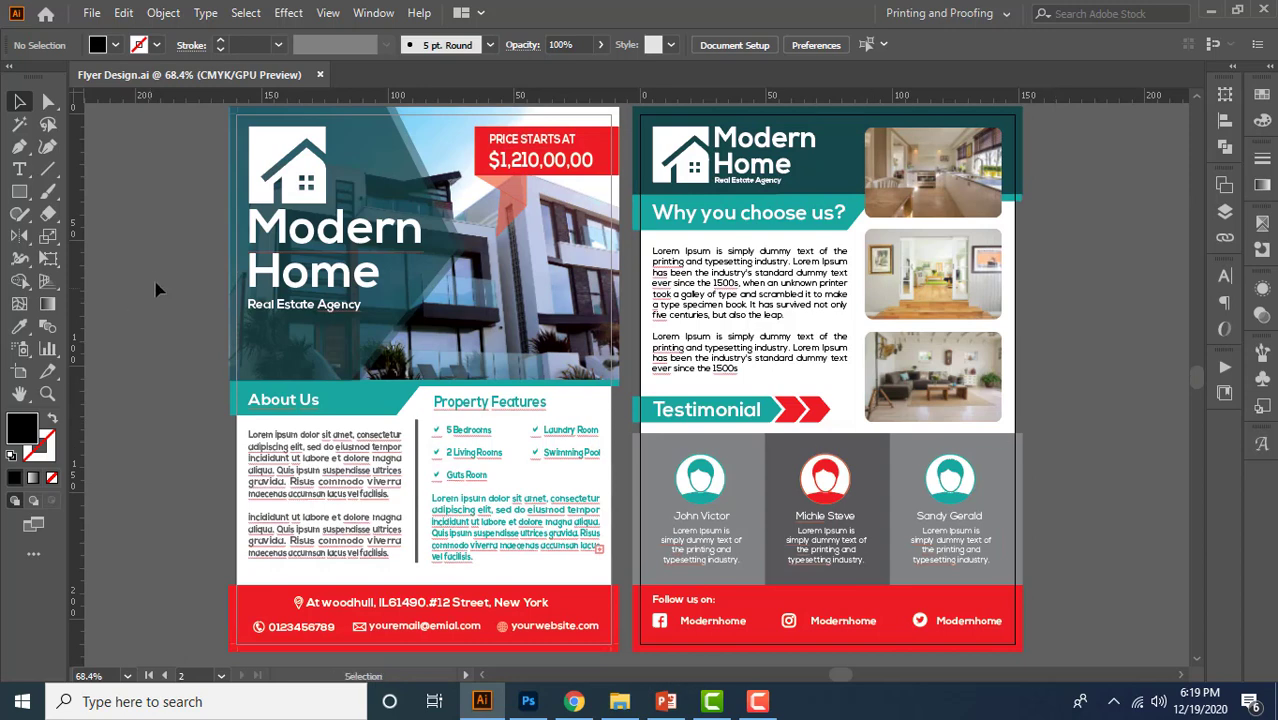
- Export the flyer as JPEG with Use Artboards set to All
left_click(91, 13)
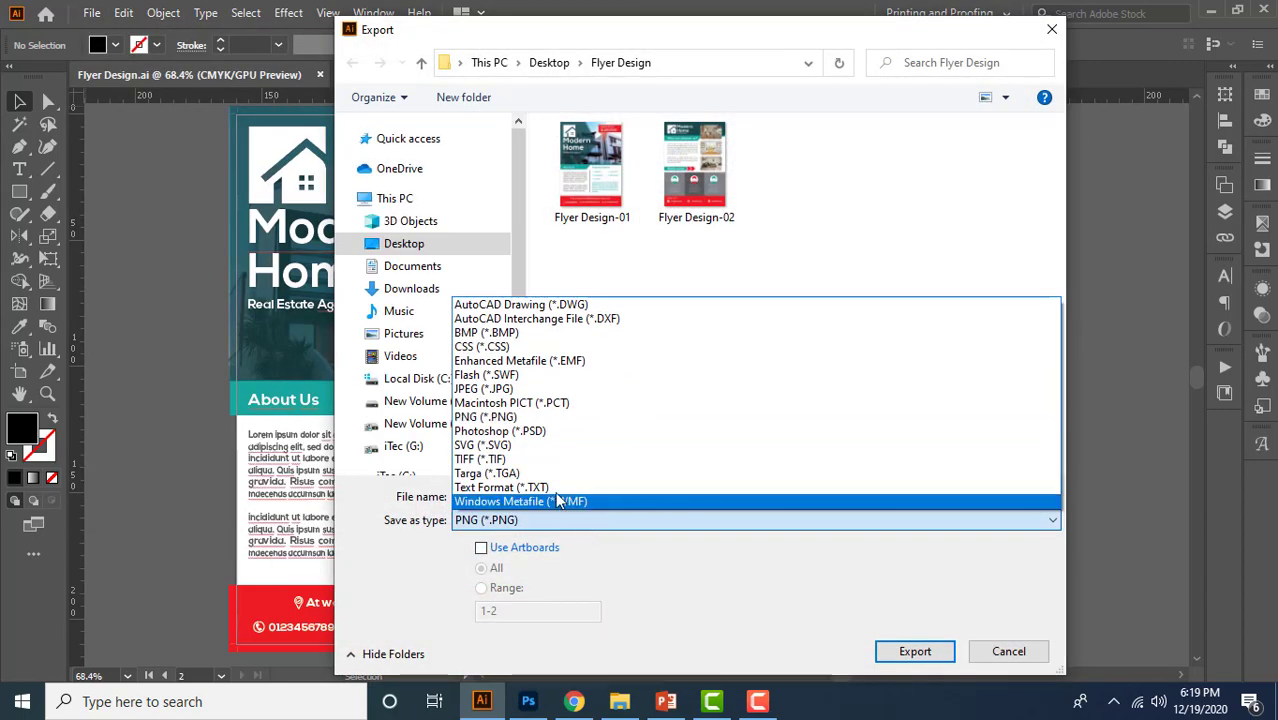
left_click(484, 388)
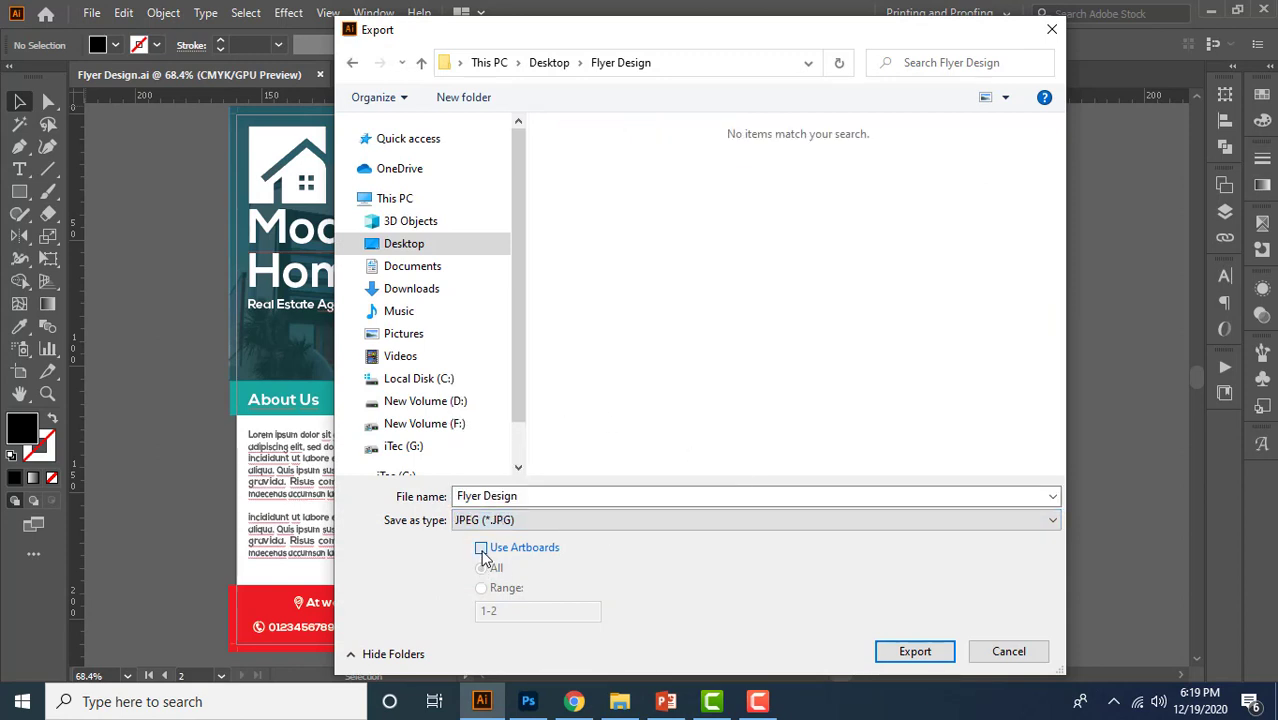
left_click(481, 547)
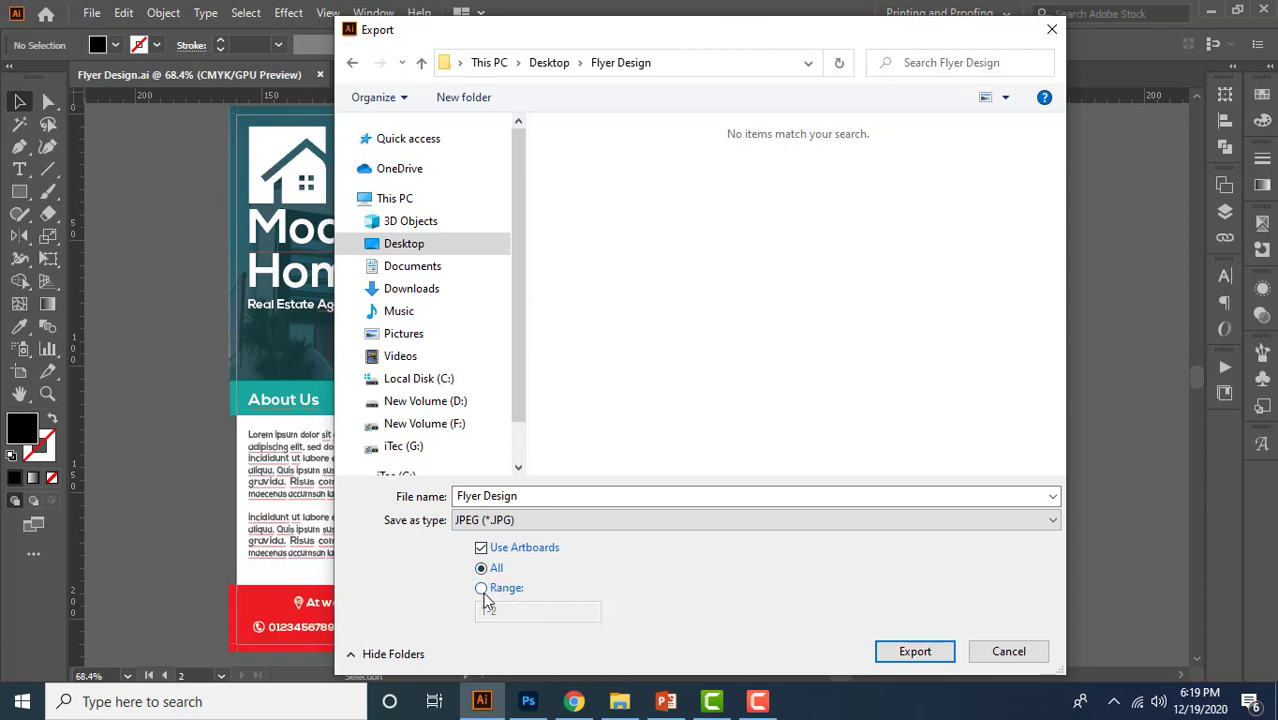
left_click(481, 588)
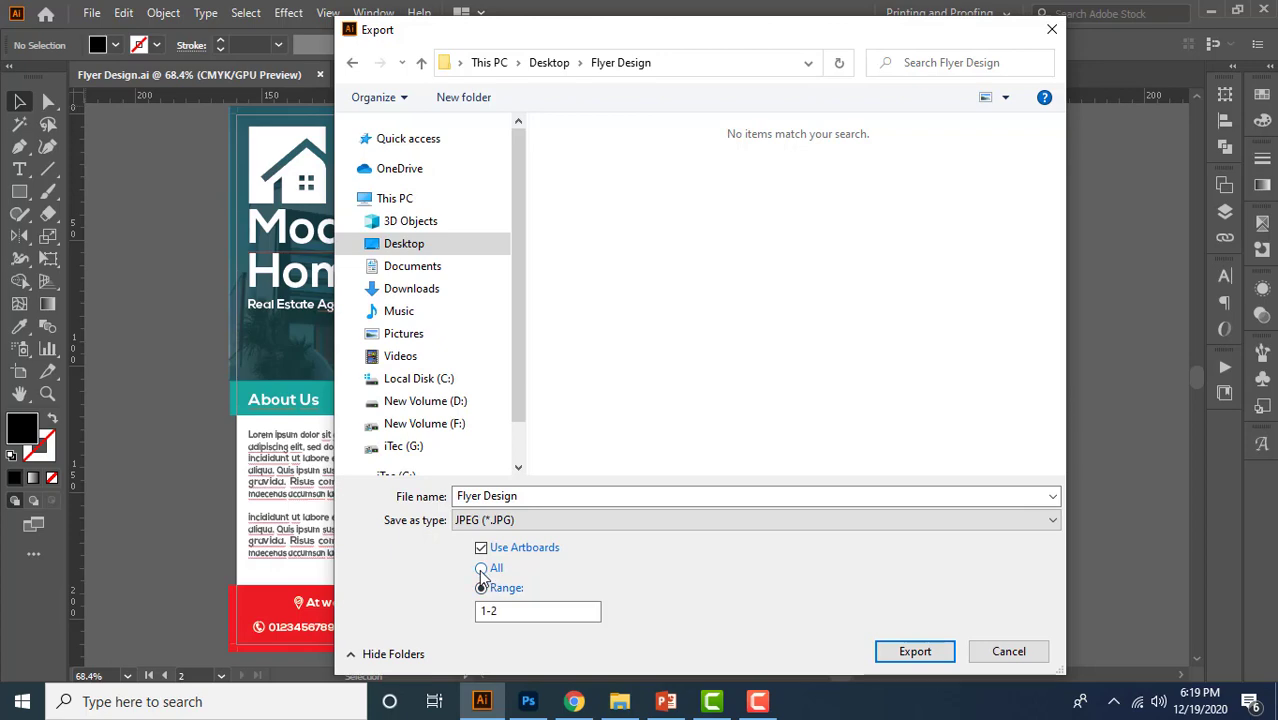
left_click(481, 568)
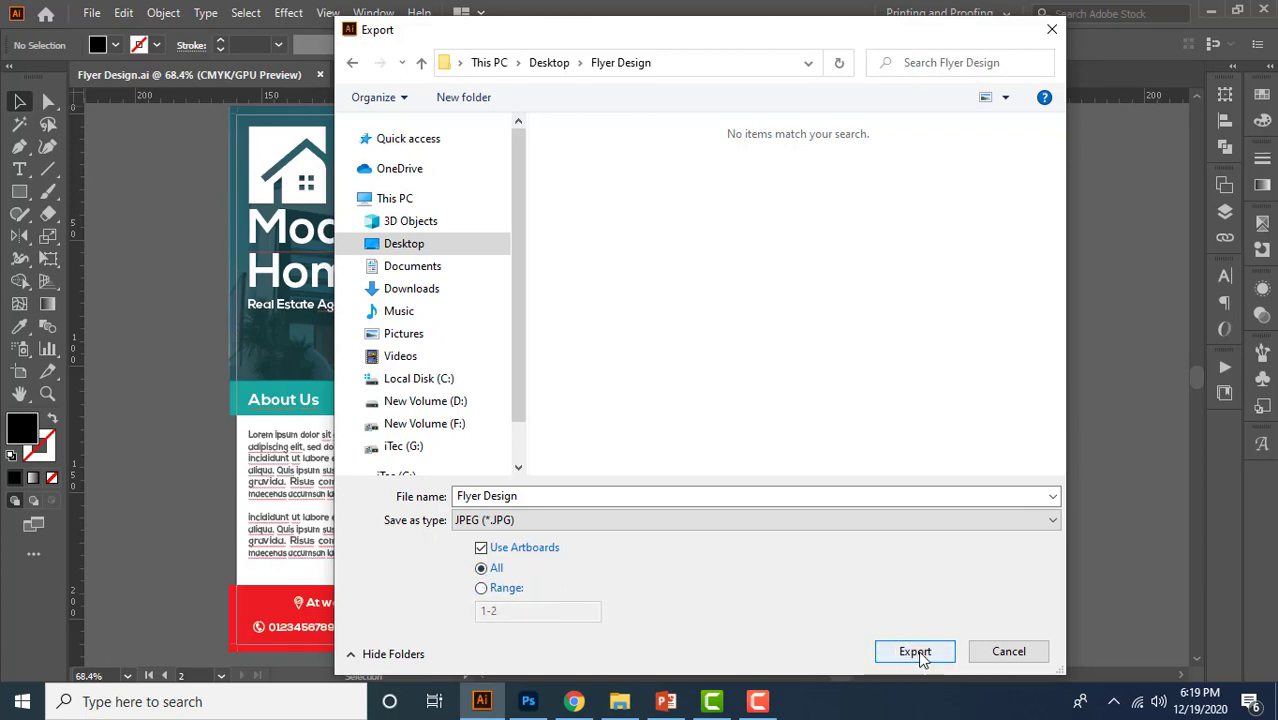
left_click(914, 651)
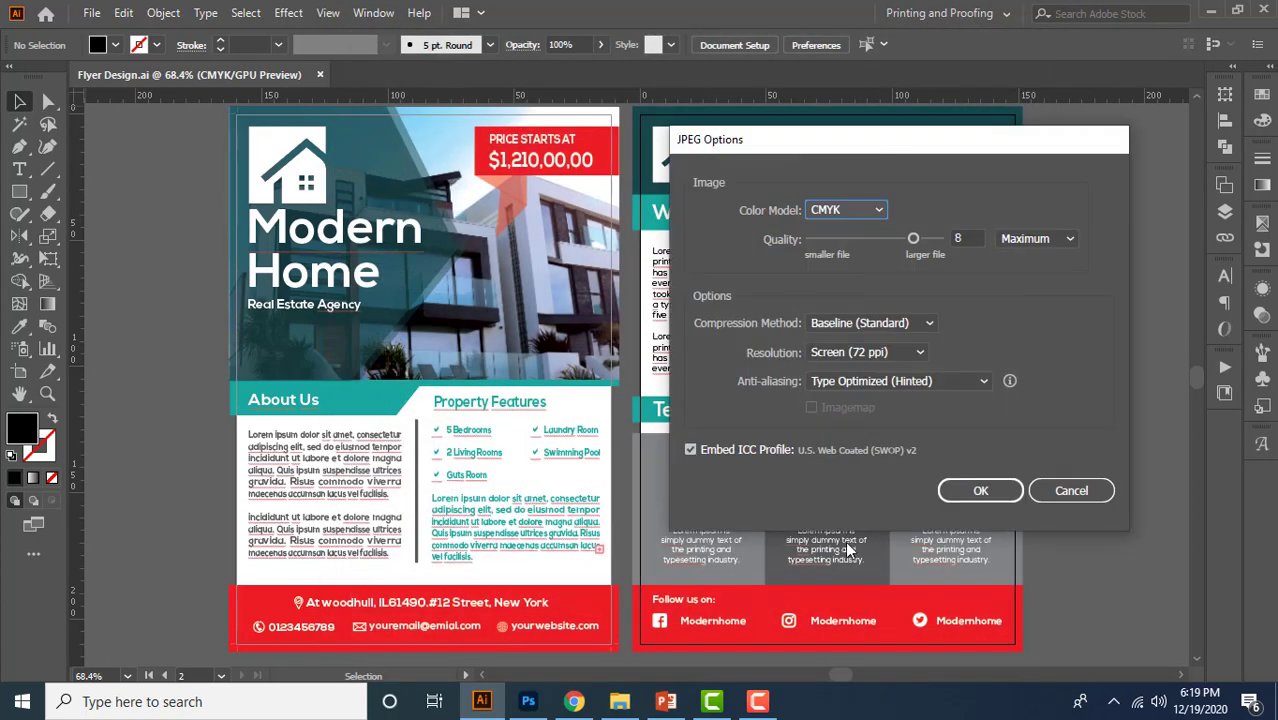
- Export JPEGs in CMYK at quality 10 and High (300 ppi) resolution
left_click(845, 209)
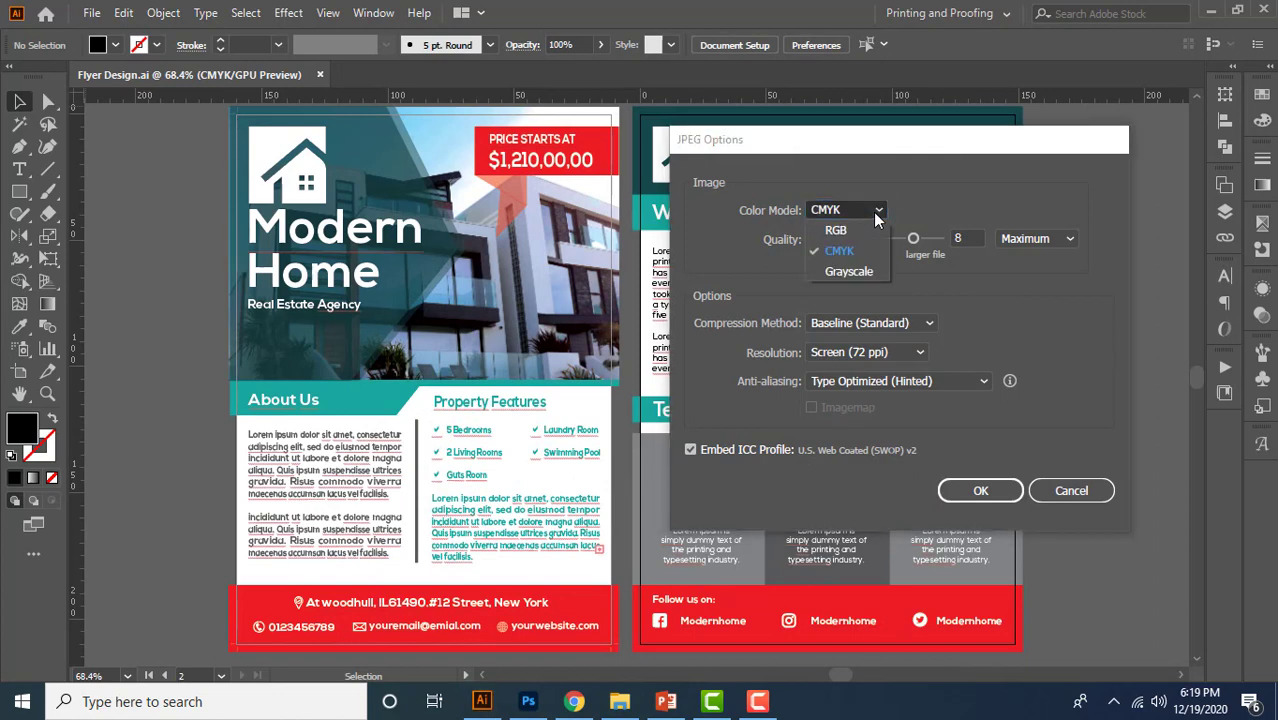
mouse_move(860, 250)
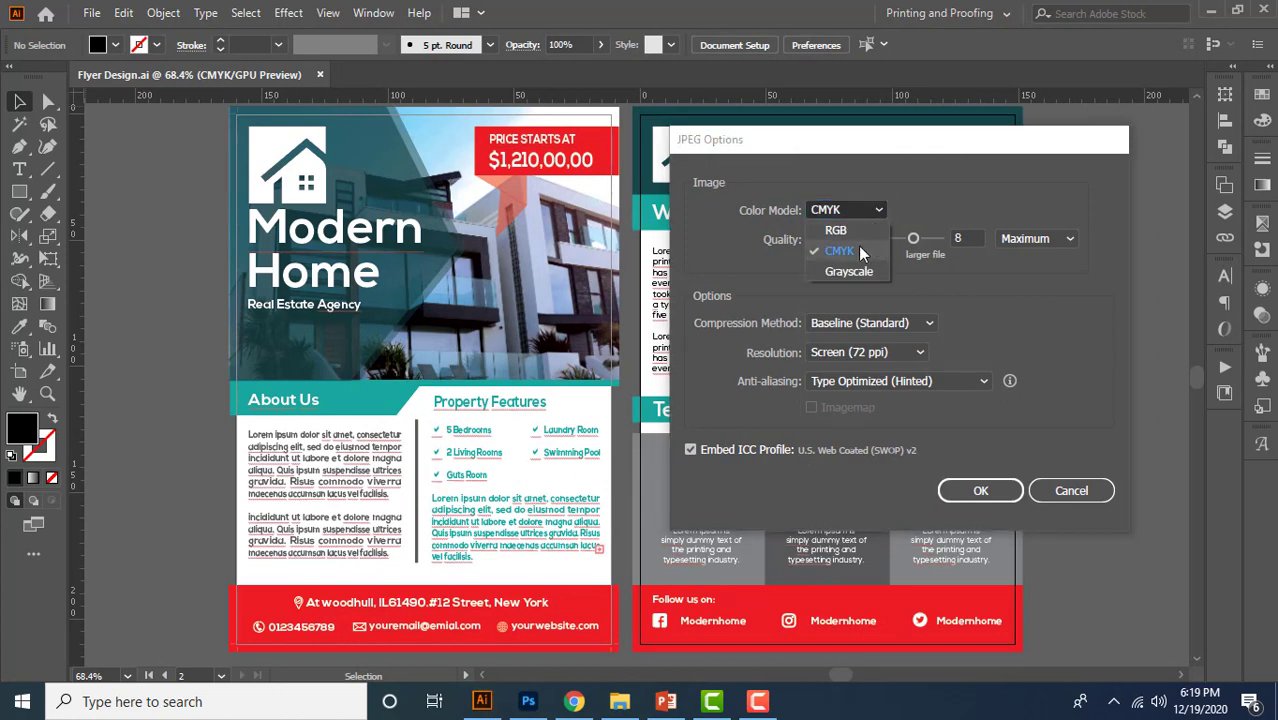
left_click(839, 250)
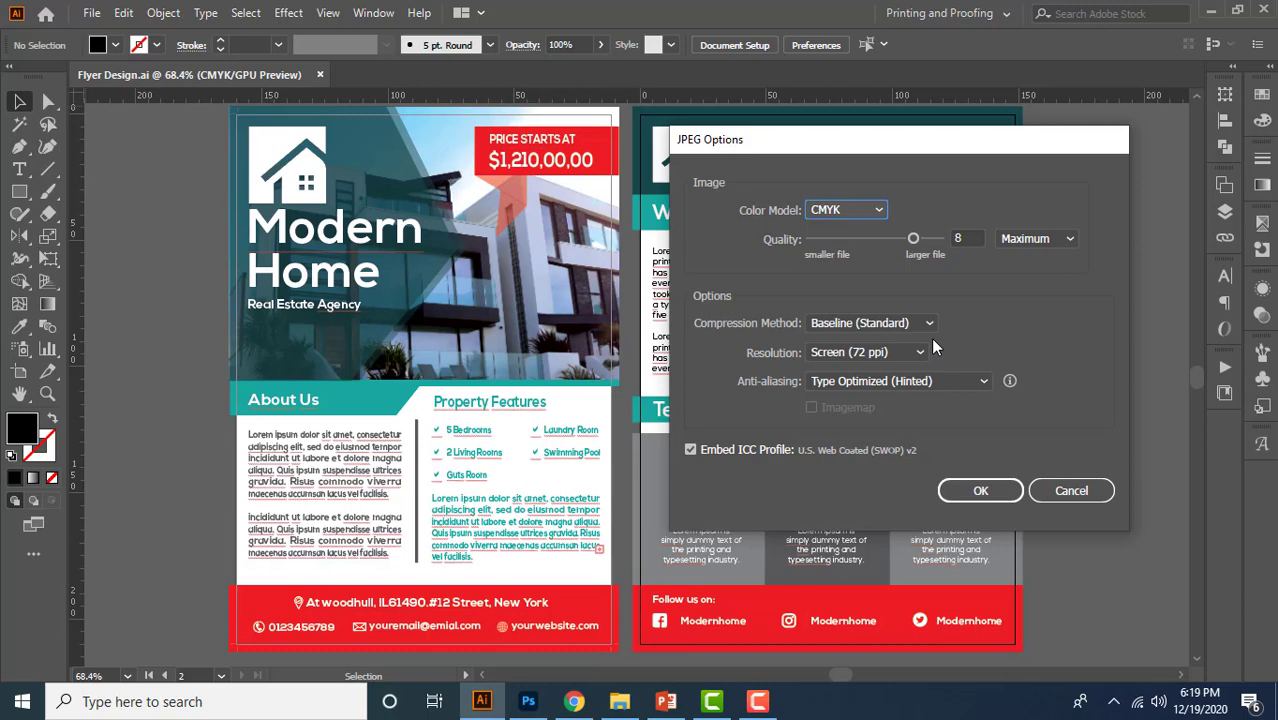
mouse_move(838, 255)
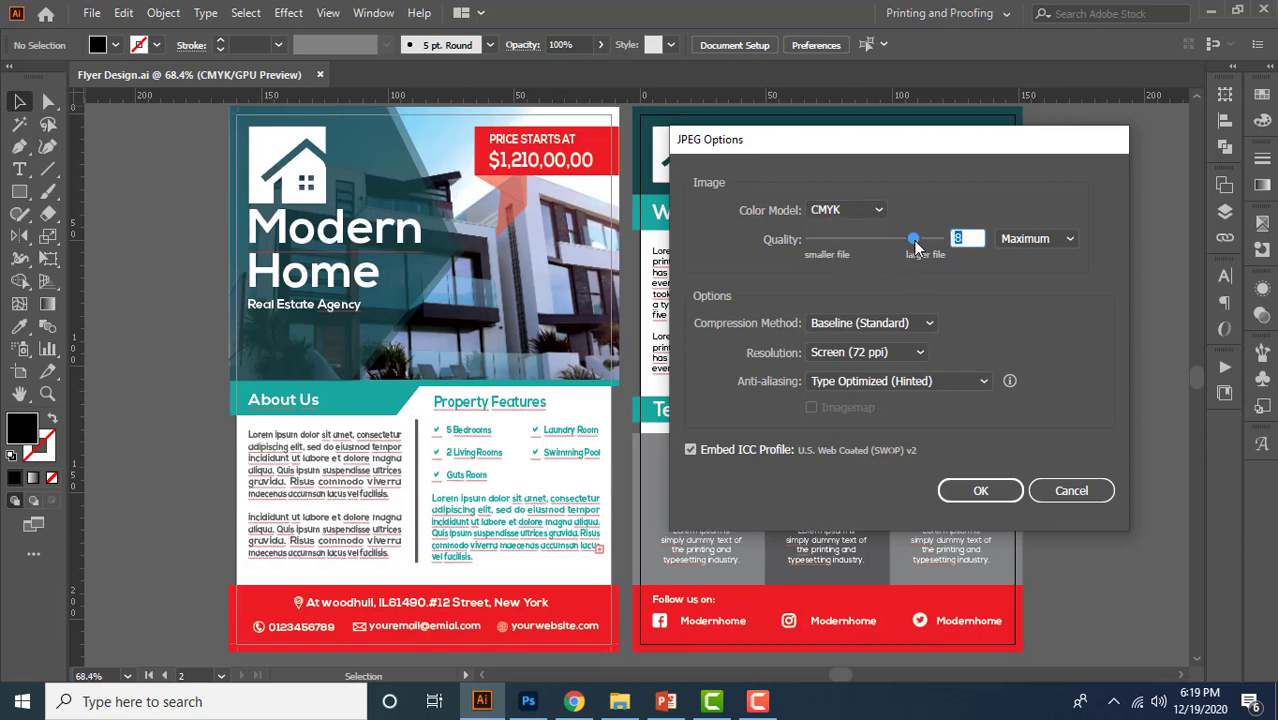
left_click_drag(913, 239, 939, 239)
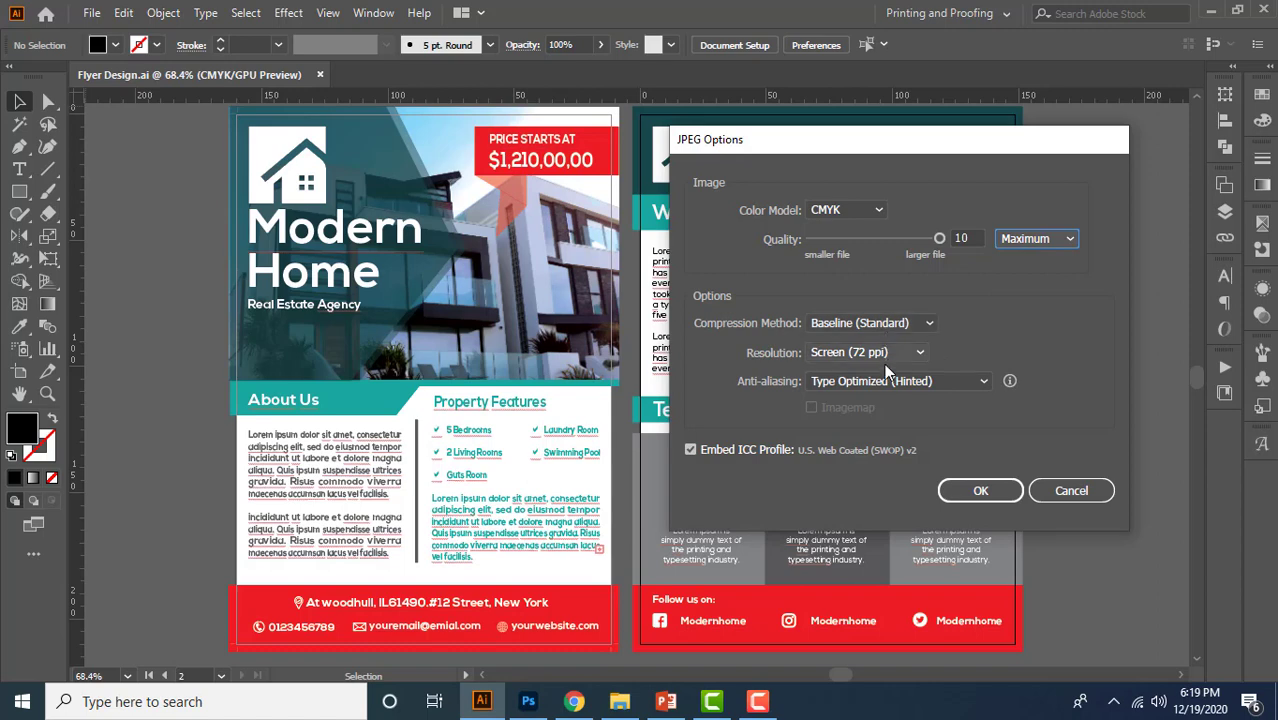
mouse_move(910, 360)
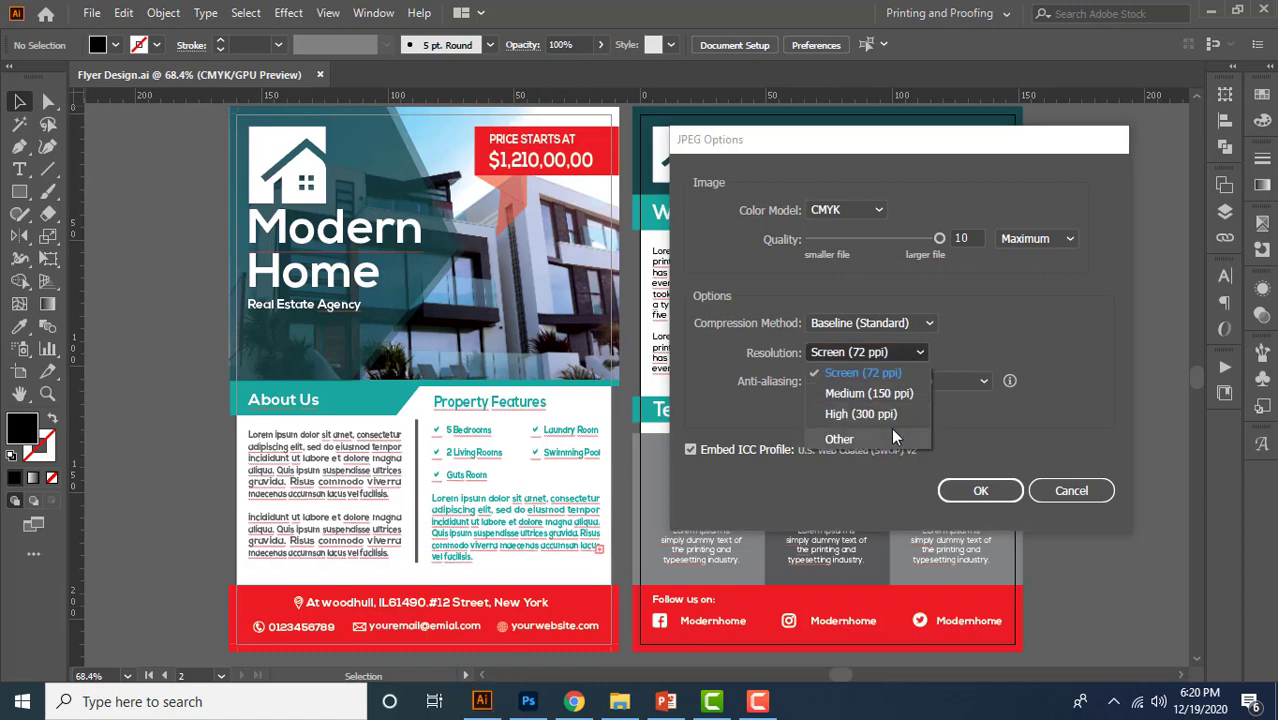
left_click(860, 414)
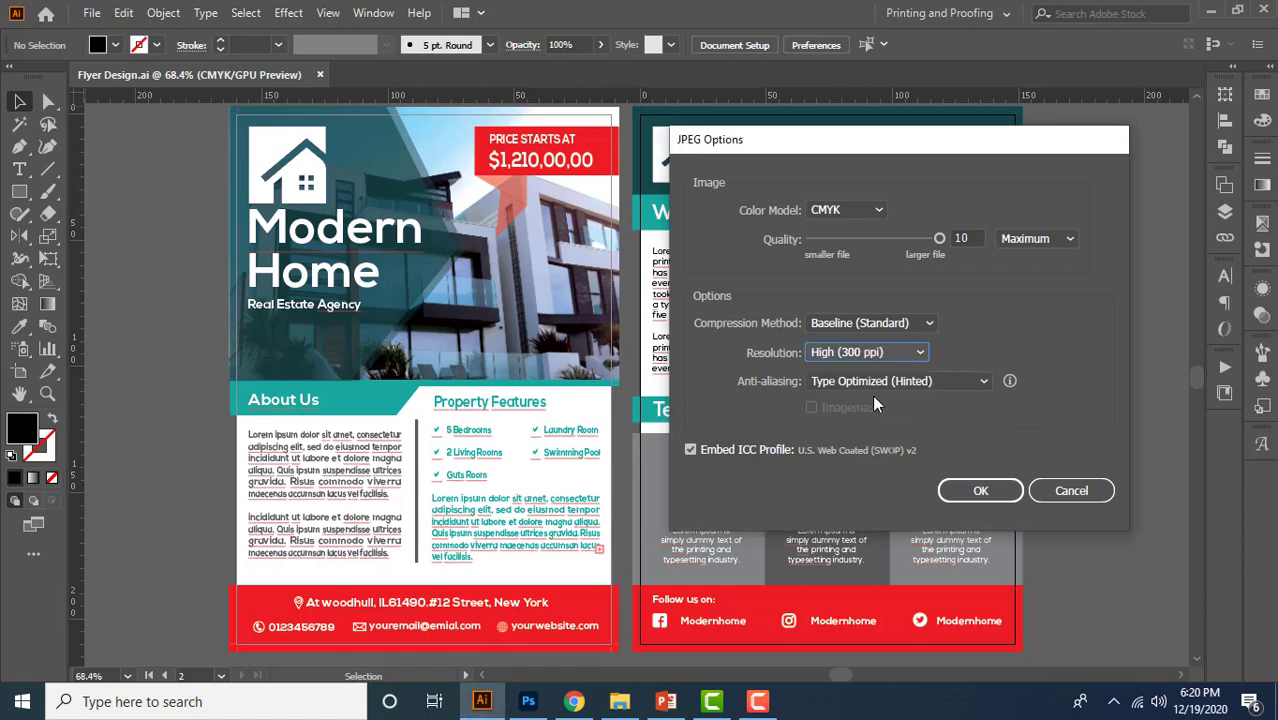
mouse_move(795, 398)
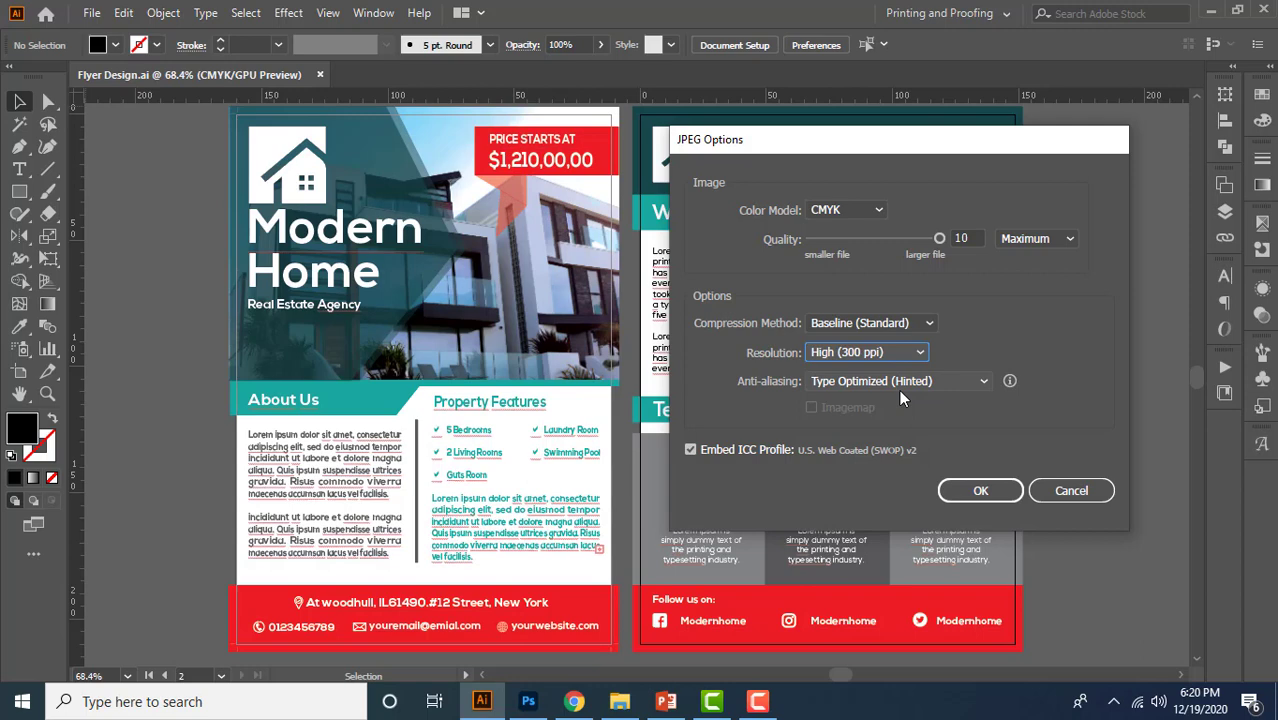
left_click(980, 490)
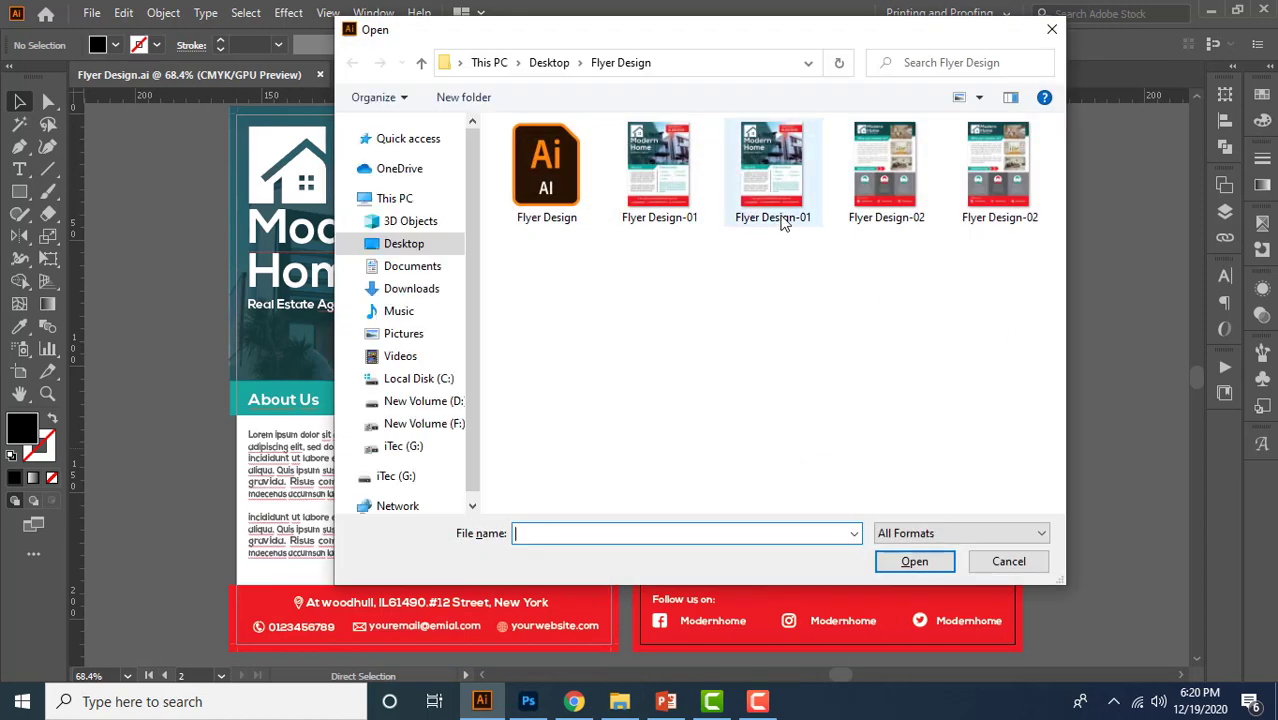
- Cancel the Open dialog without opening any file
left_click(999, 170)
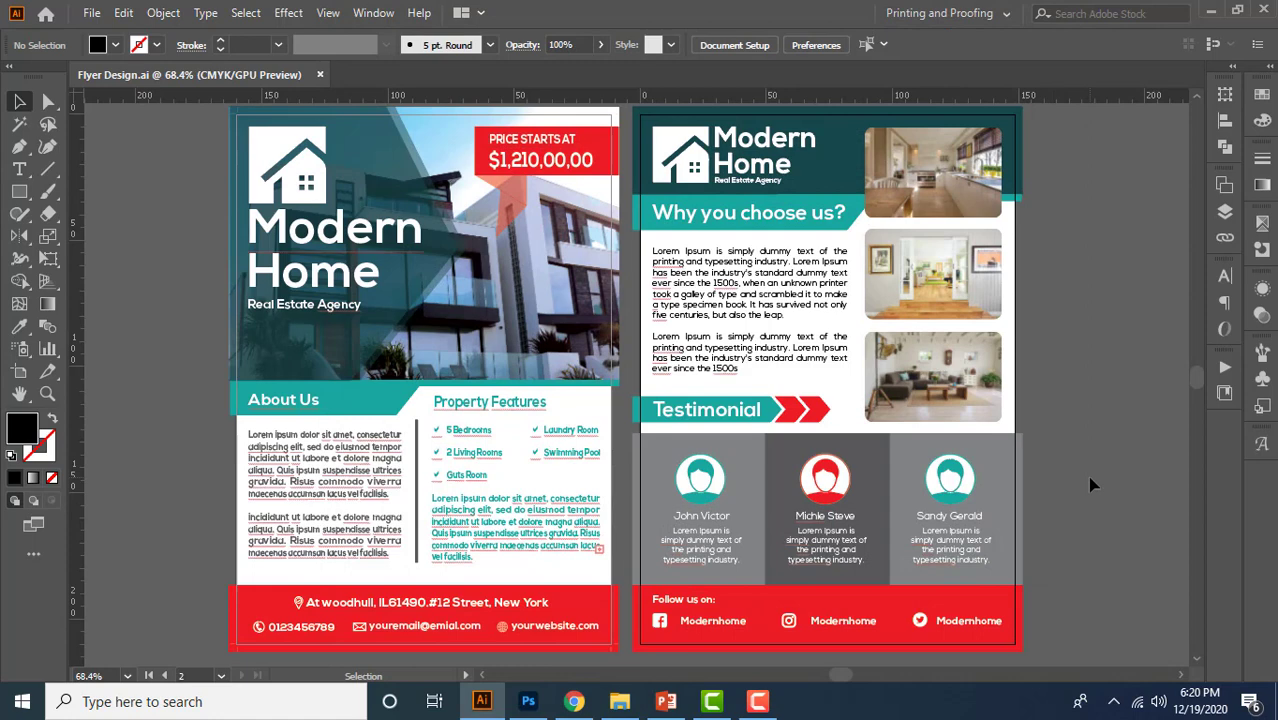
mouse_move(1064, 469)
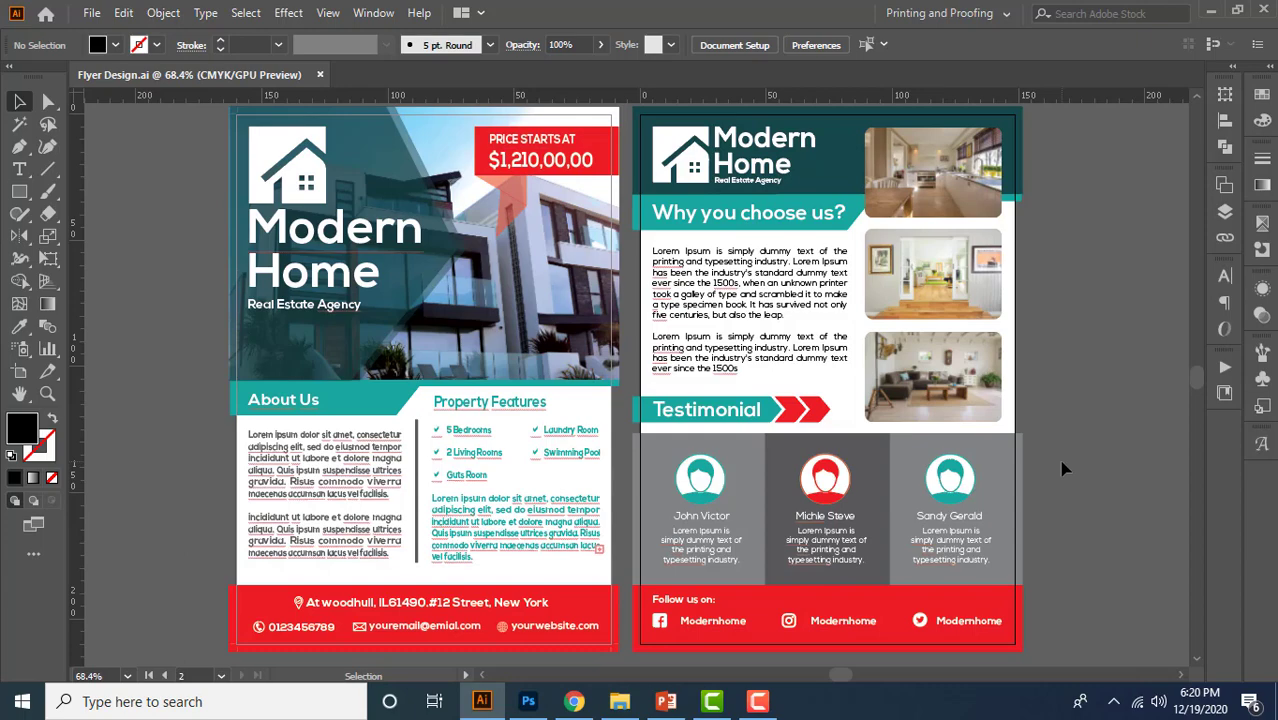
- Save a copy as Adobe PDF with Use Artboards set to all artboards
key("ctrl+shift+s")
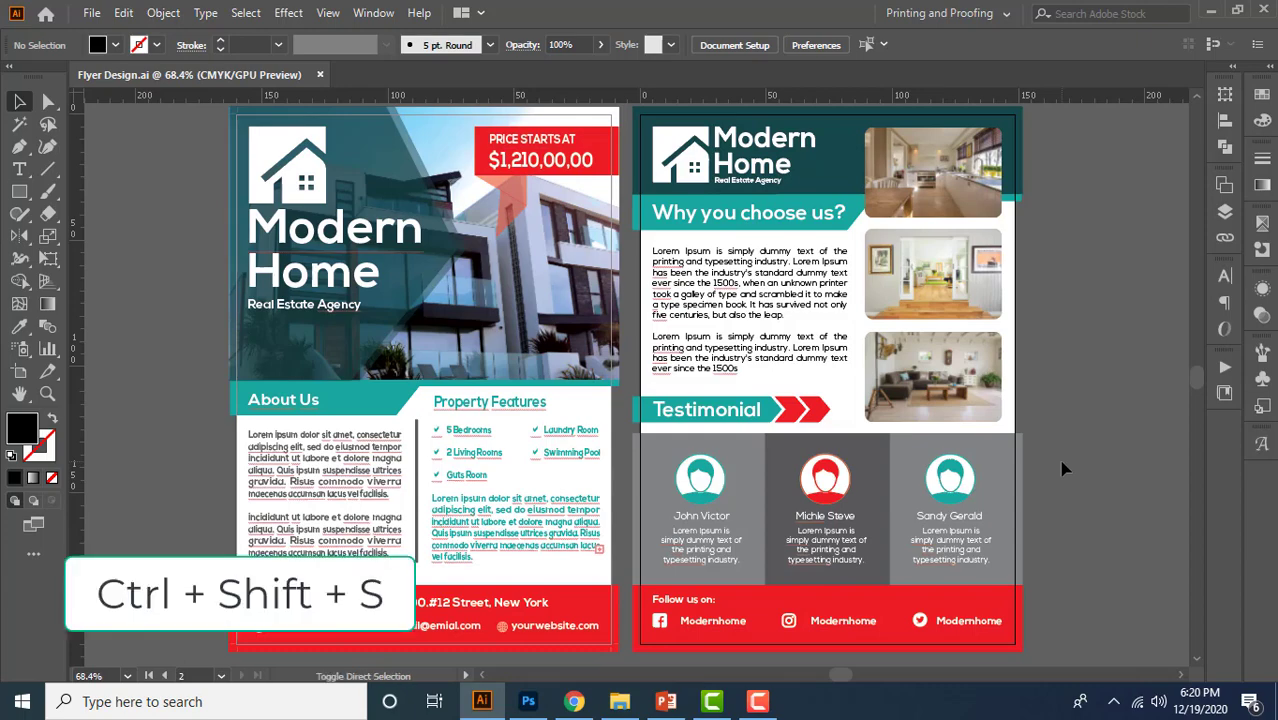
key("ctrl+shift+s")
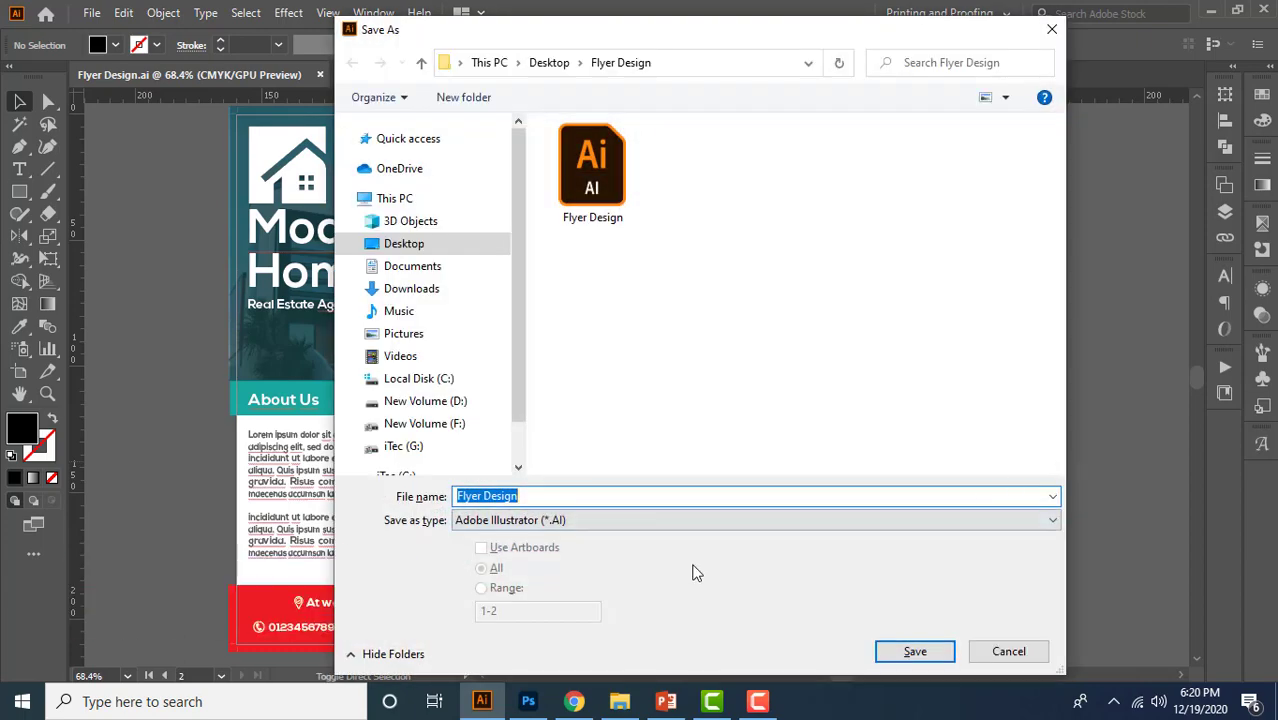
left_click(1051, 519)
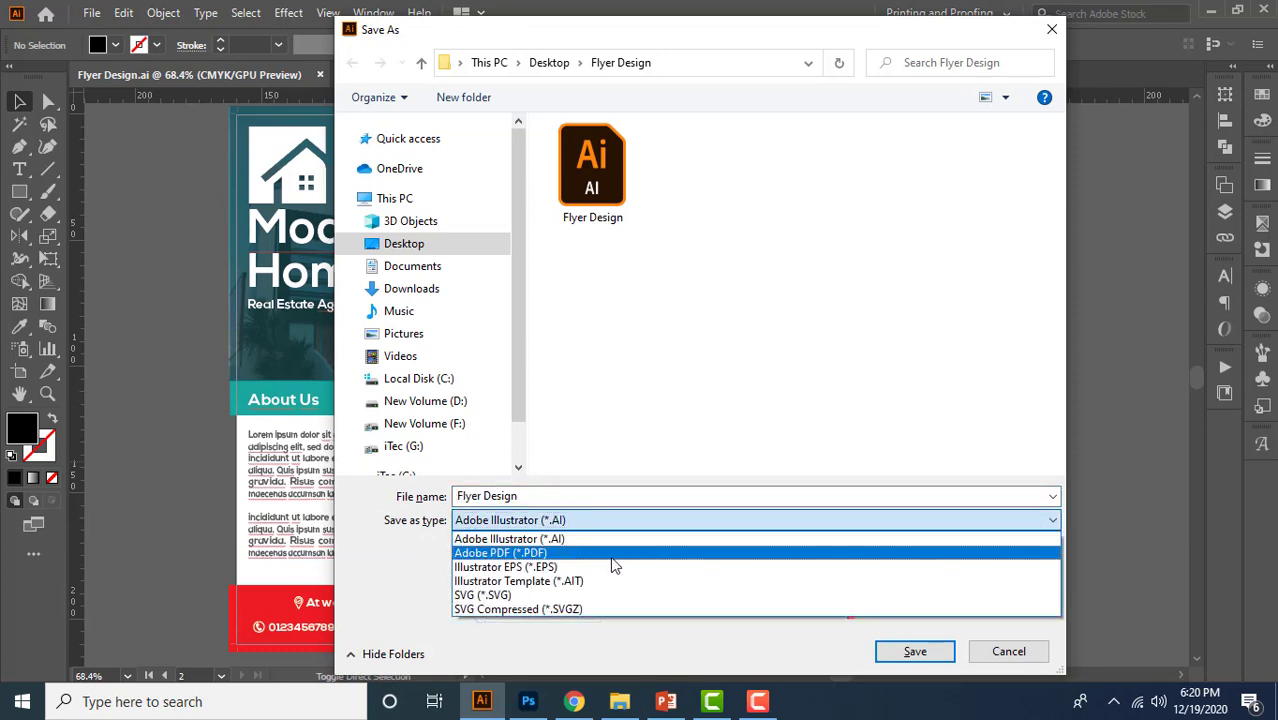
left_click(500, 552)
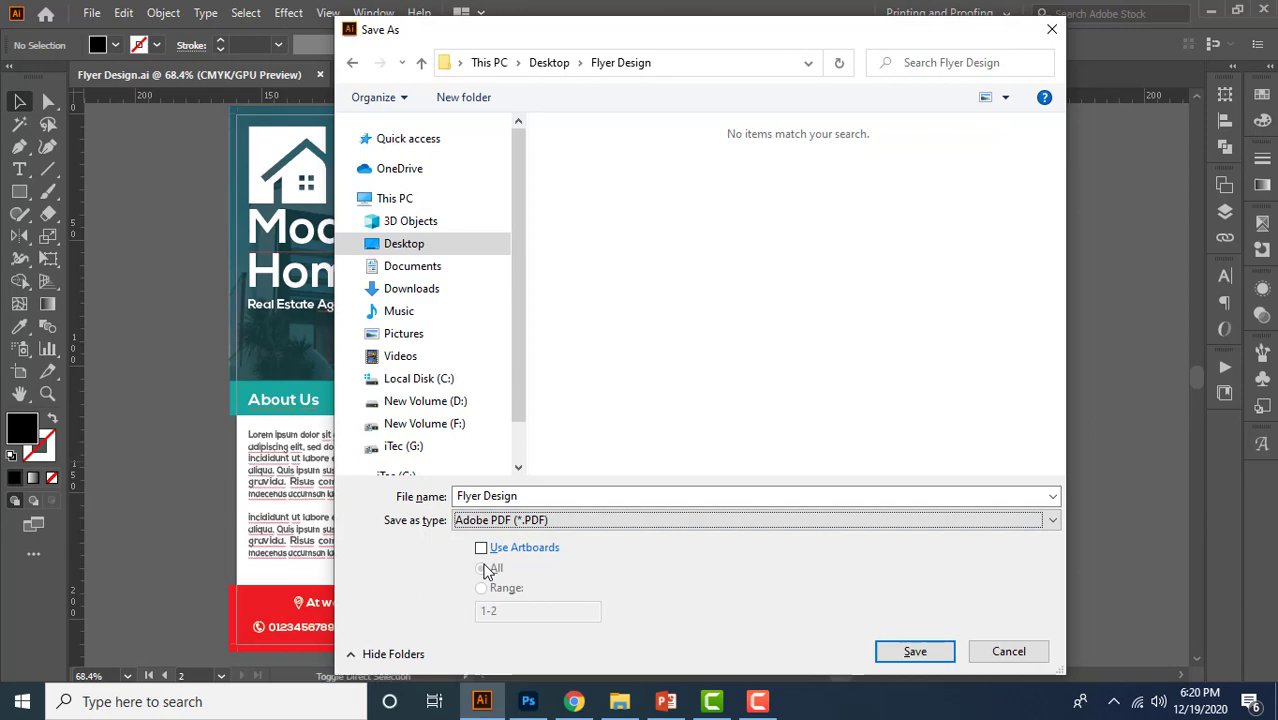
left_click(481, 547)
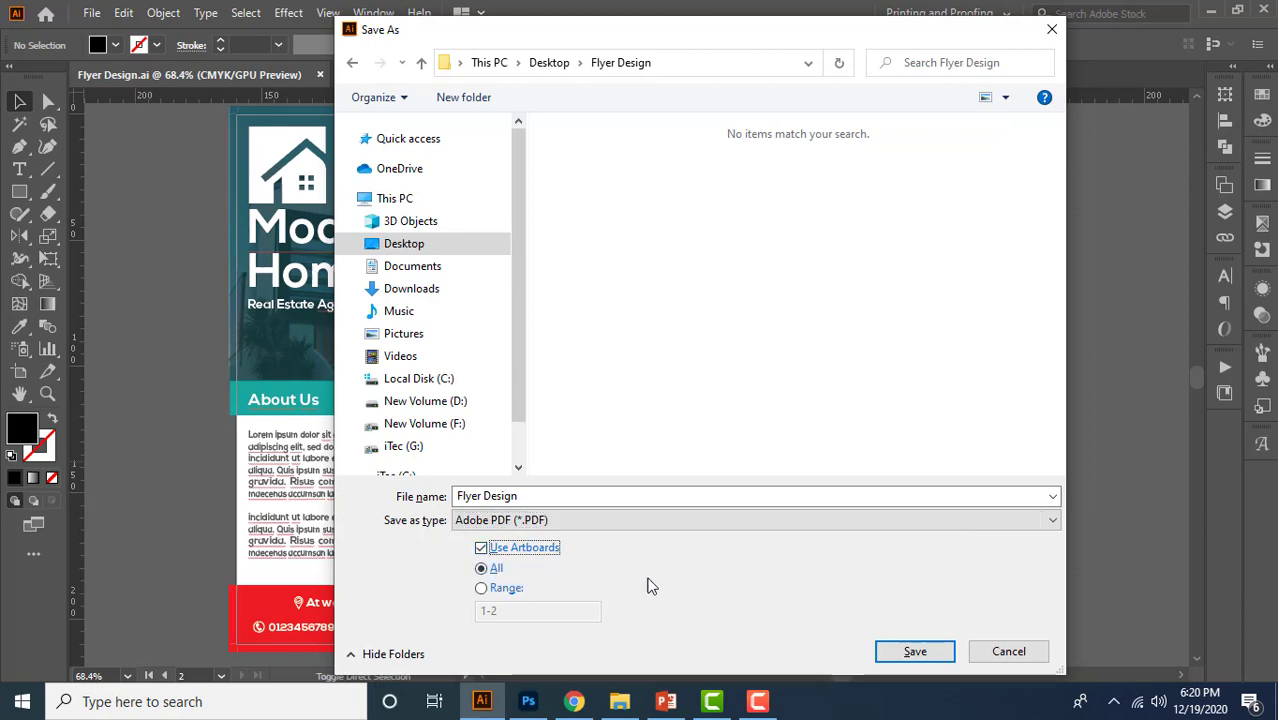
left_click(914, 651)
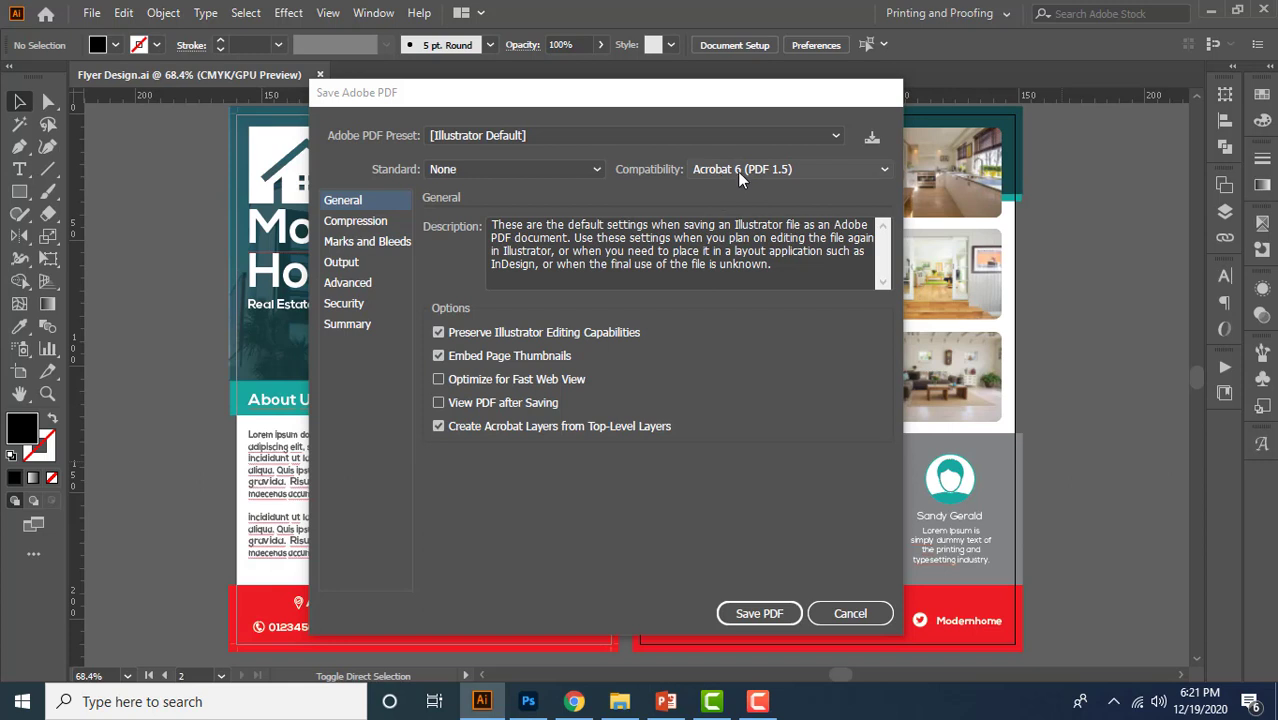
- Review the PDF compatibility list and keep Acrobat 6 (PDF 1.5)
left_click(882, 168)
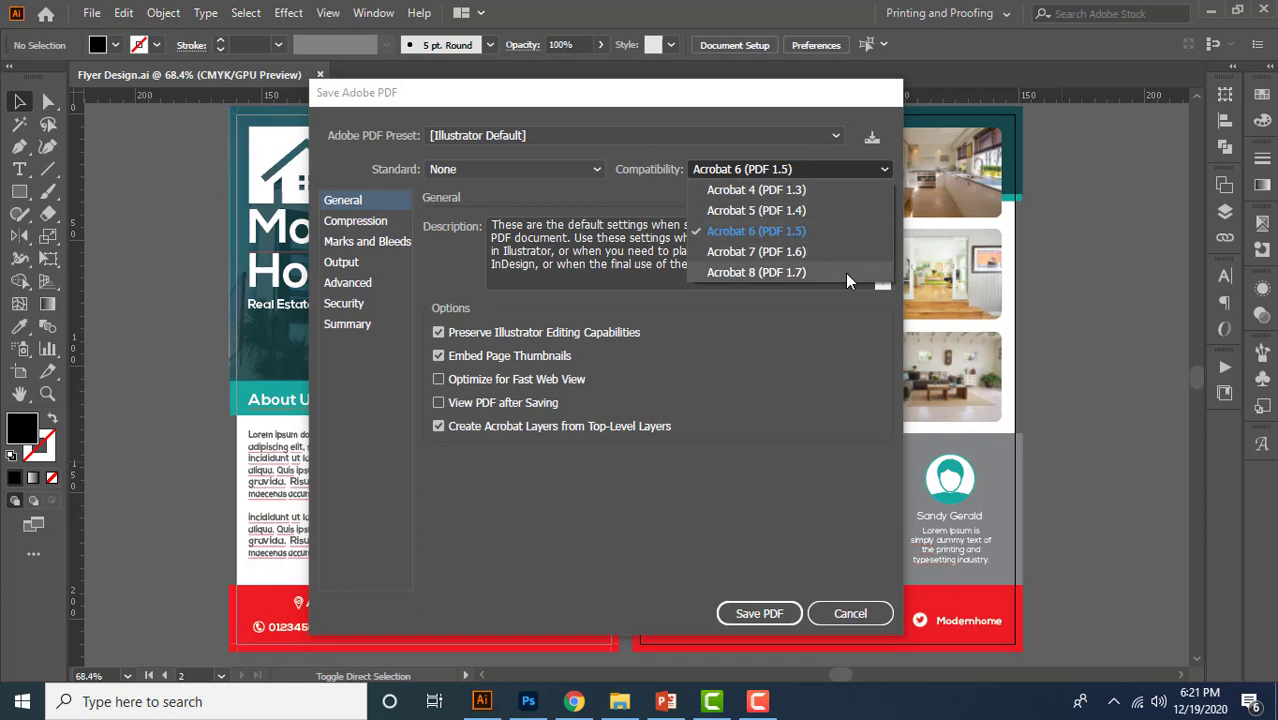
mouse_move(816, 210)
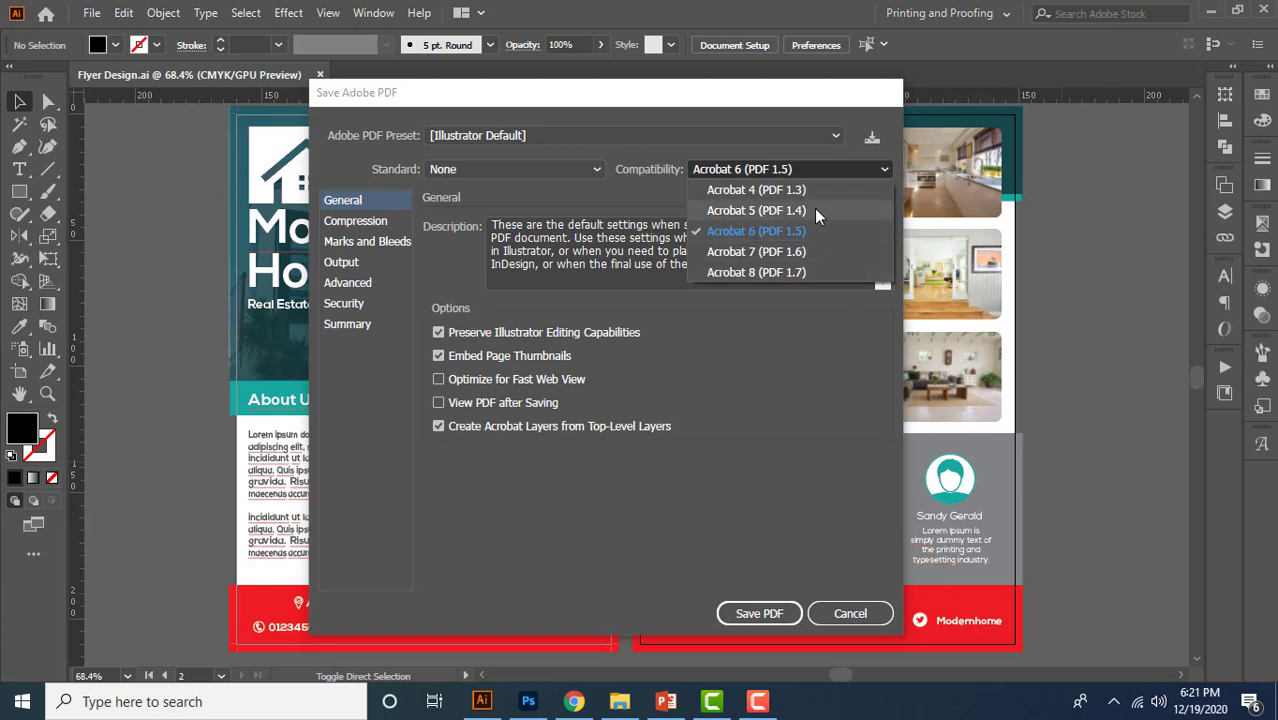
mouse_move(820, 195)
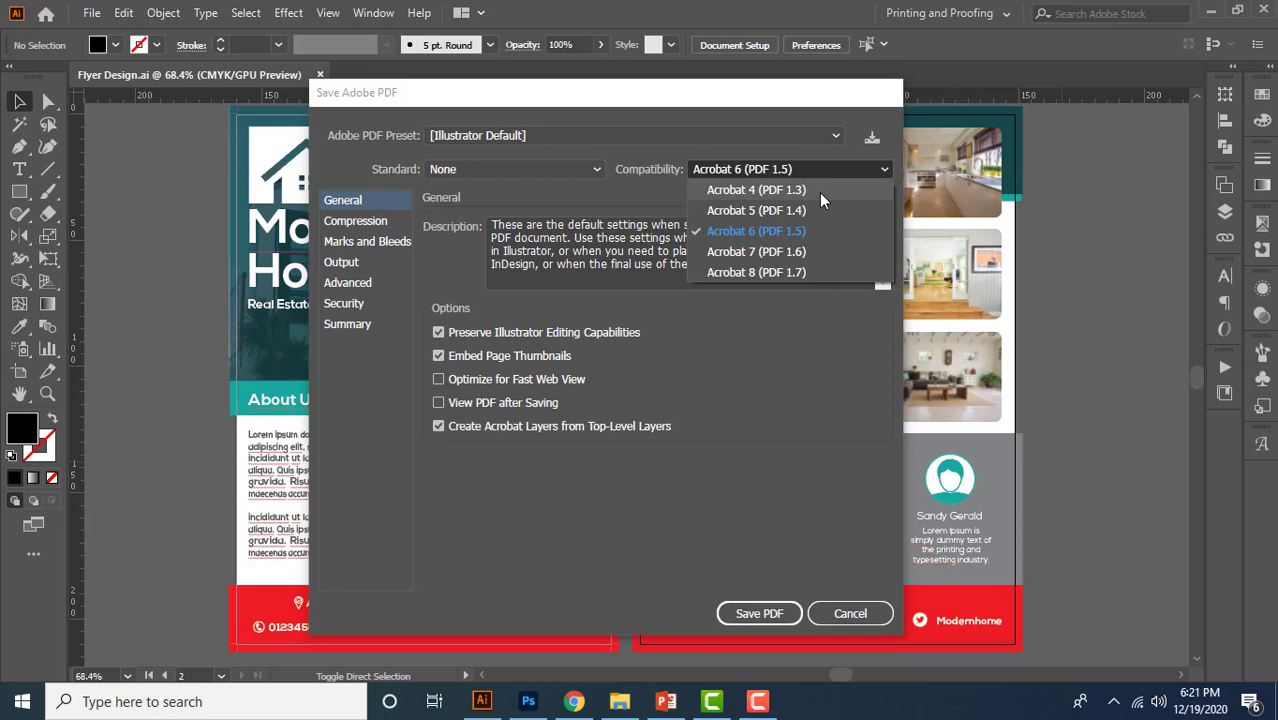
mouse_move(810, 251)
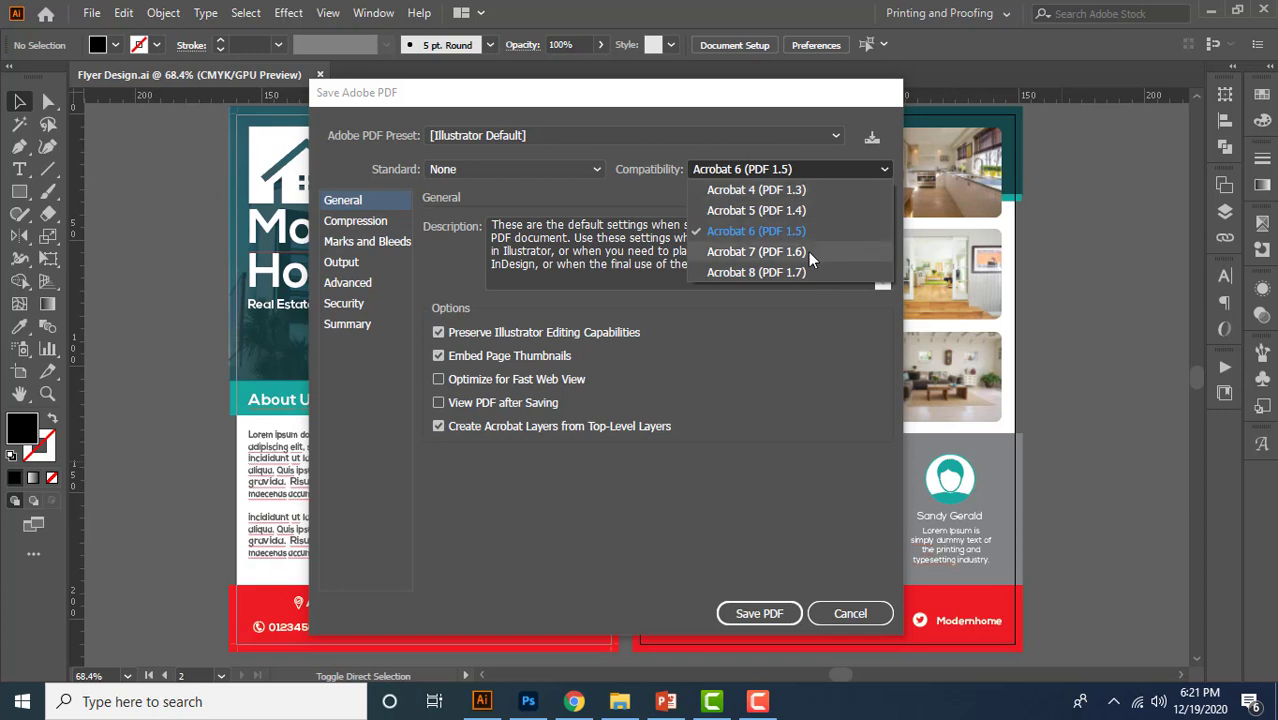
mouse_move(793, 277)
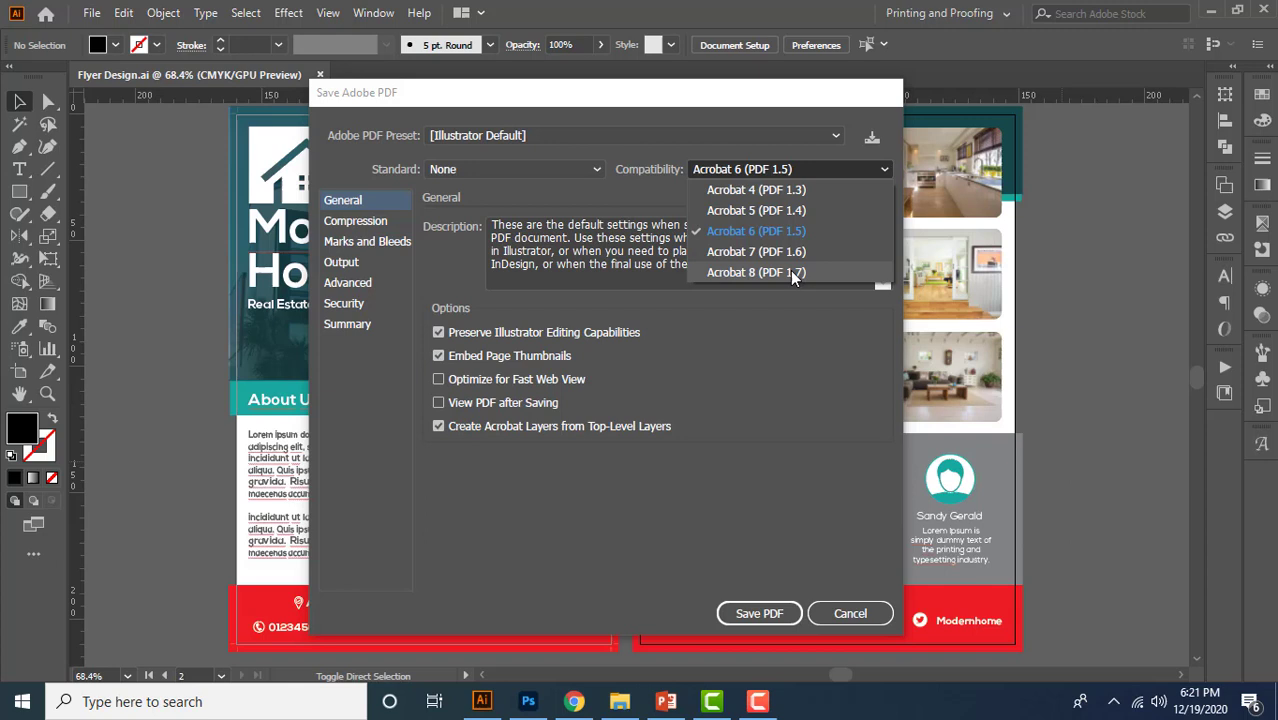
mouse_move(770, 242)
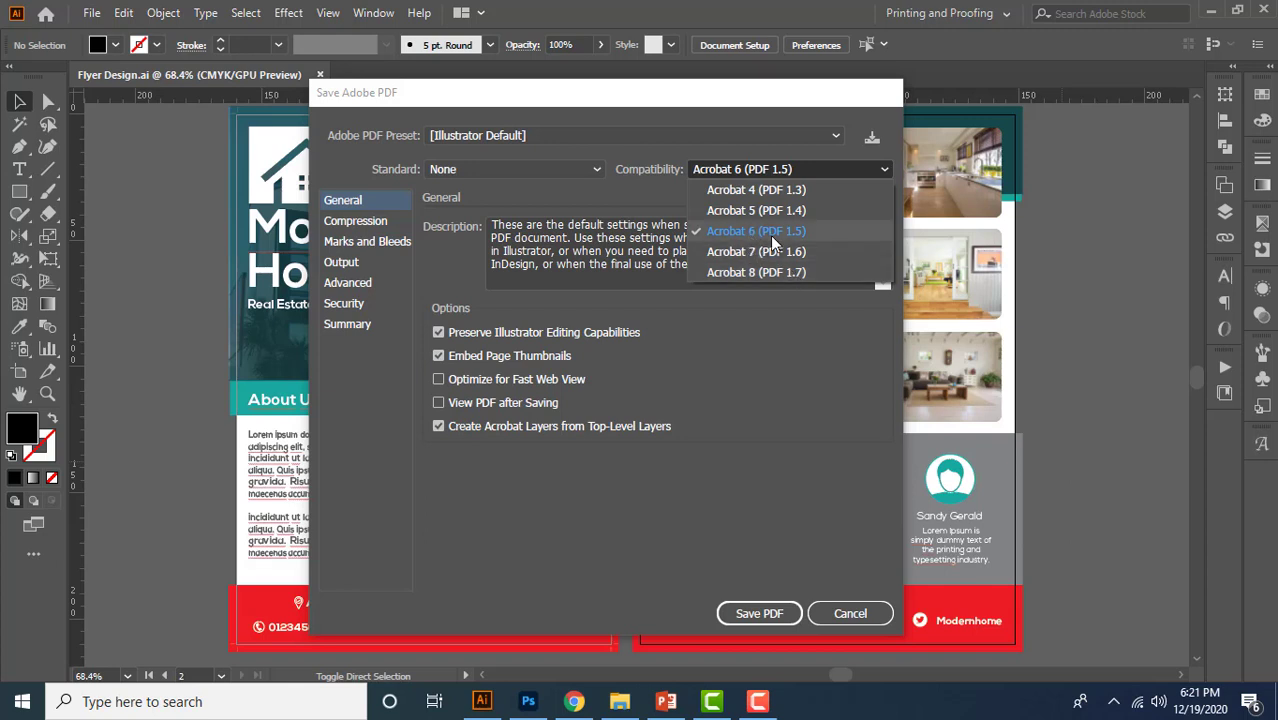
left_click(756, 231)
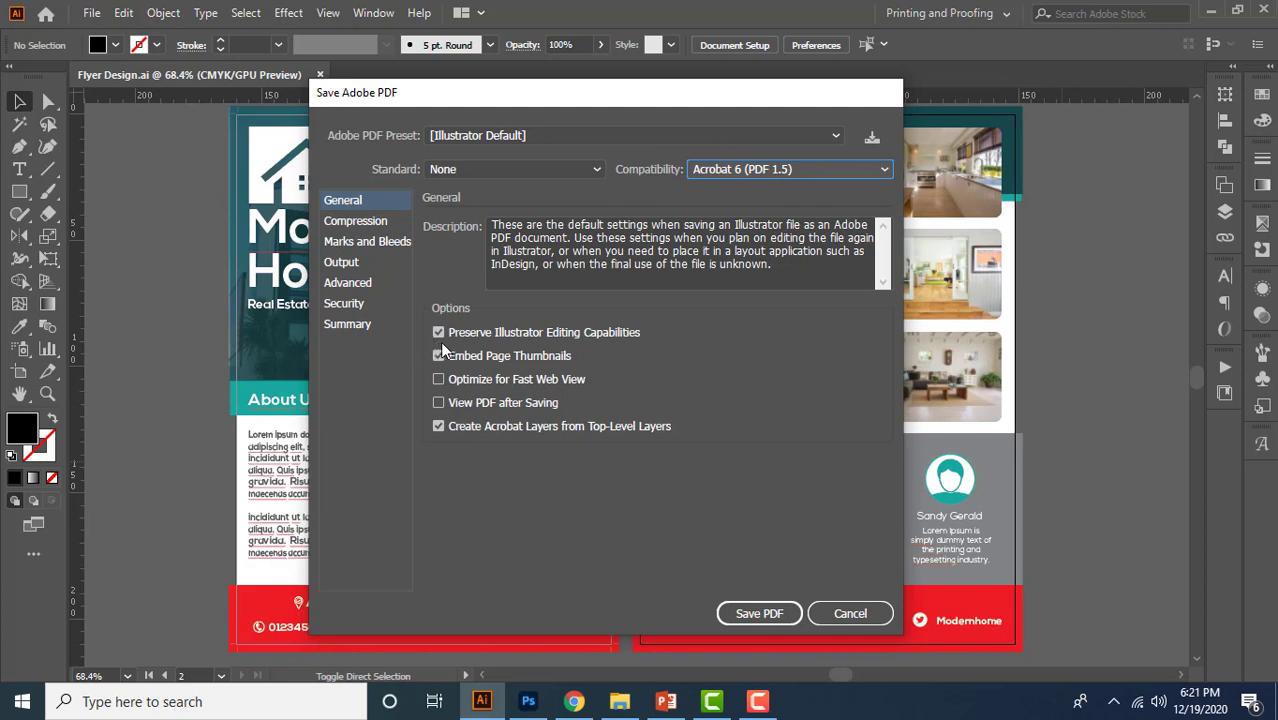
- Toggle Preserve Illustrator Editing Capabilities off and on, leaving it checked
left_click(438, 332)
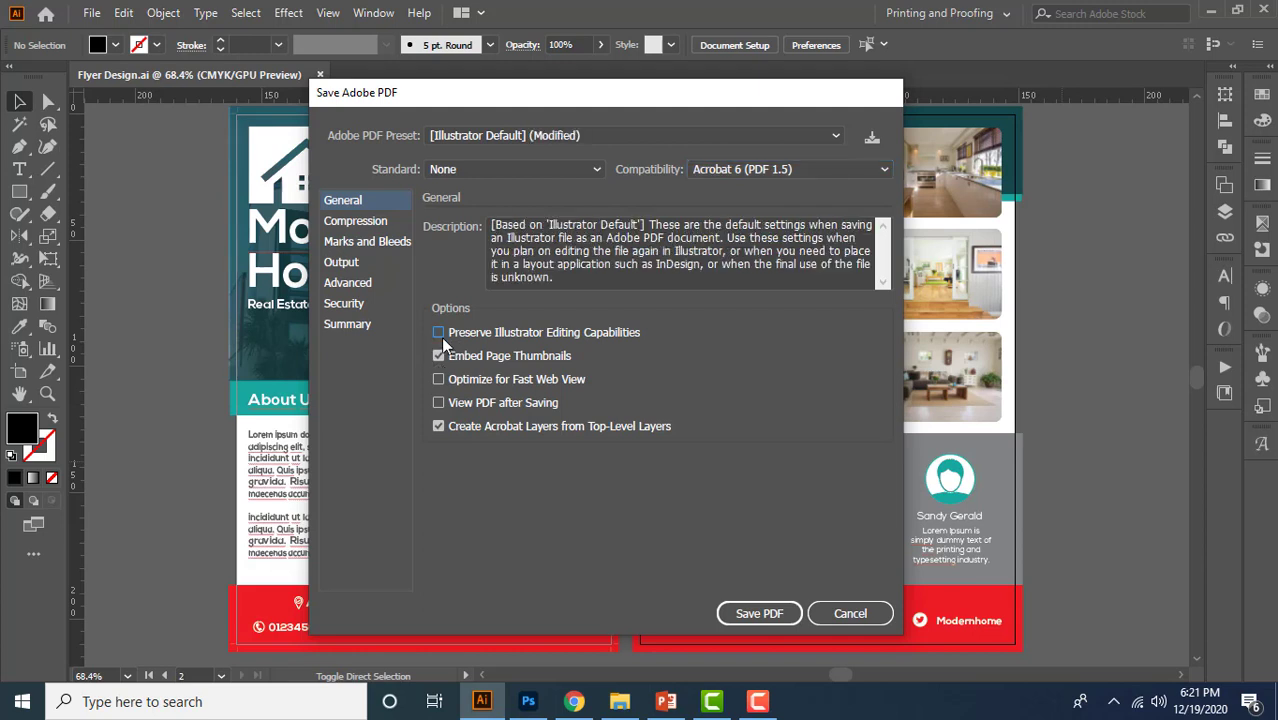
left_click(438, 332)
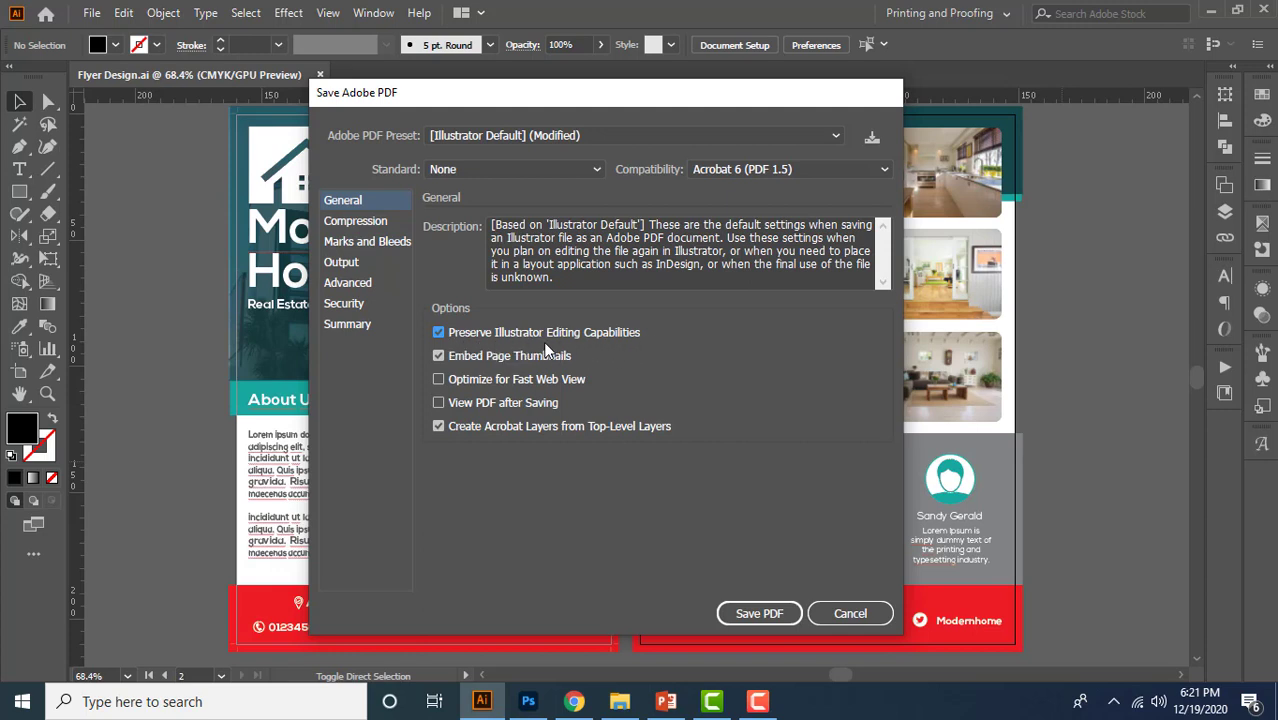
mouse_move(462, 352)
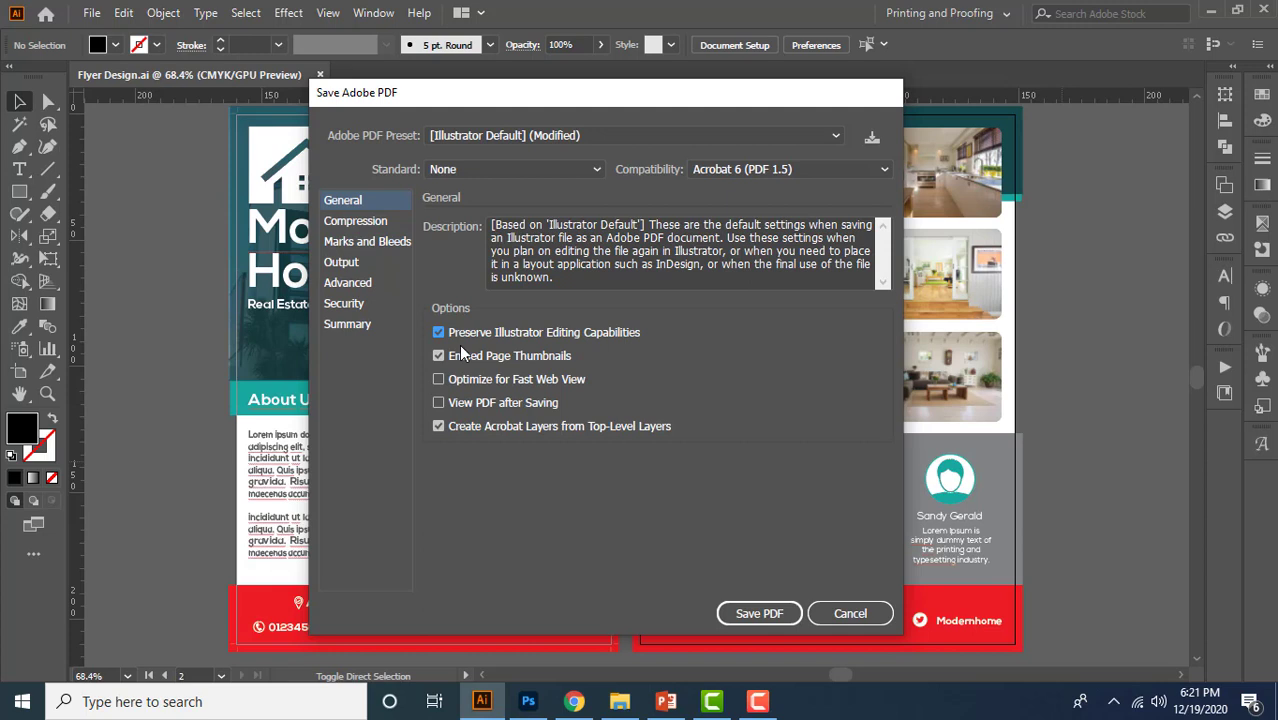
mouse_move(619, 352)
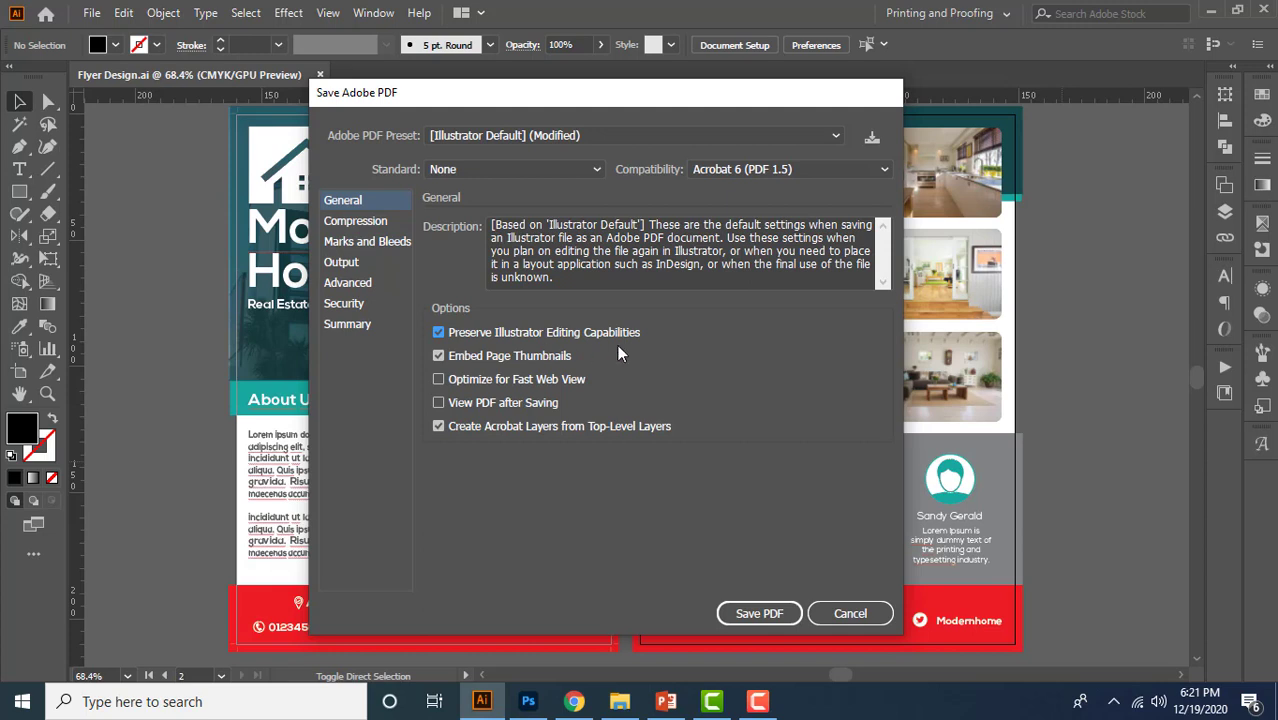
left_click(438, 332)
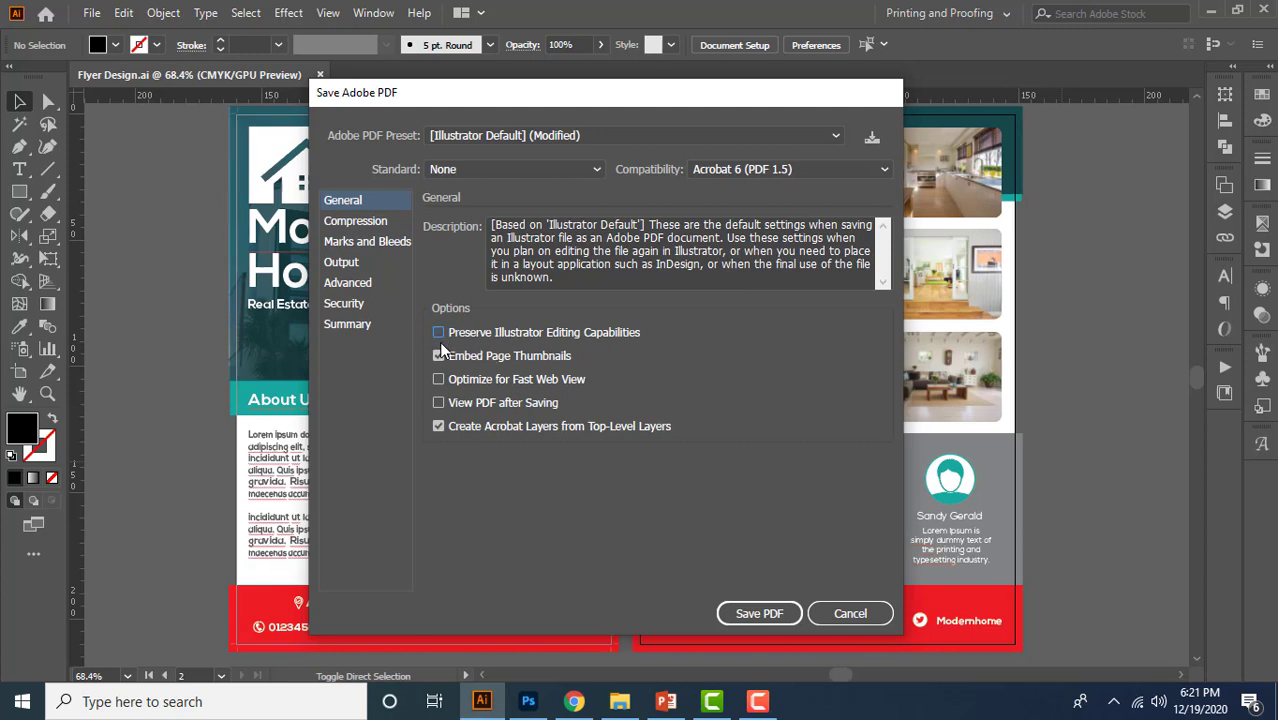
left_click(438, 332)
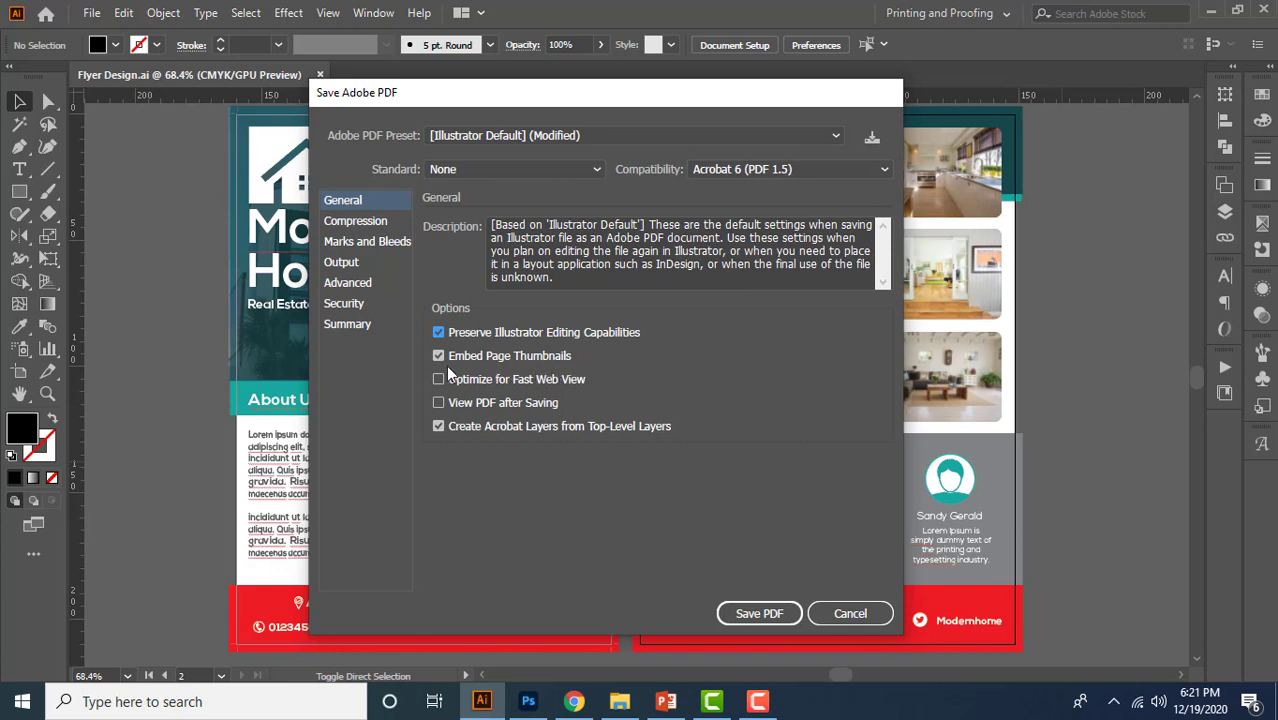
mouse_move(492, 400)
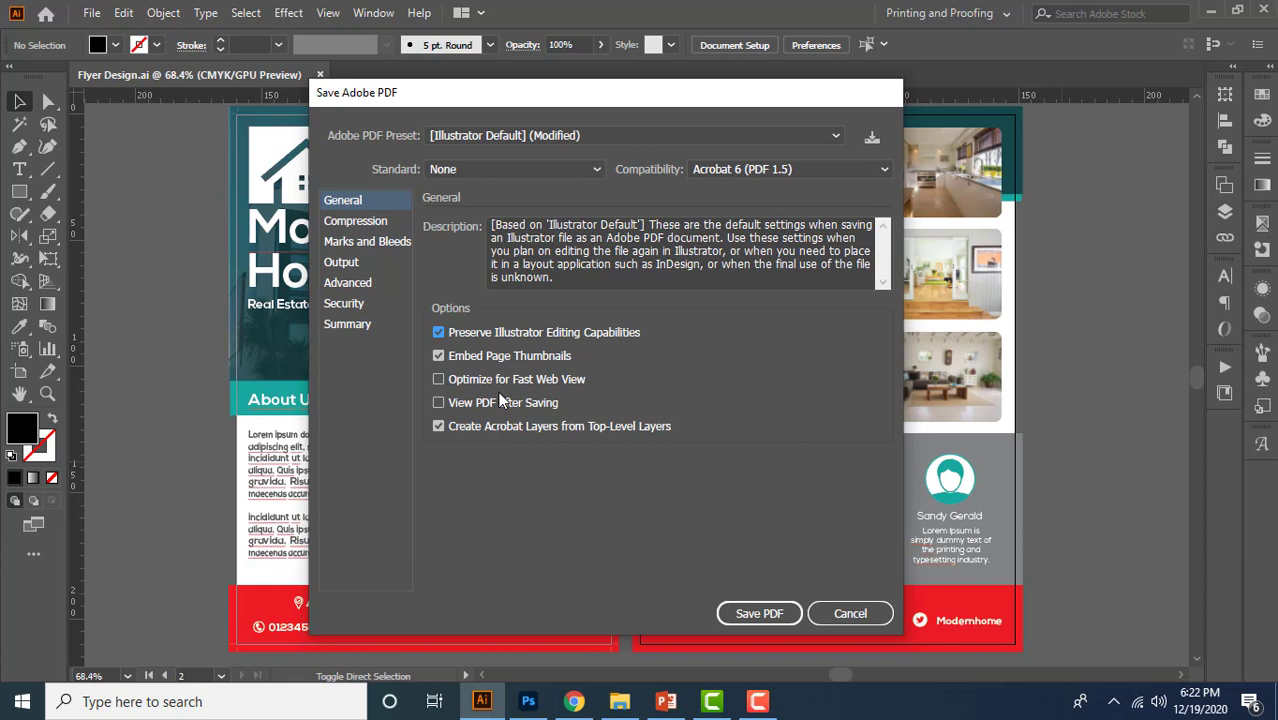
mouse_move(599, 403)
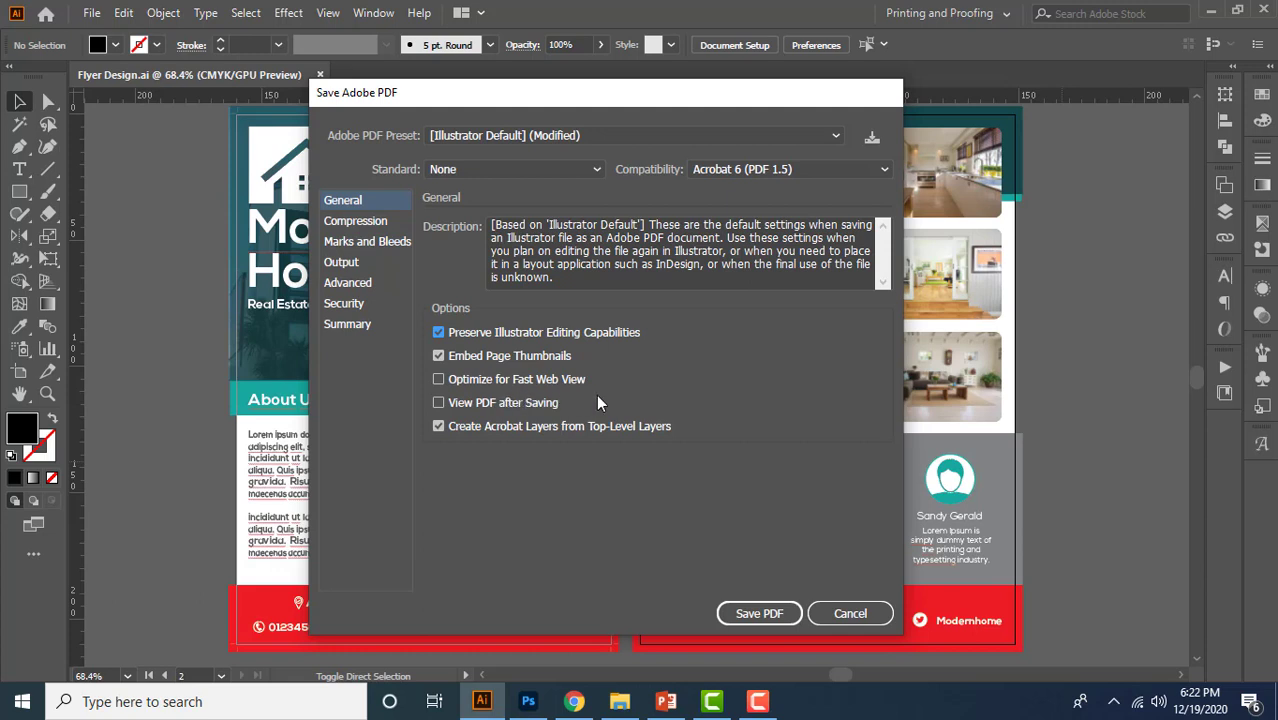
- Leave Optimize for Fast Web View off and turn on View PDF after Saving
left_click(438, 379)
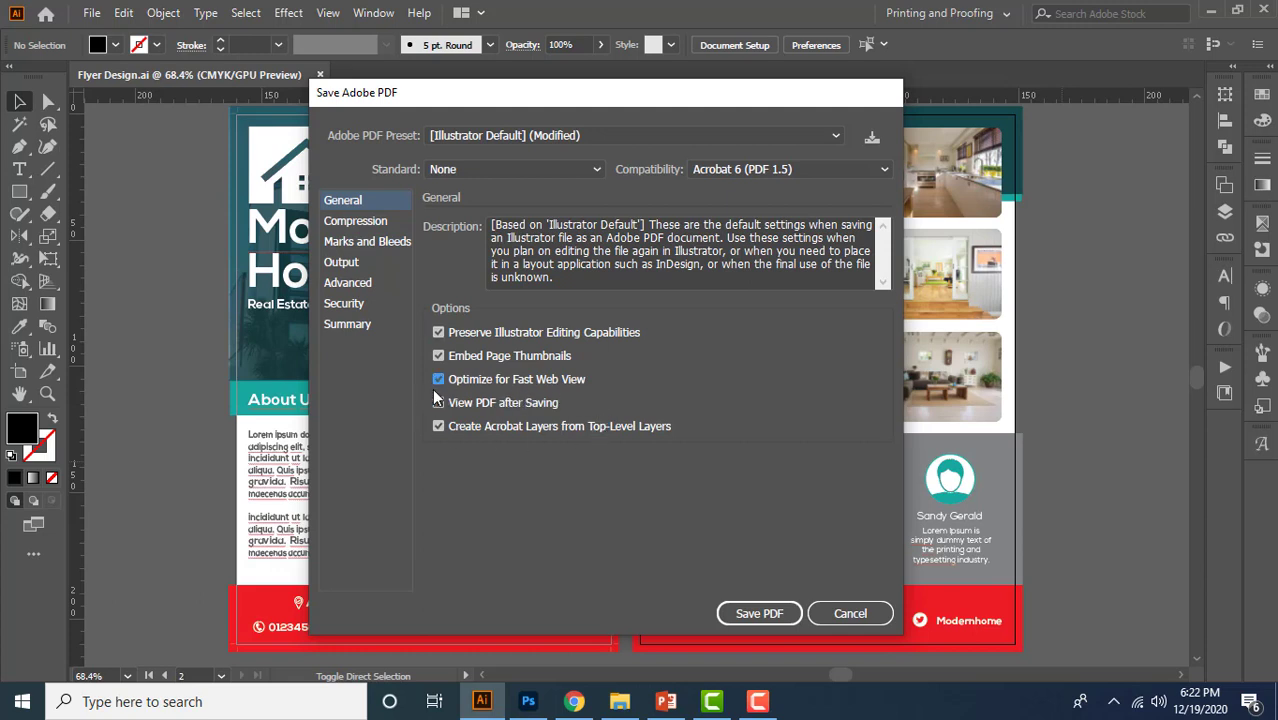
left_click(438, 402)
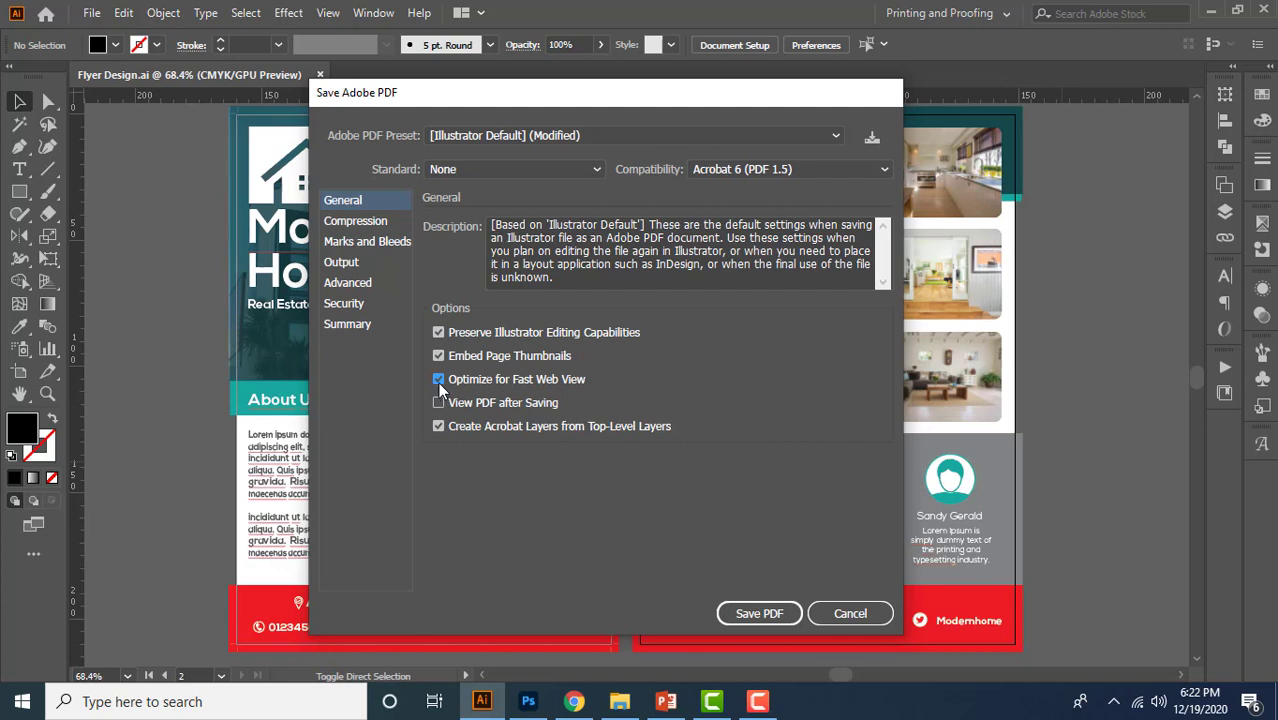
mouse_move(447, 390)
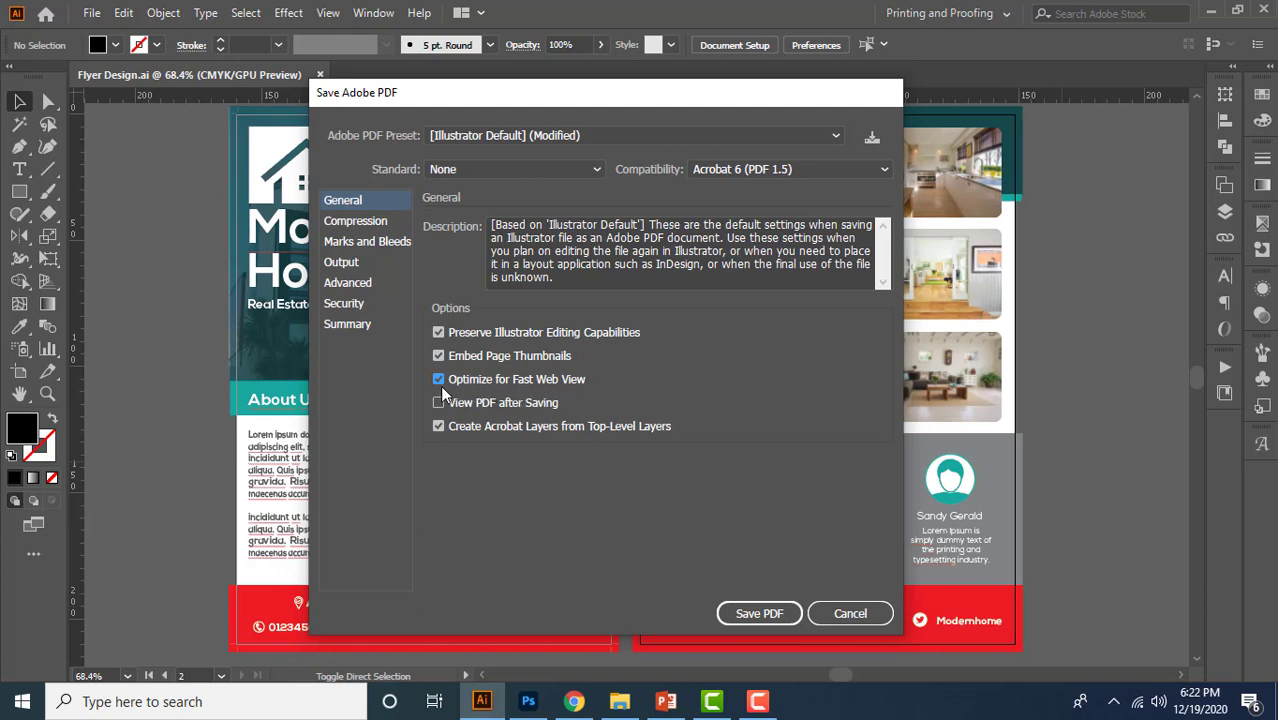
left_click(438, 379)
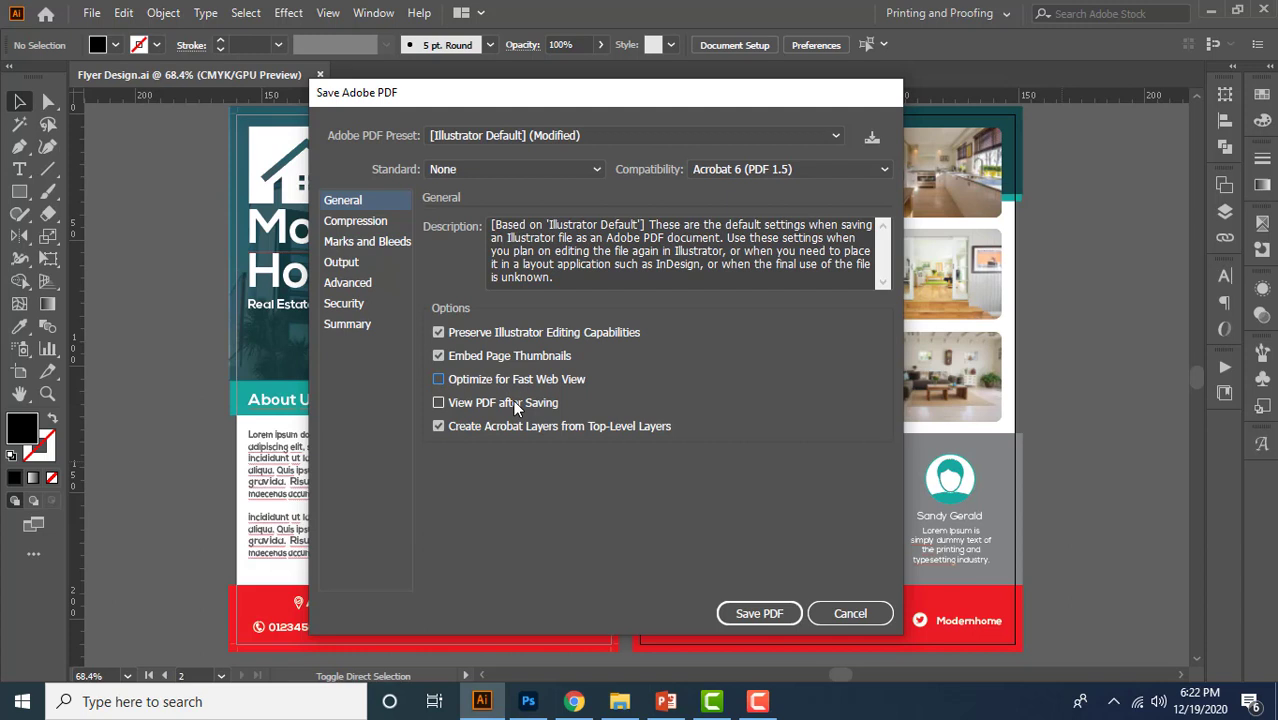
mouse_move(463, 423)
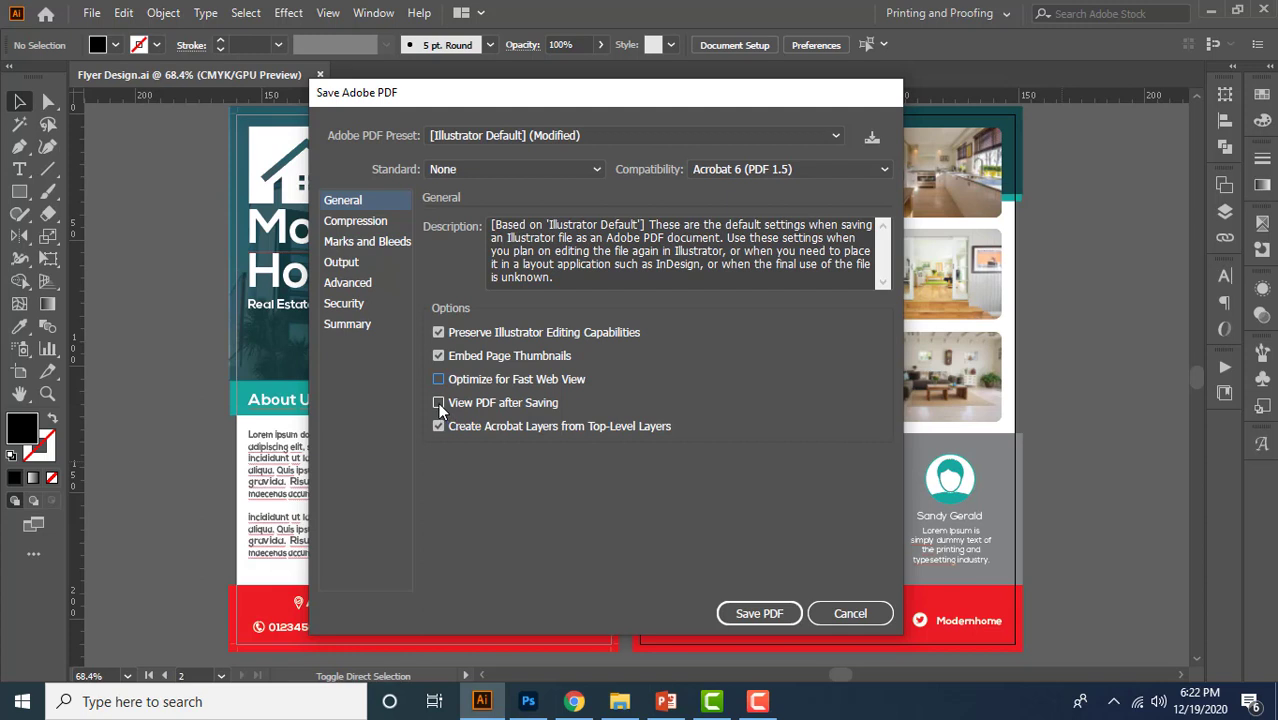
left_click(438, 402)
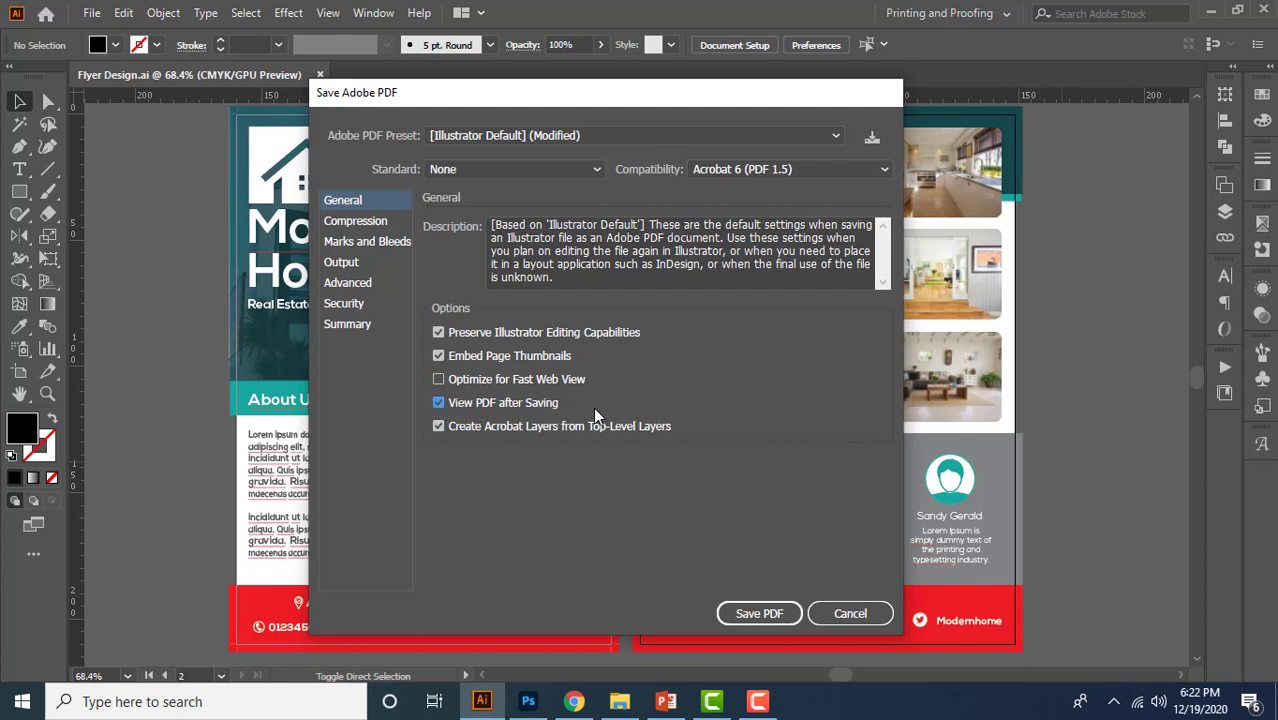
left_click(438, 425)
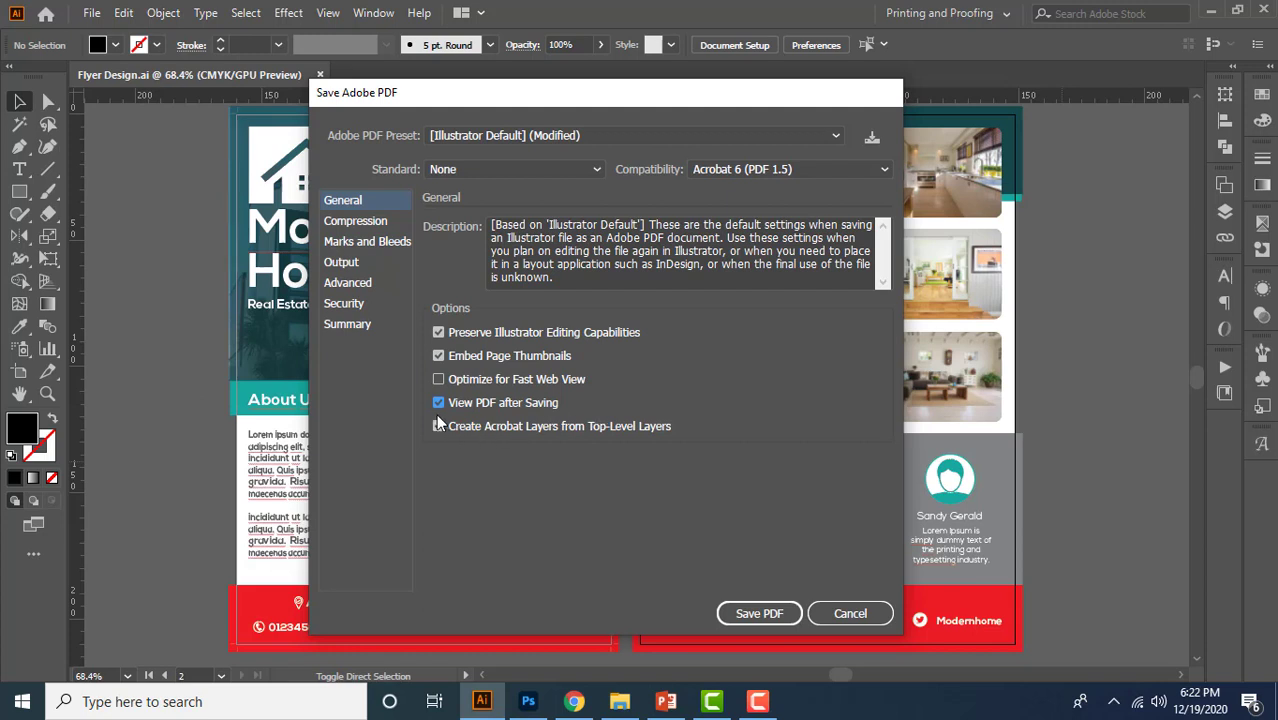
left_click(438, 425)
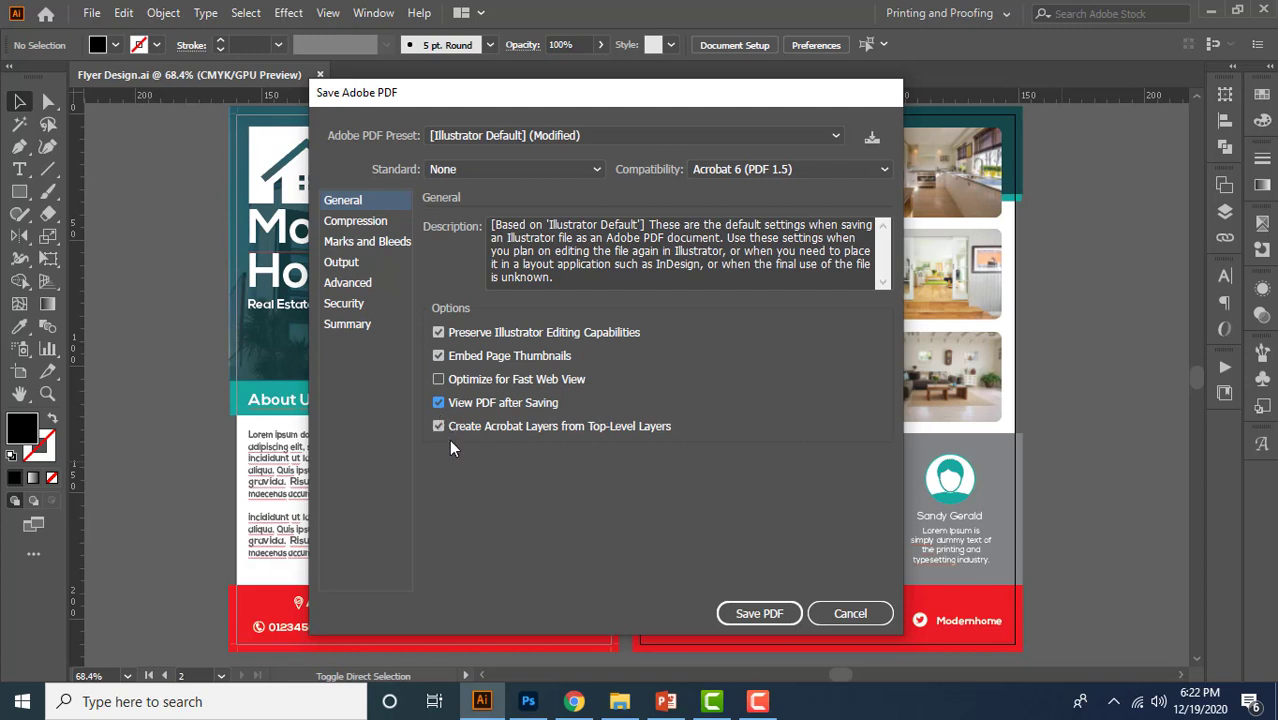
mouse_move(462, 445)
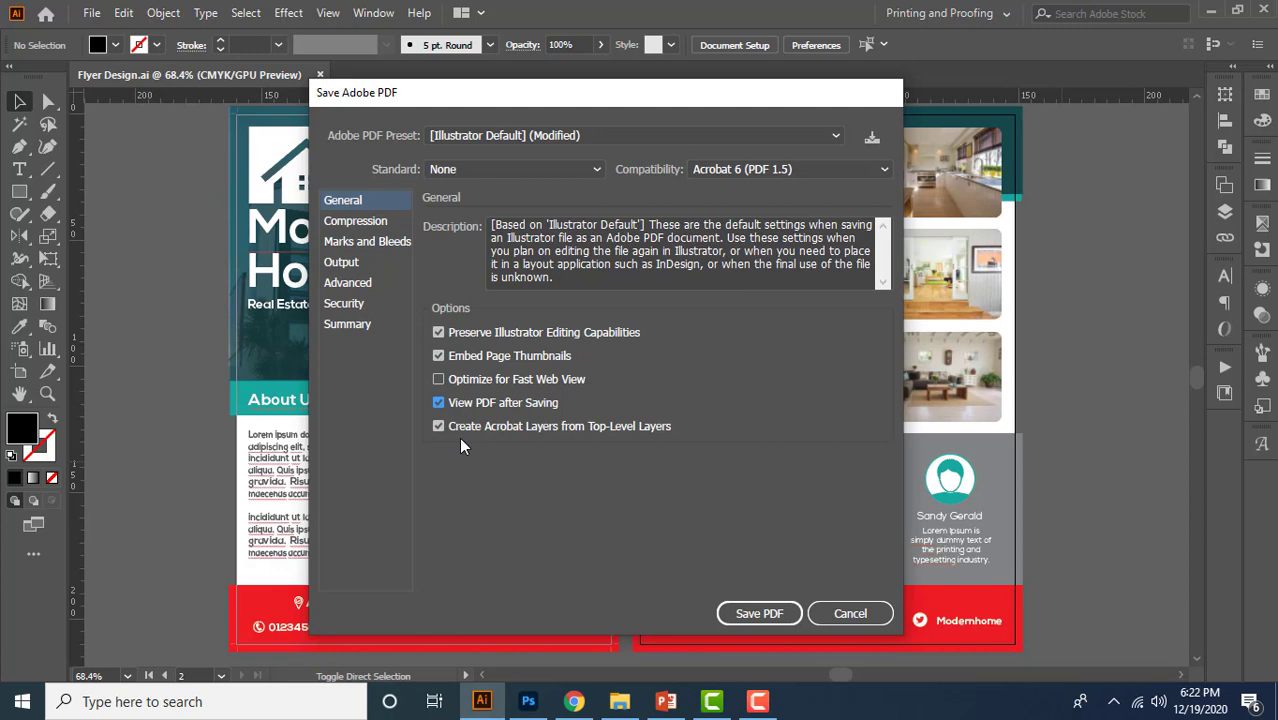
mouse_move(570, 446)
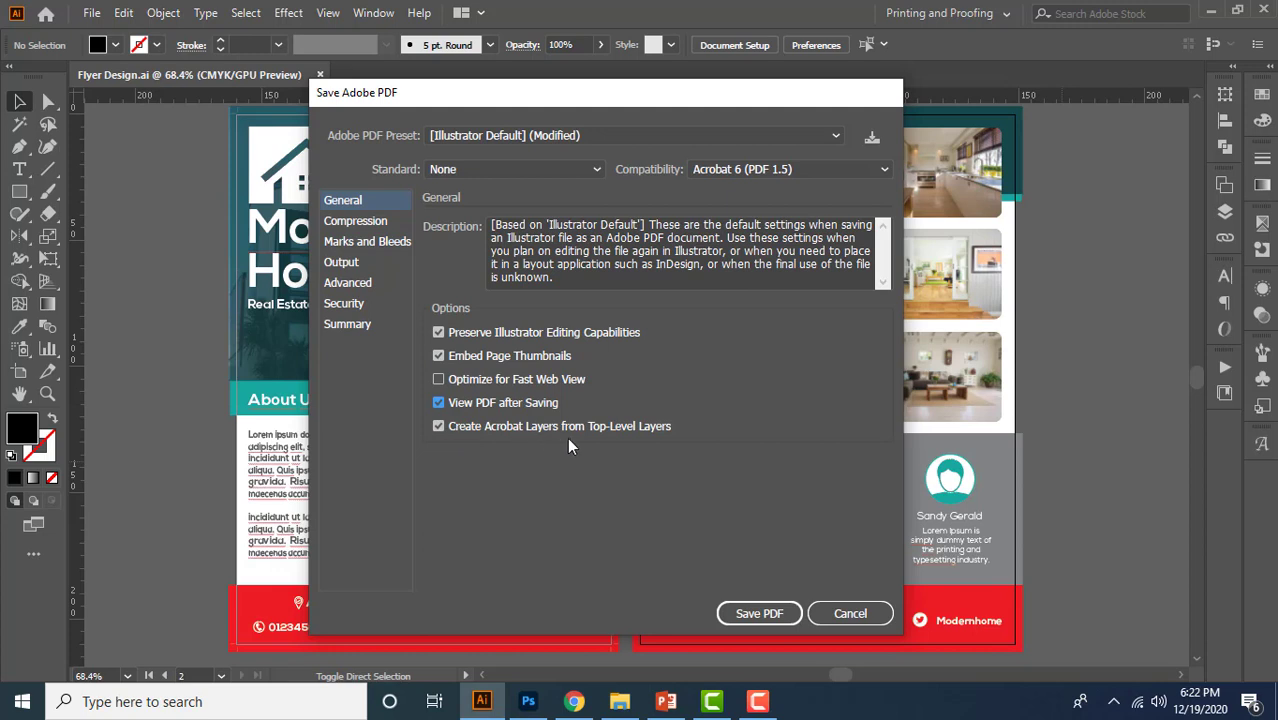
mouse_move(660, 450)
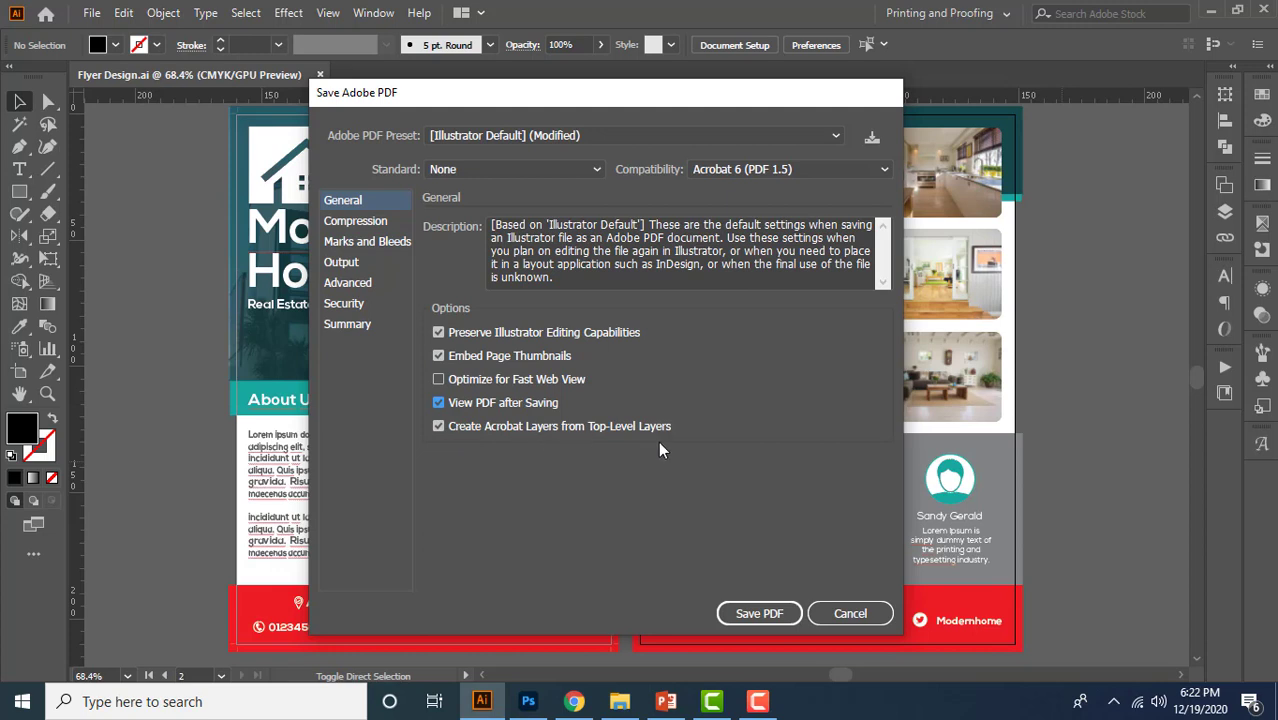
mouse_move(437, 448)
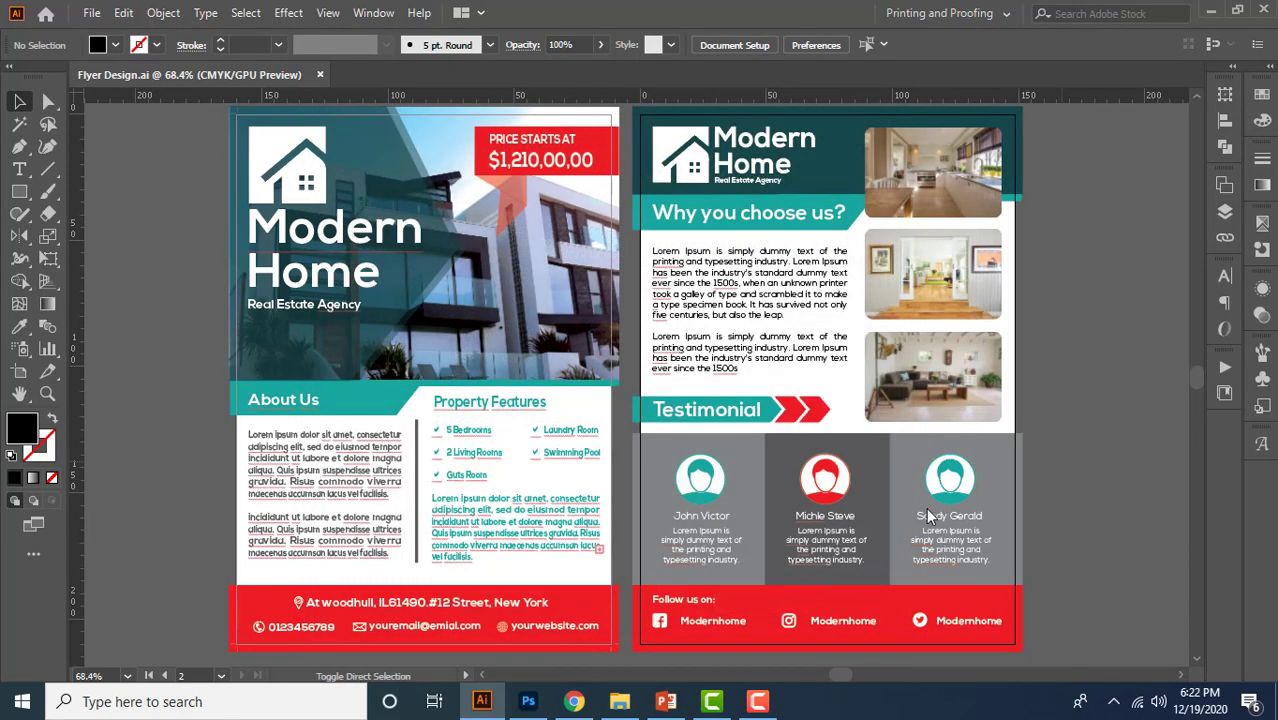
mouse_move(1087, 501)
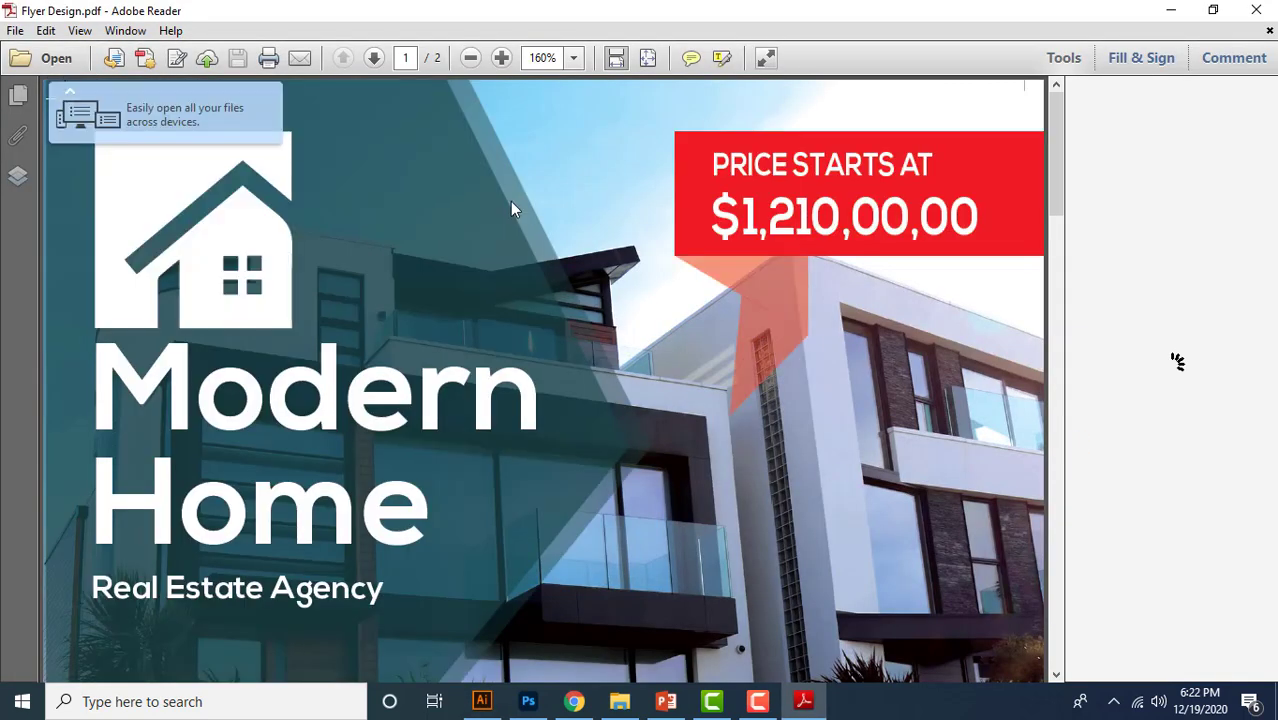
- Scroll and zoom out over both Flyer Design.pdf pages in Reader, then reopen it in Illustrator
scroll("down", 3)
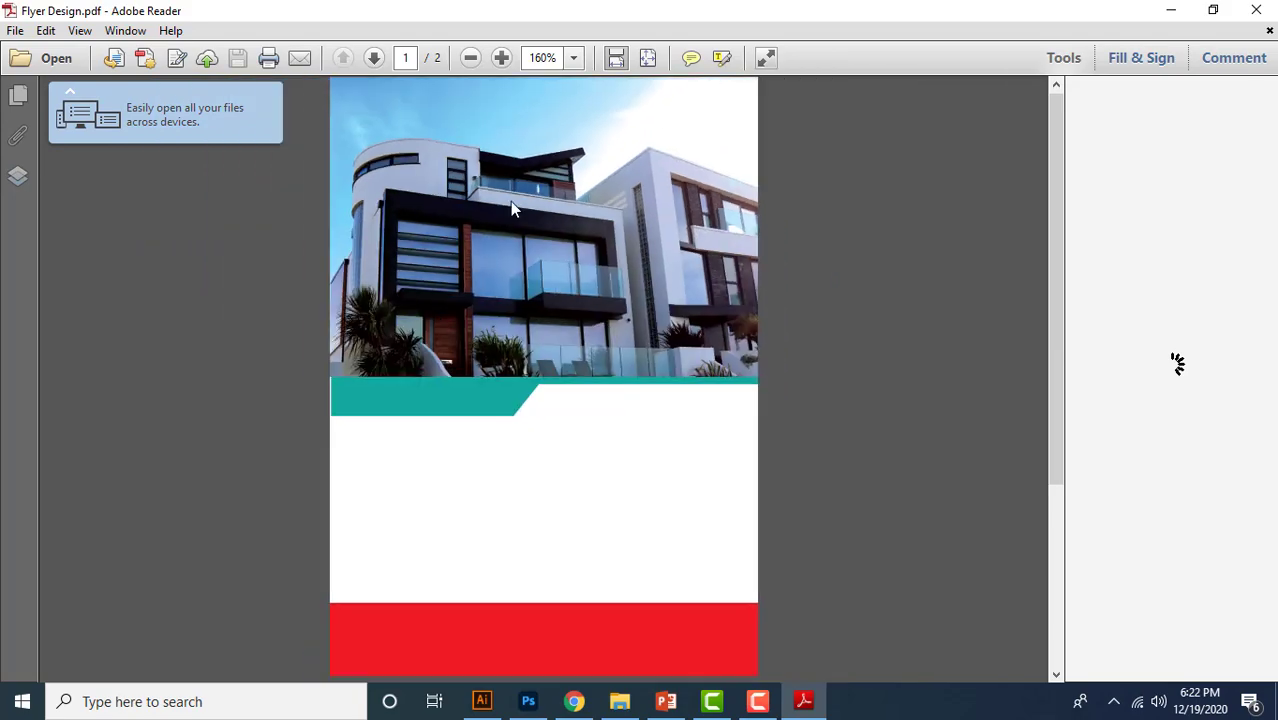
left_click(470, 57)
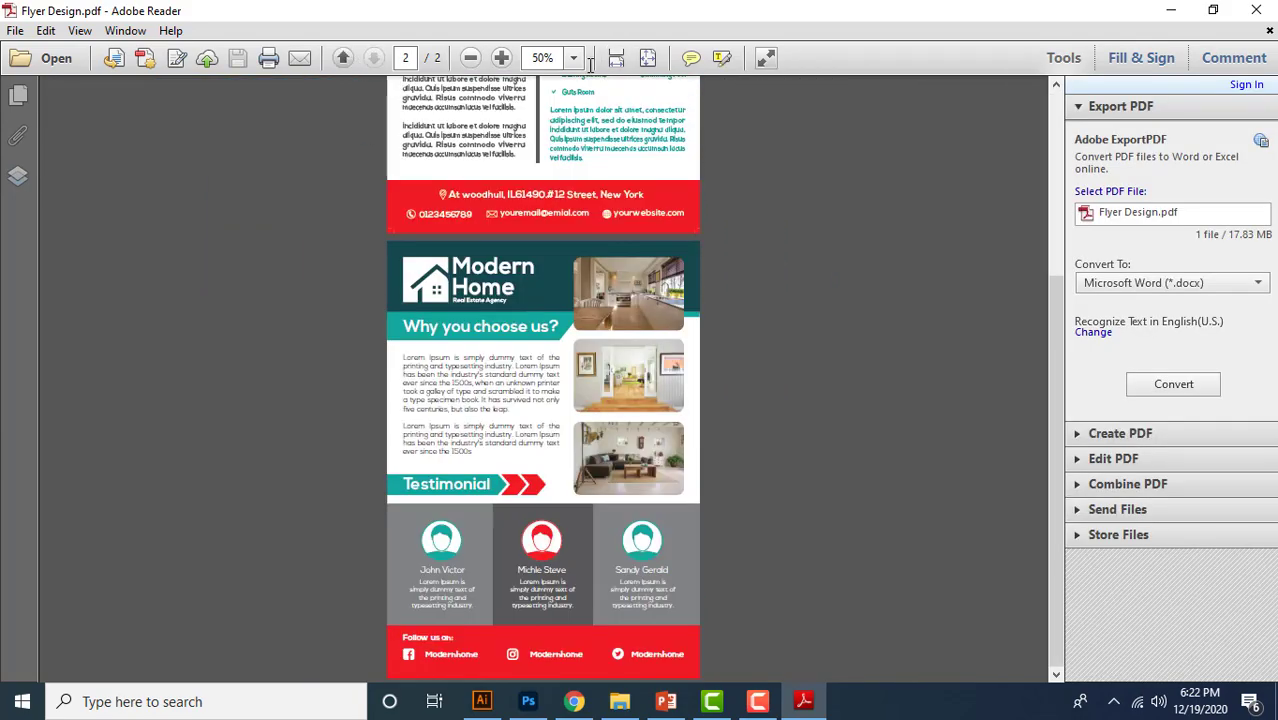
left_click(481, 701)
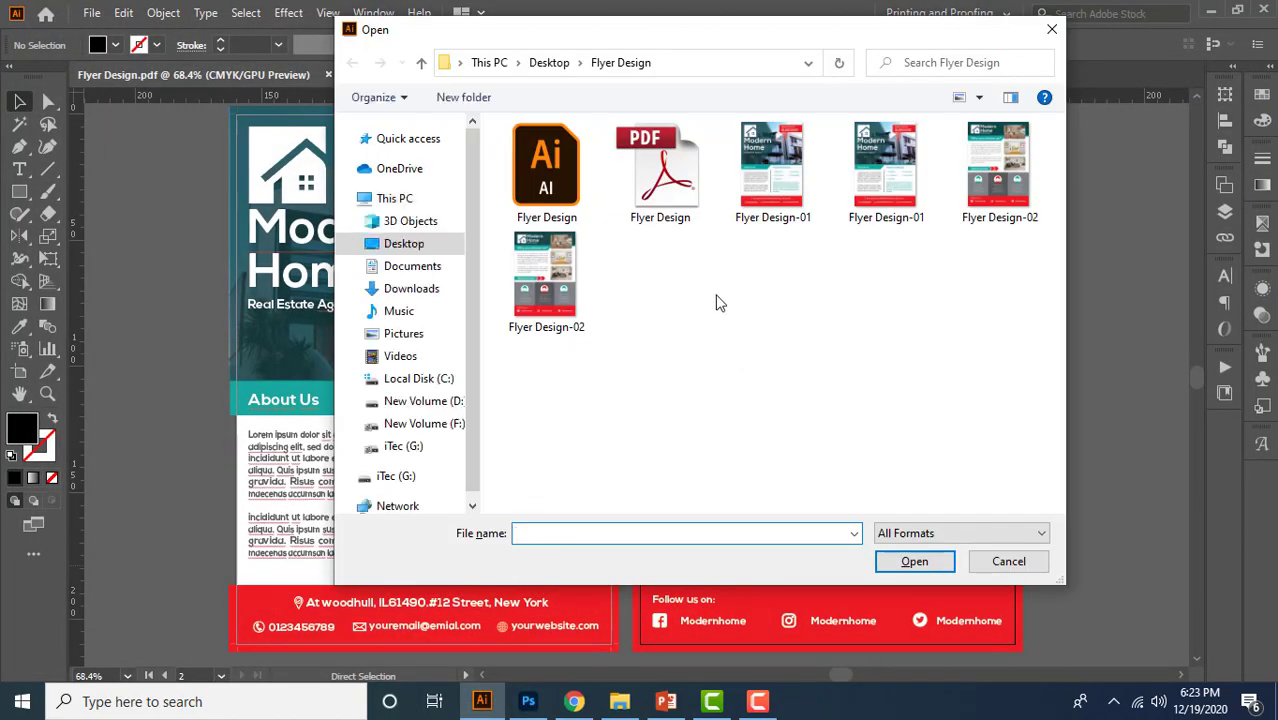
left_click(660, 170)
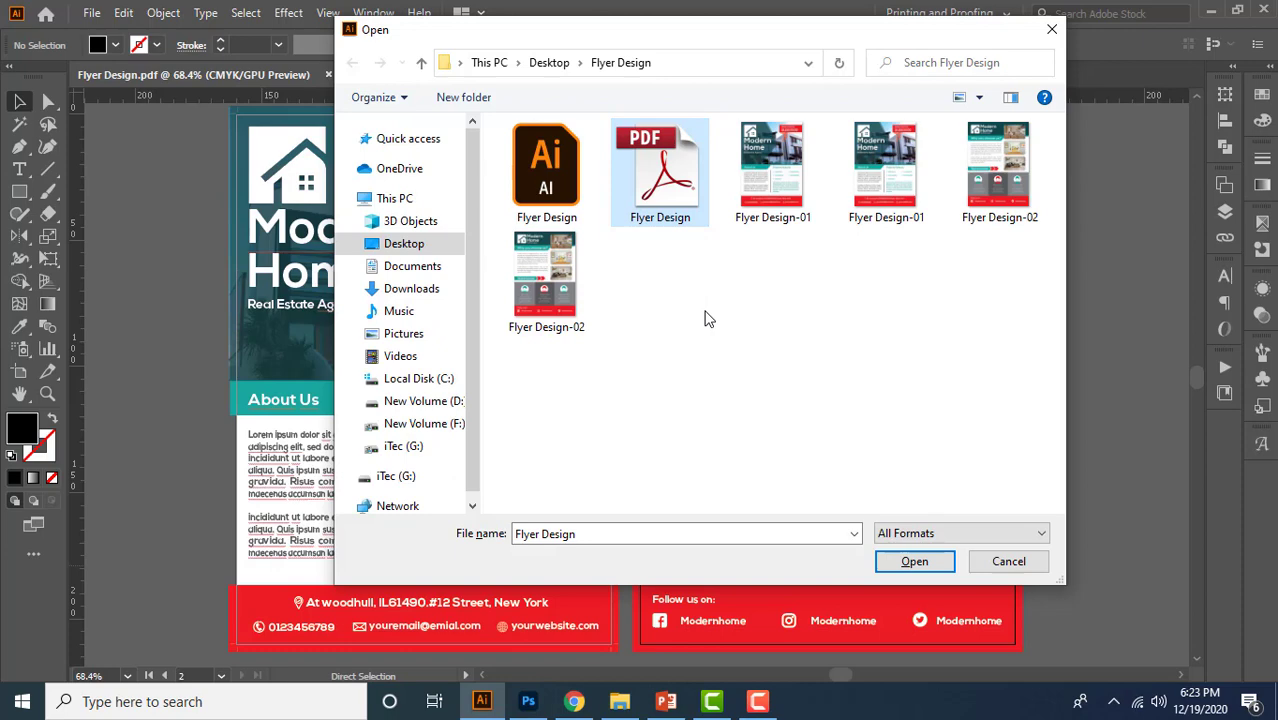
left_click(913, 561)
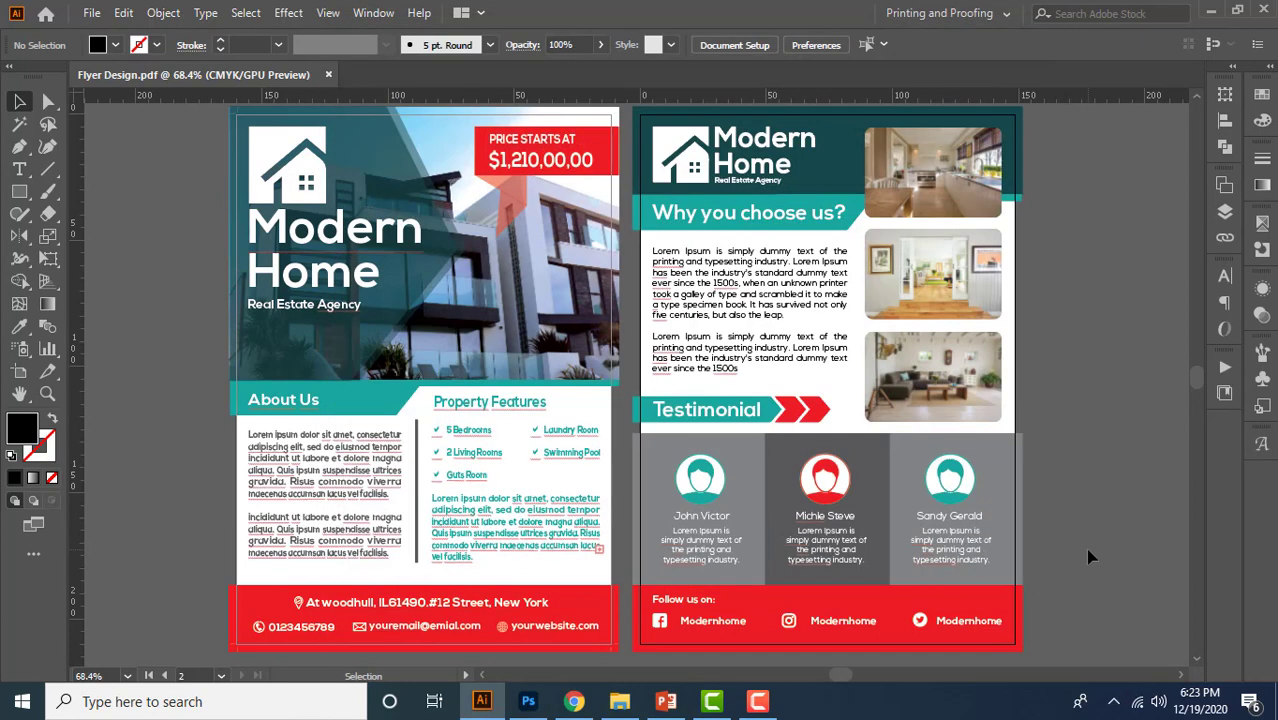